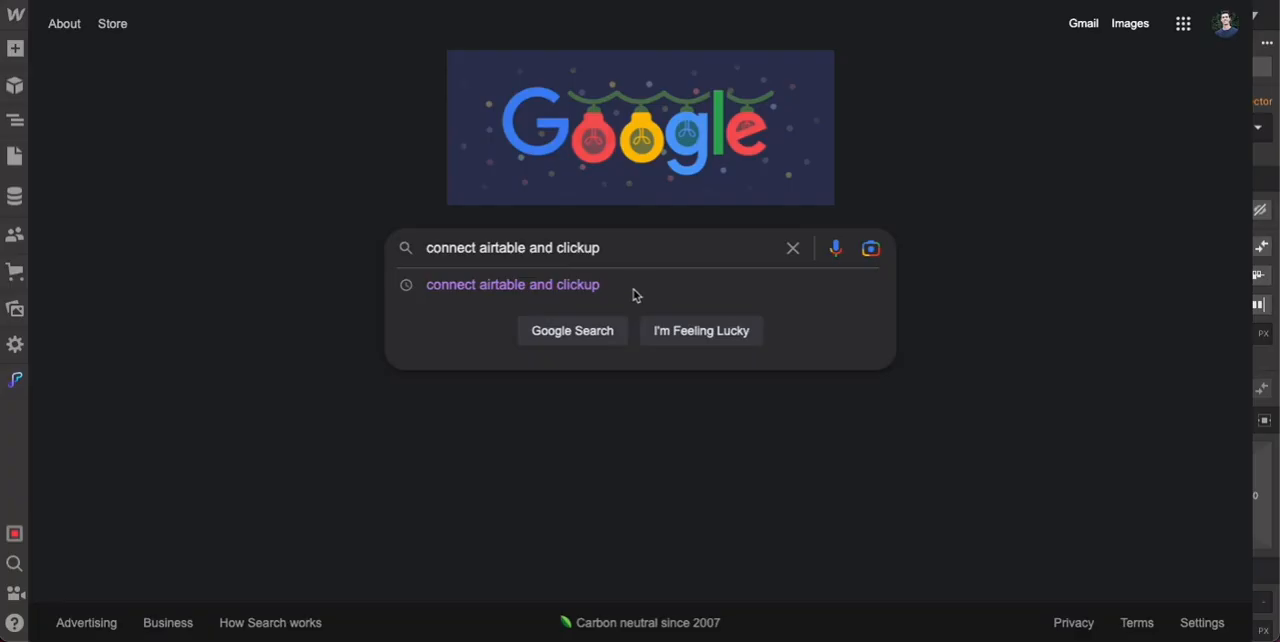
# Search Google for connecting Airtable and ClickUp and reach Zapier's integration page
pyautogui.click(572, 330)
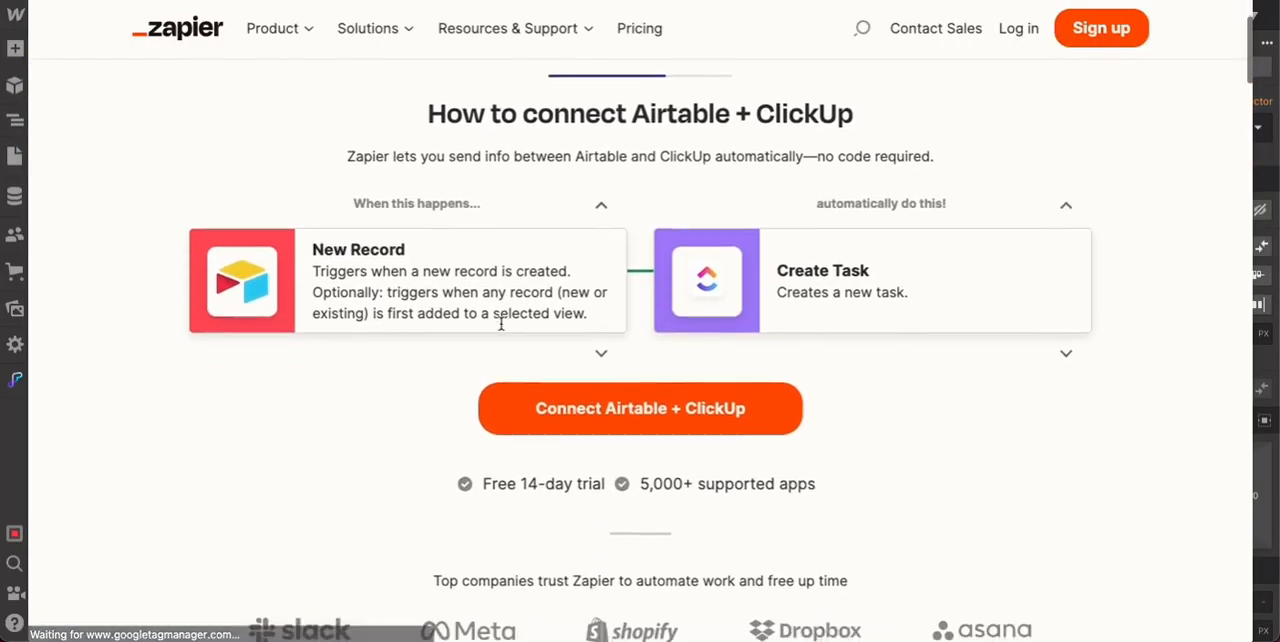
pyautogui.scroll(-3)
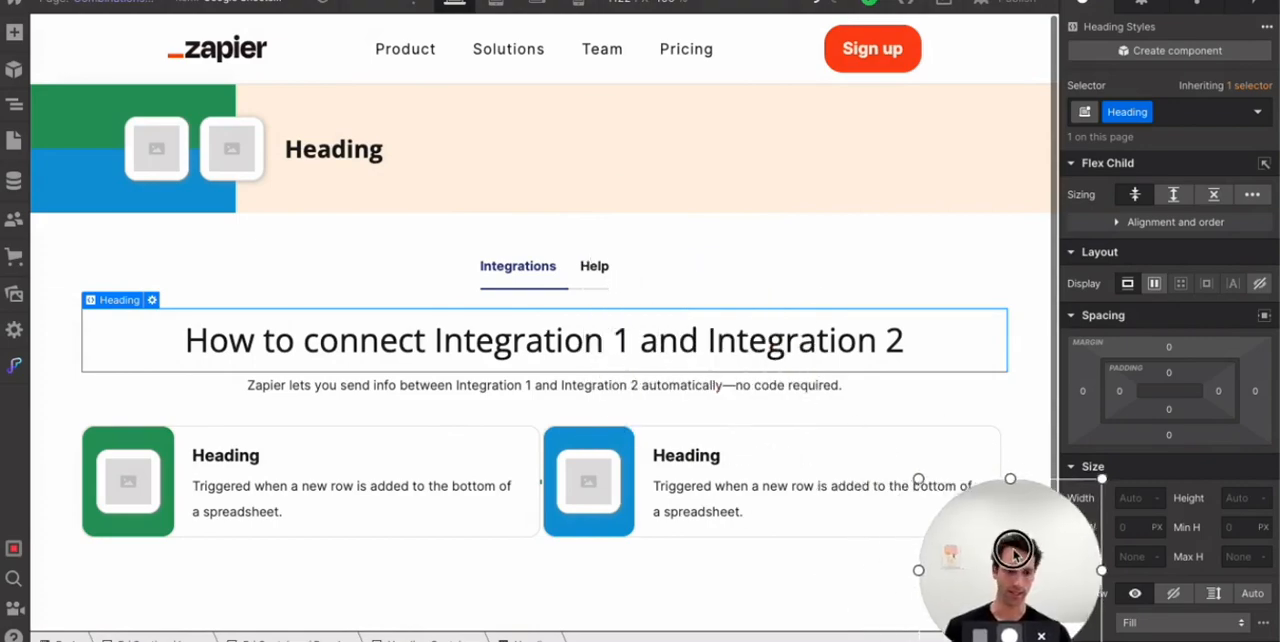
pyautogui.moveTo(324, 272)
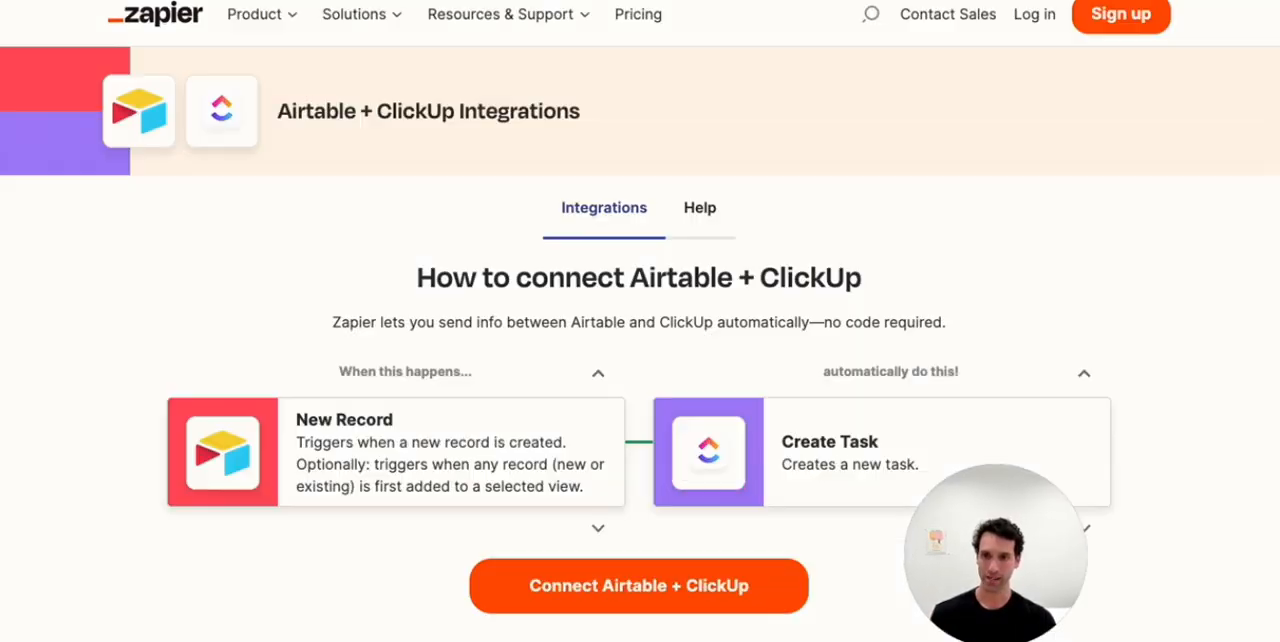
# Scroll the Webflow template page while comparing it against Zapier's Airtable + ClickUp page
pyautogui.scroll(-3)
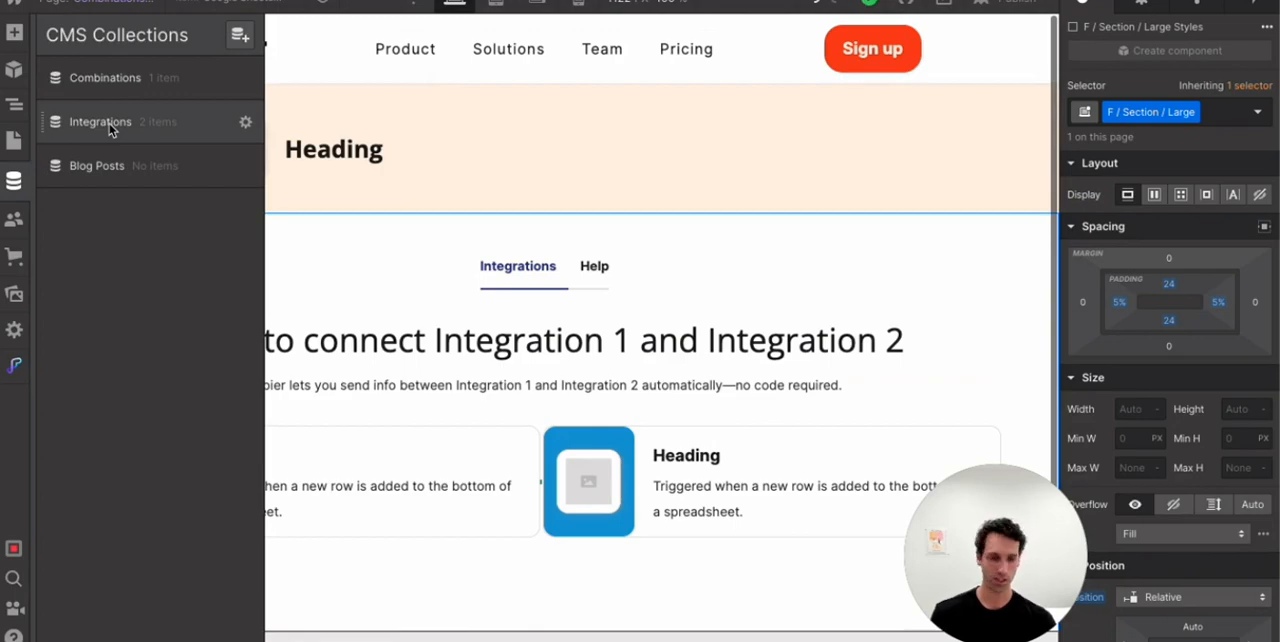
# Review Integrations items and the Google Sheets + Salesforce combination, then reach Combinations field settings
pyautogui.click(100, 120)
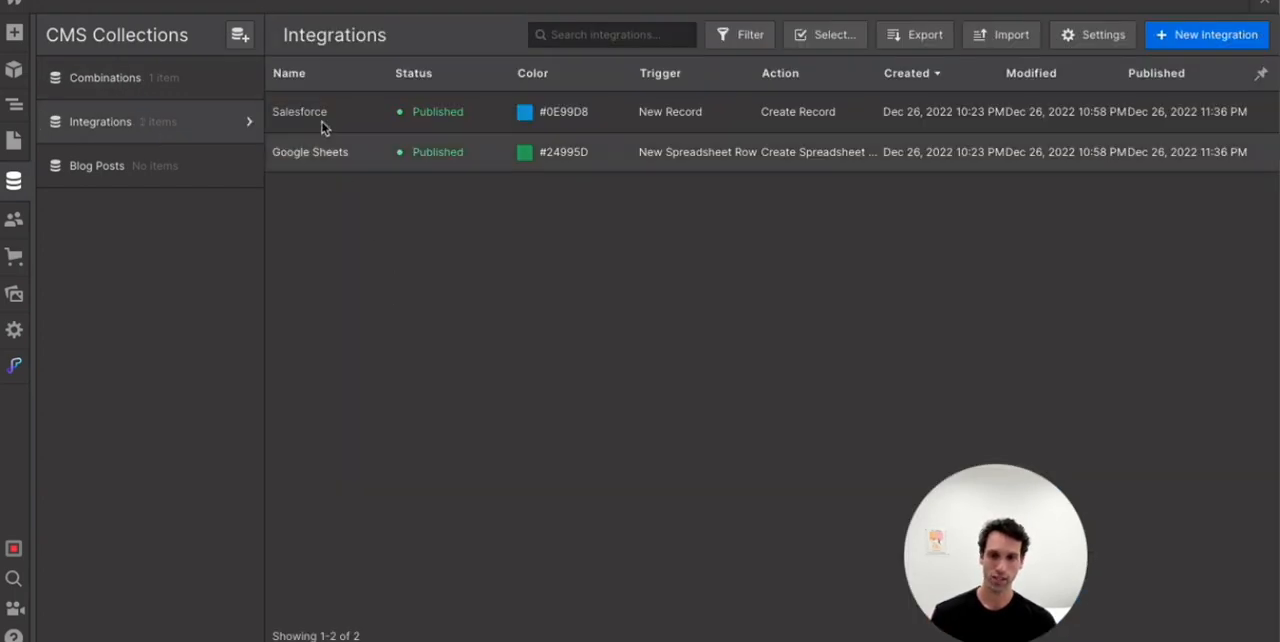
pyautogui.moveTo(366, 252)
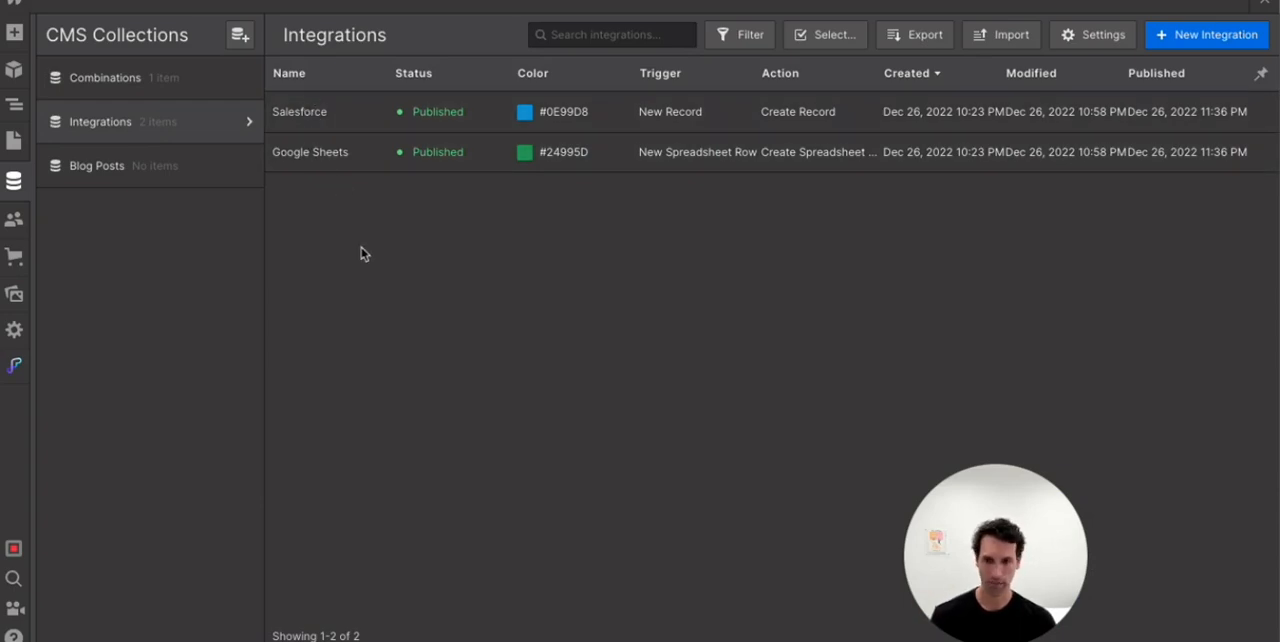
pyautogui.click(1100, 34)
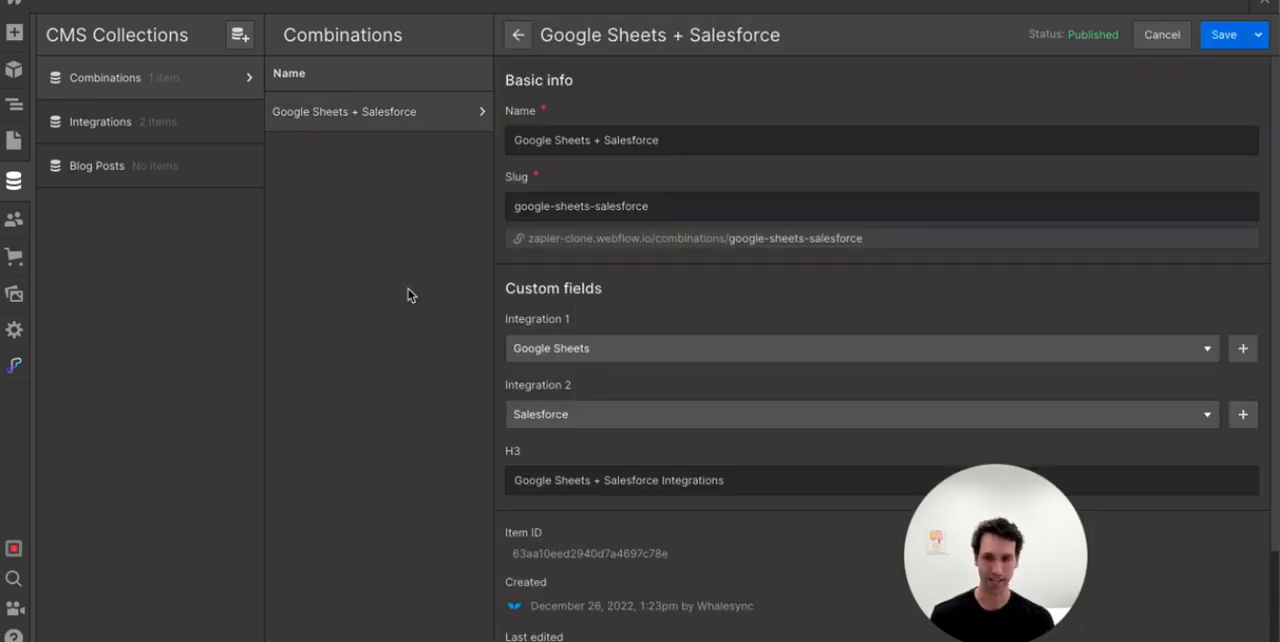
pyautogui.moveTo(358, 318)
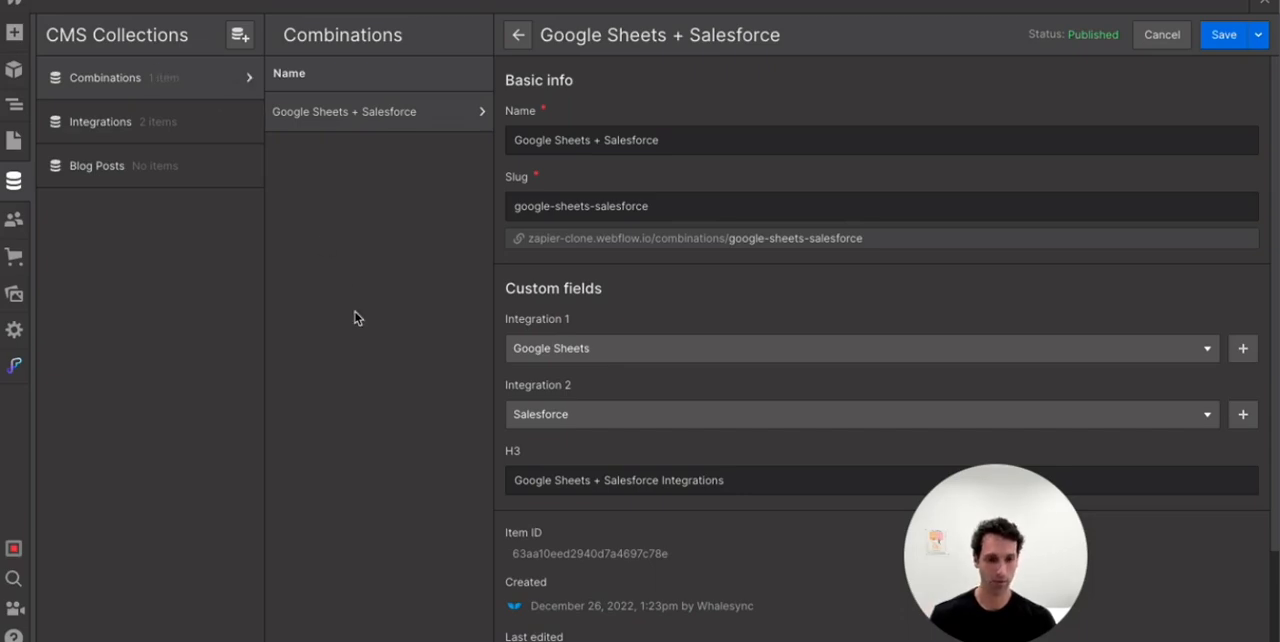
pyautogui.moveTo(224, 162)
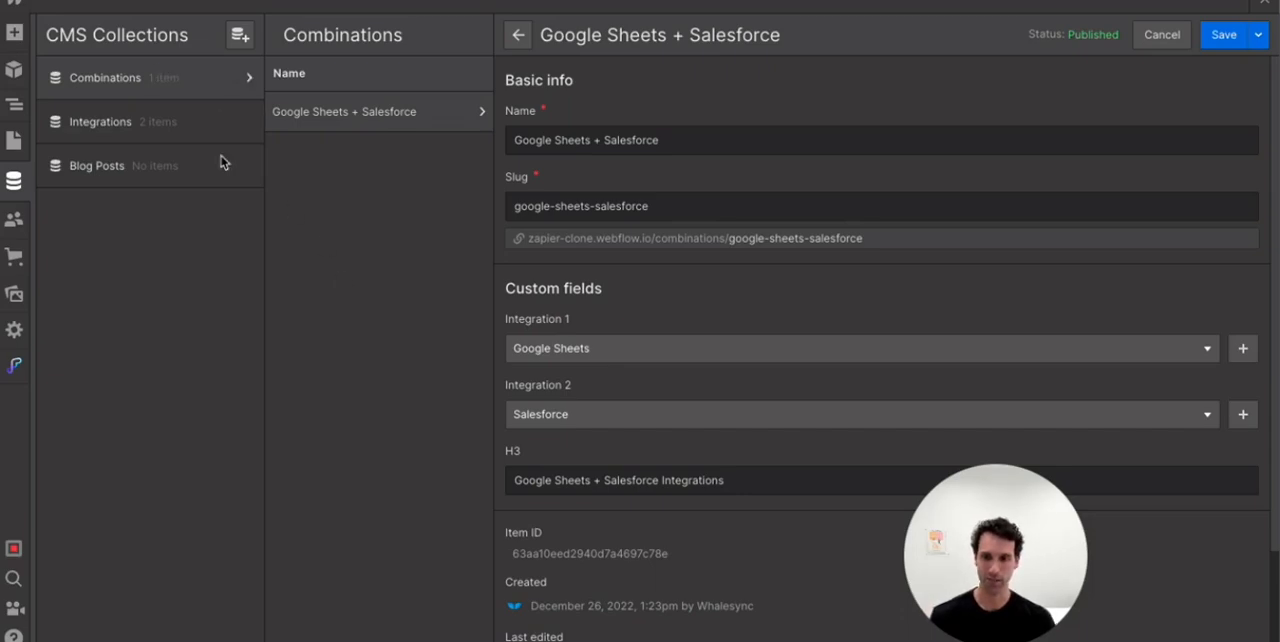
pyautogui.click(520, 140)
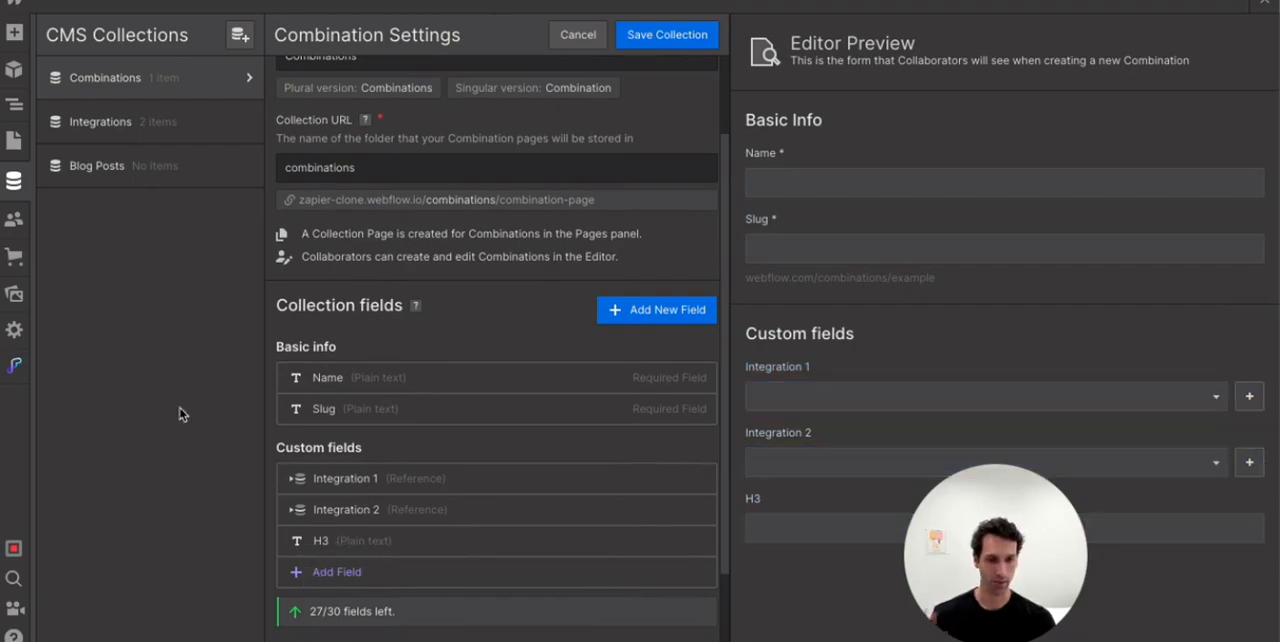
pyautogui.moveTo(268, 378)
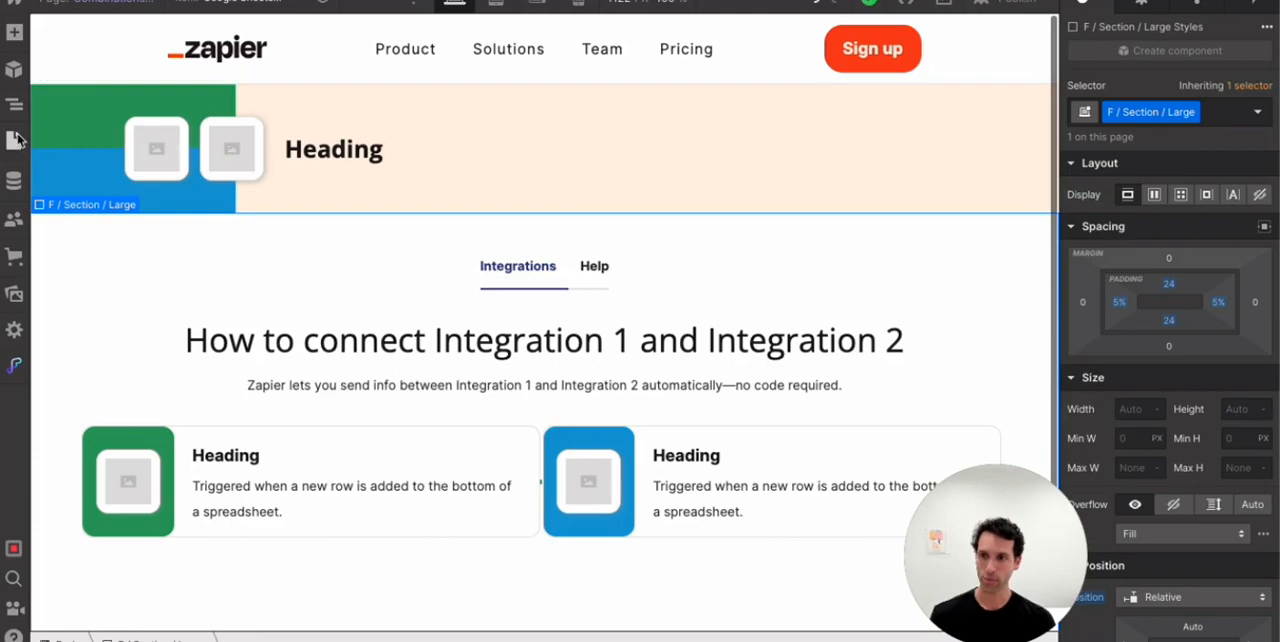
pyautogui.click(14, 140)
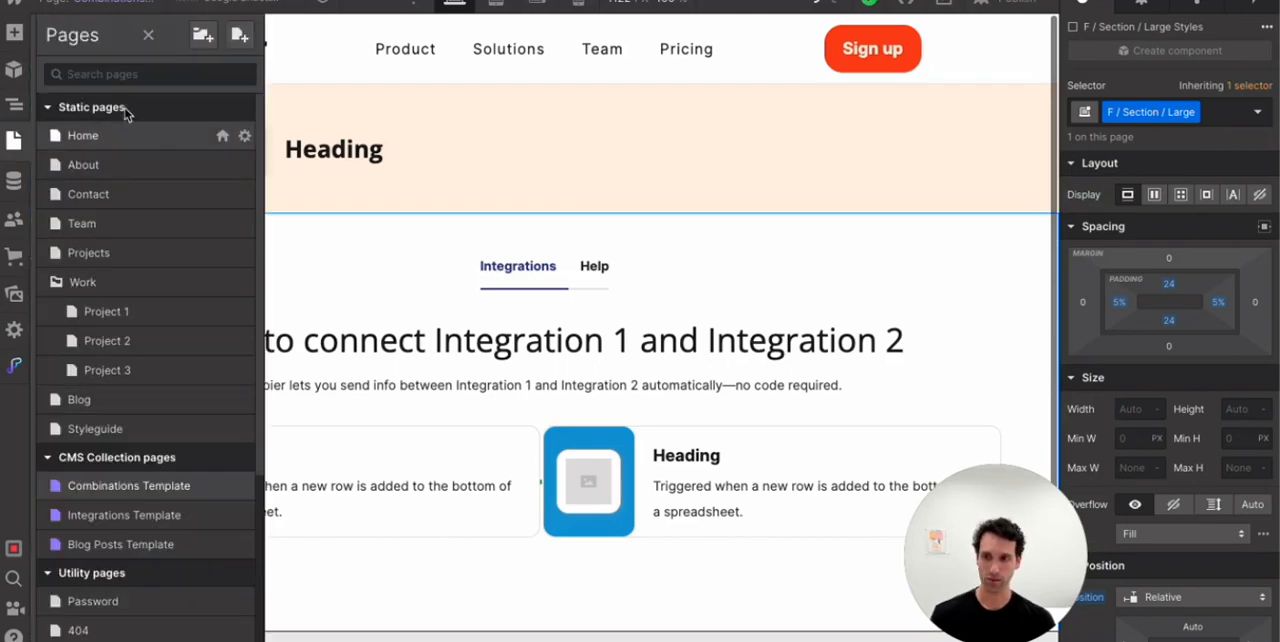
pyautogui.scroll(-3)
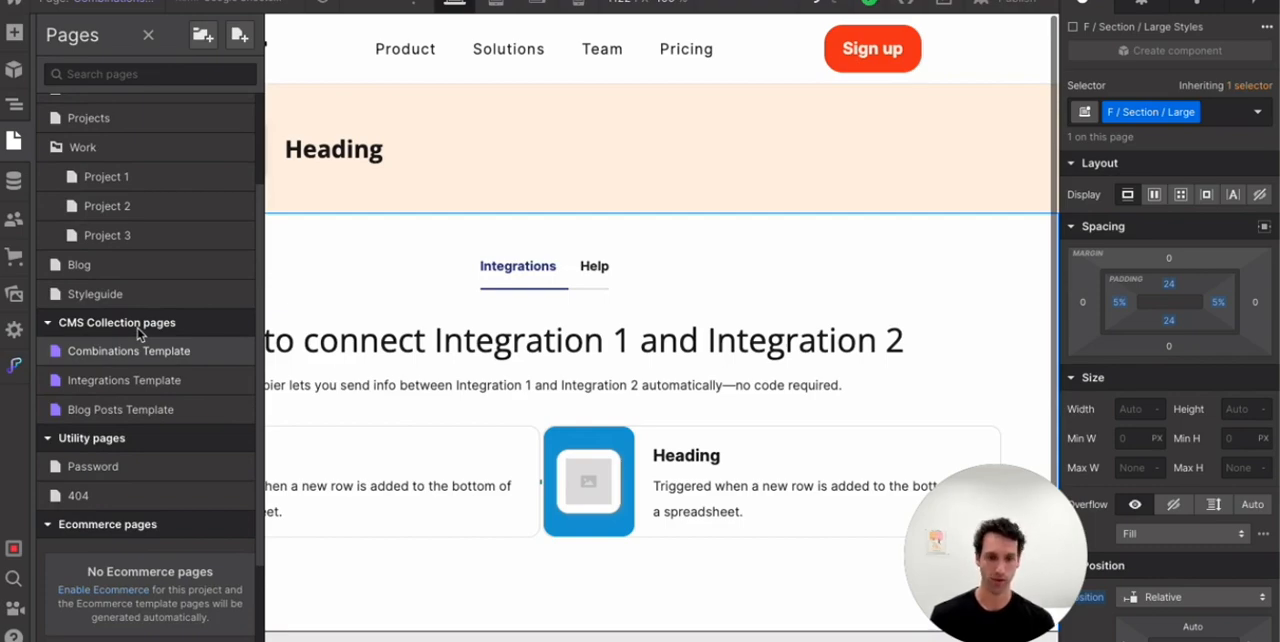
pyautogui.moveTo(128, 350)
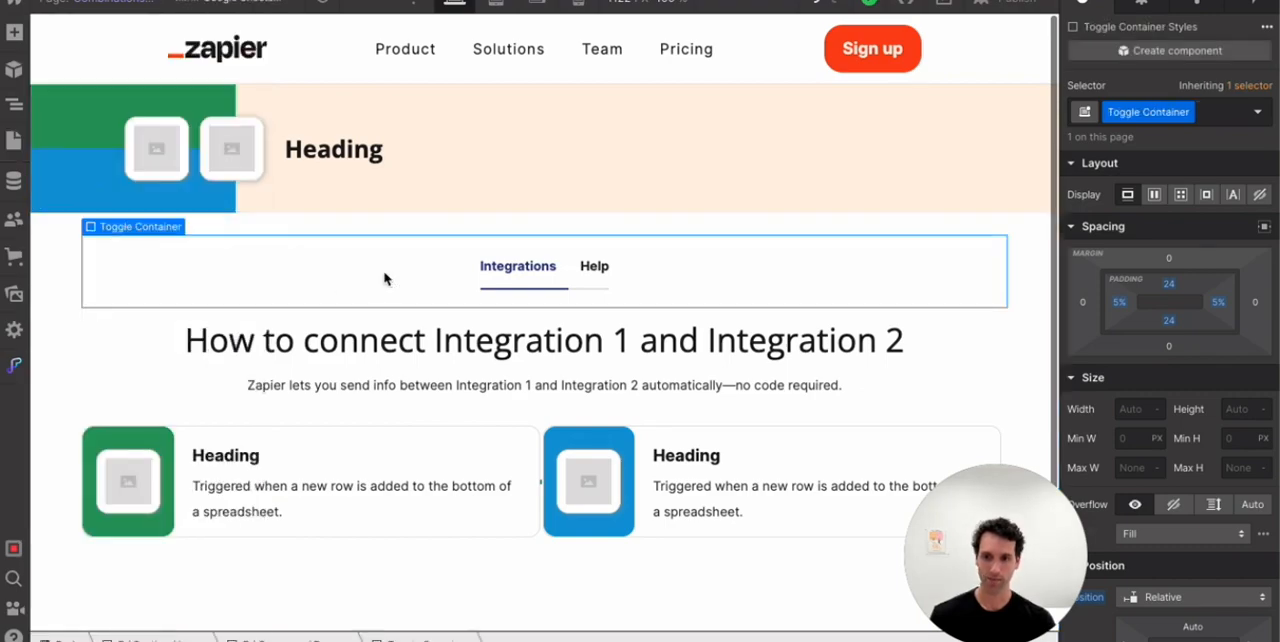
# Inspect the tabs container and placeholder logo, then select the hero heading
pyautogui.click(1152, 194)
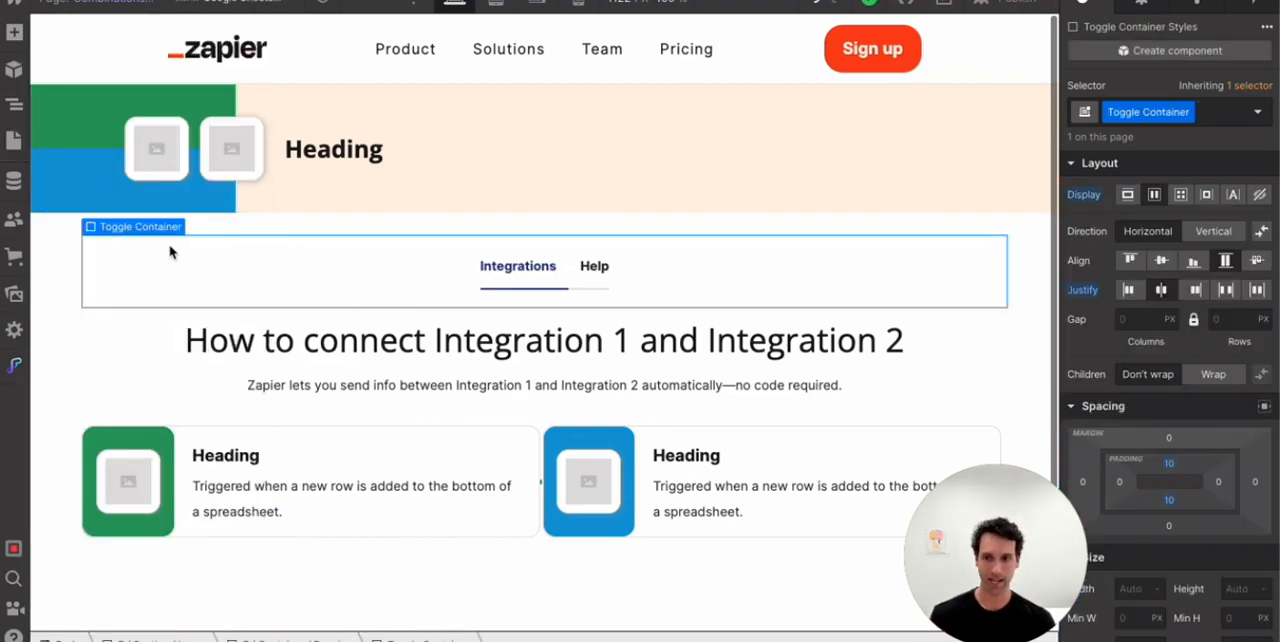
pyautogui.click(332, 148)
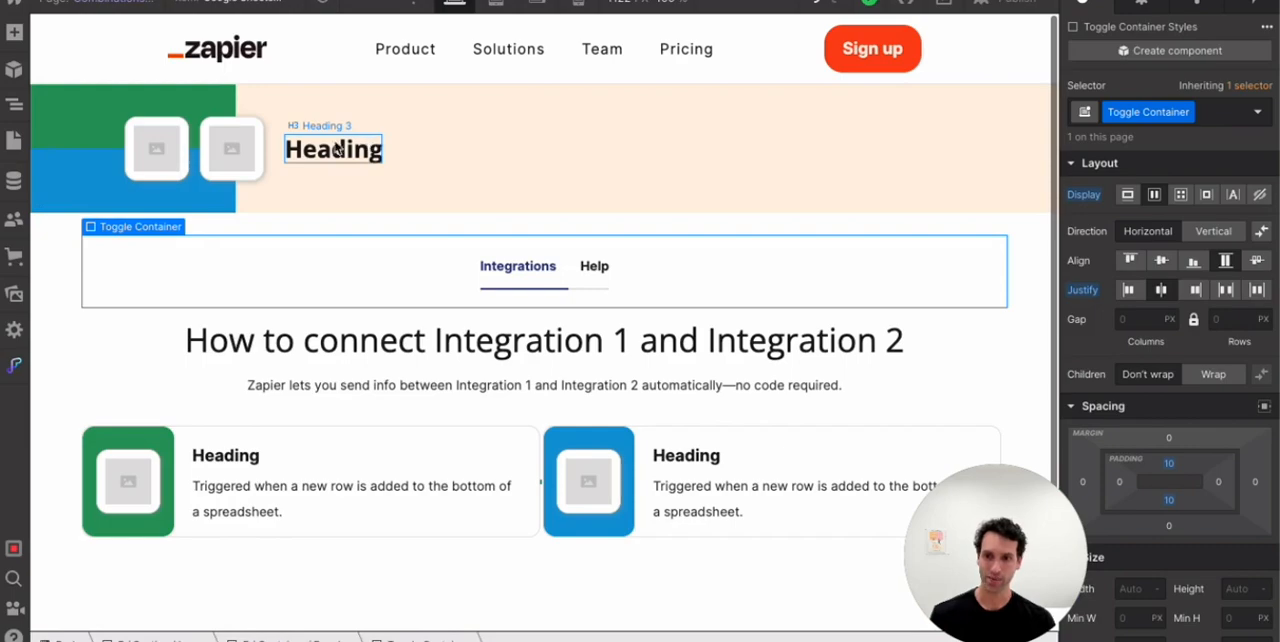
pyautogui.click(156, 148)
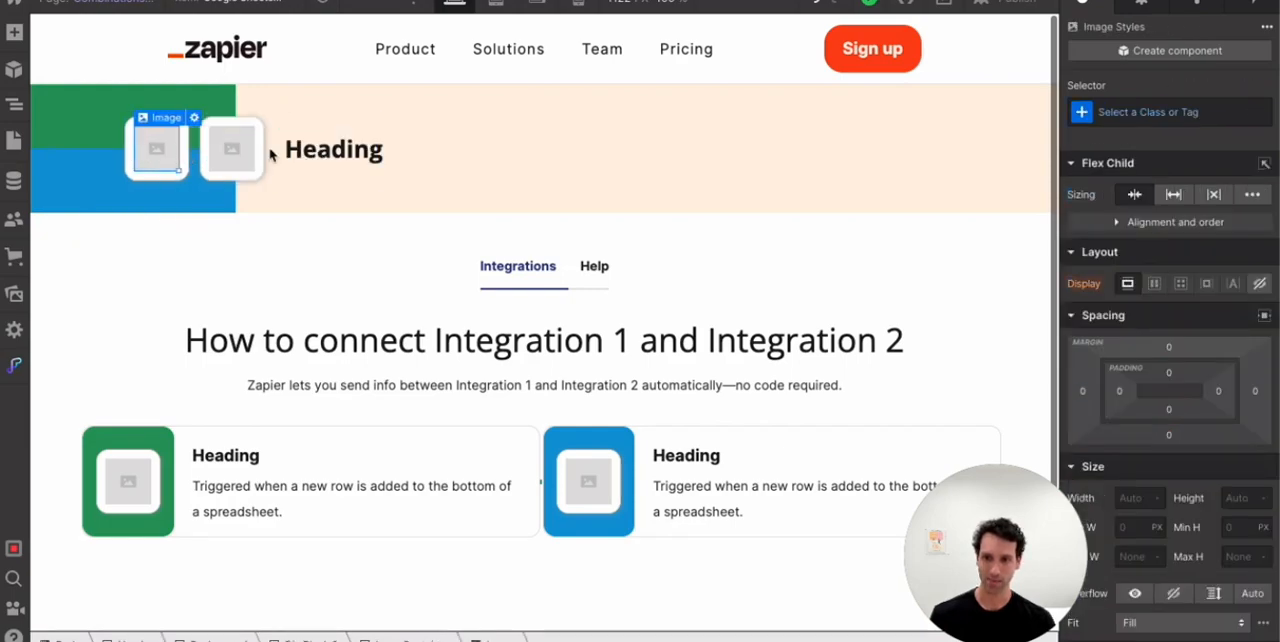
pyautogui.click(332, 148)
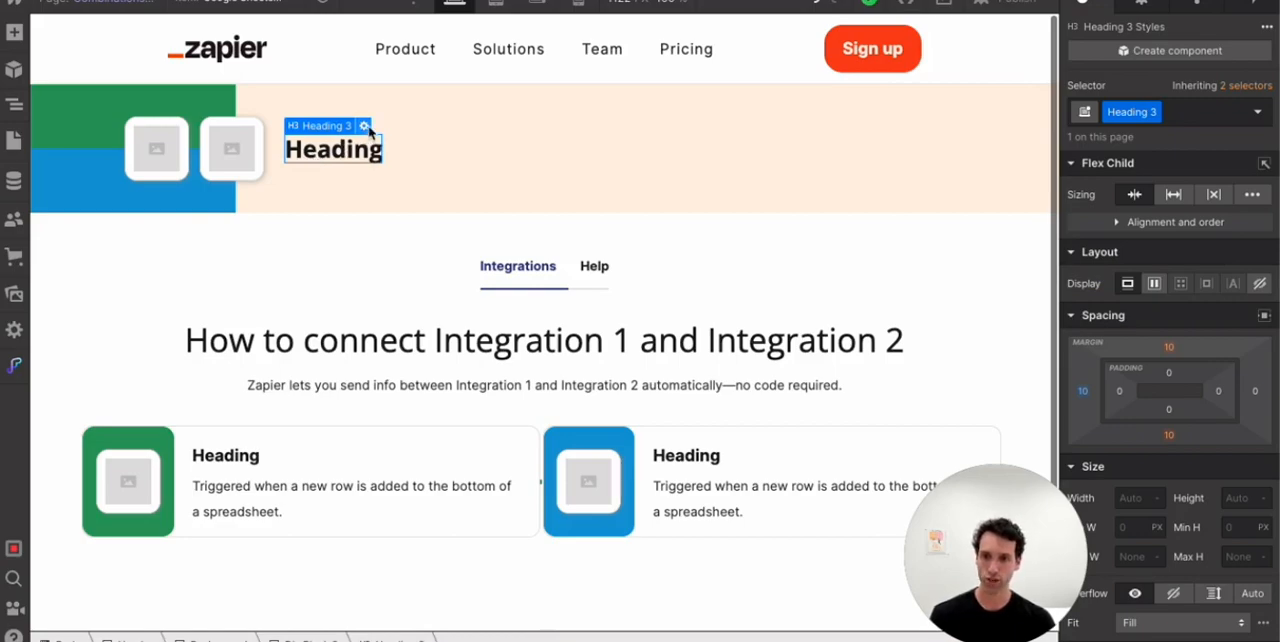
# Bind the heading text to the Combinations H3 field, reading 'Google Sheets + Salesforce Integrations'
pyautogui.click(364, 124)
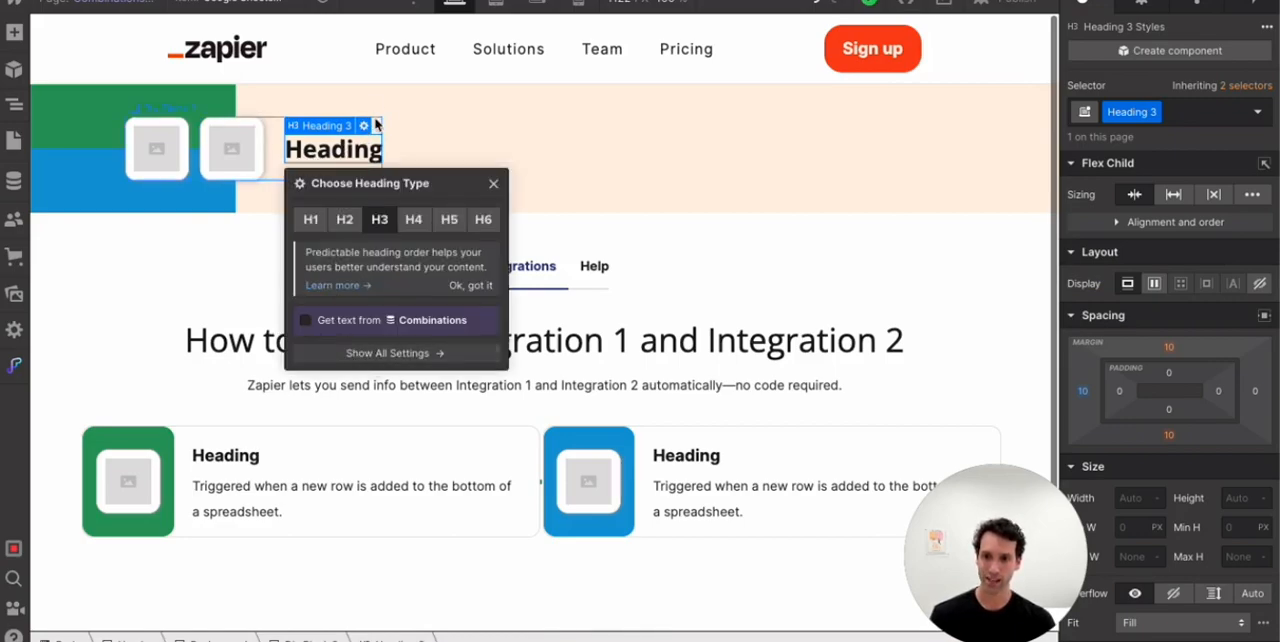
pyautogui.click(306, 320)
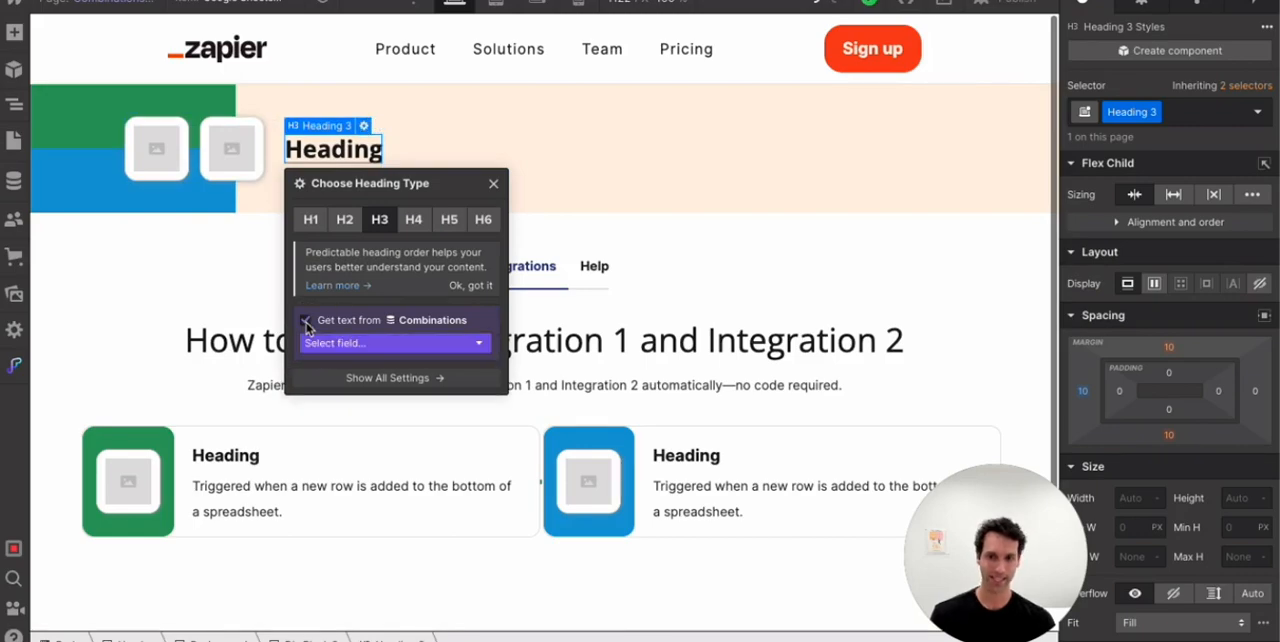
pyautogui.click(396, 342)
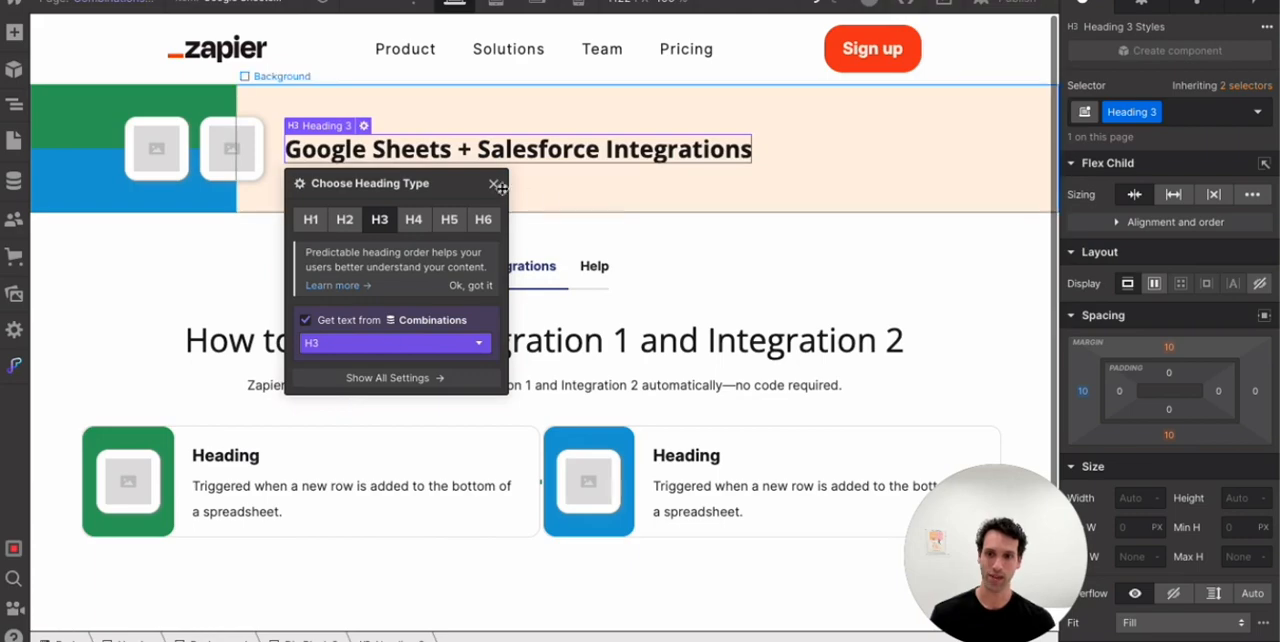
pyautogui.click(490, 184)
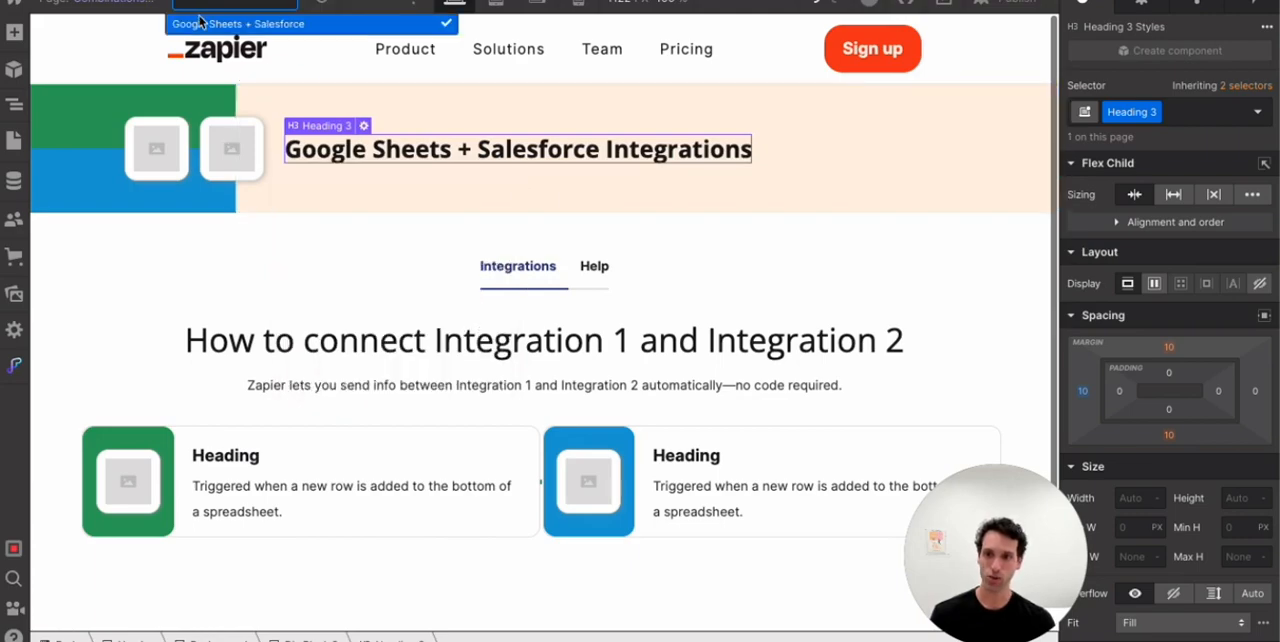
pyautogui.moveTo(298, 218)
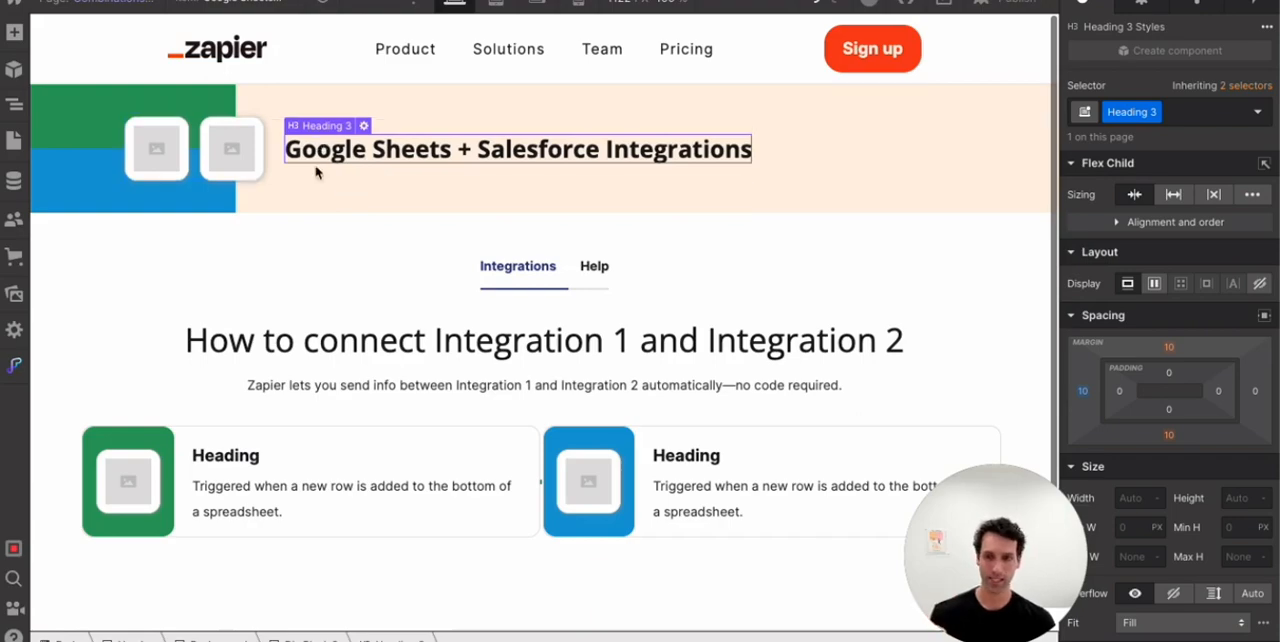
pyautogui.moveTo(388, 152)
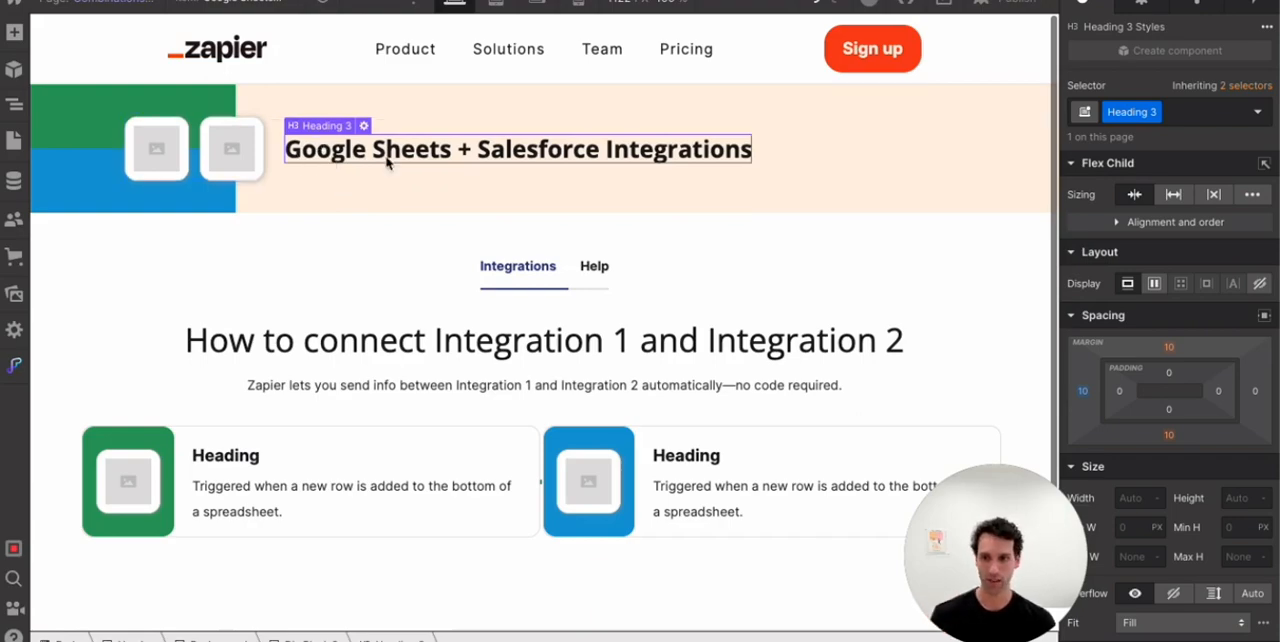
pyautogui.click(156, 148)
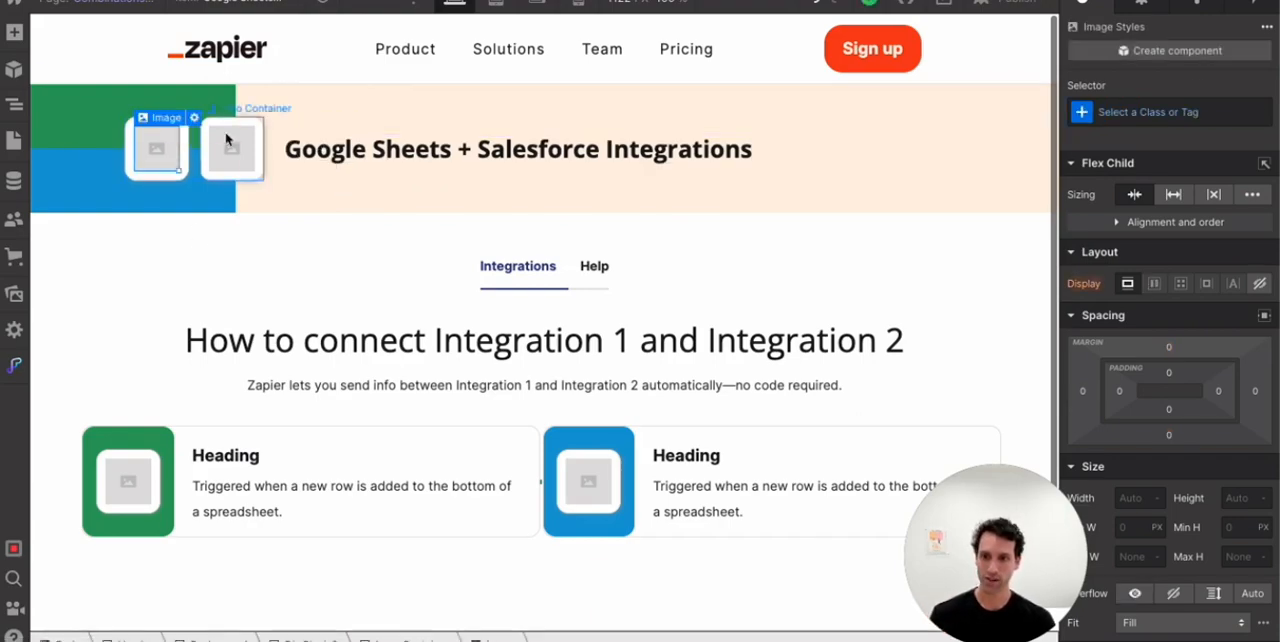
pyautogui.click(194, 116)
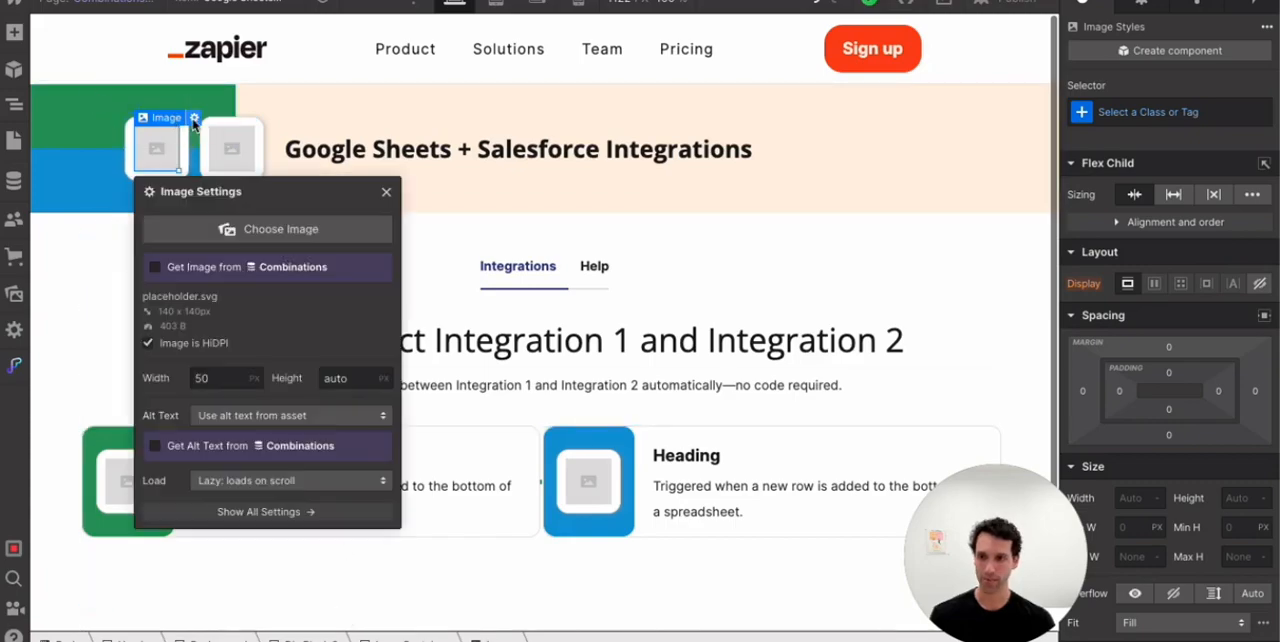
pyautogui.click(156, 266)
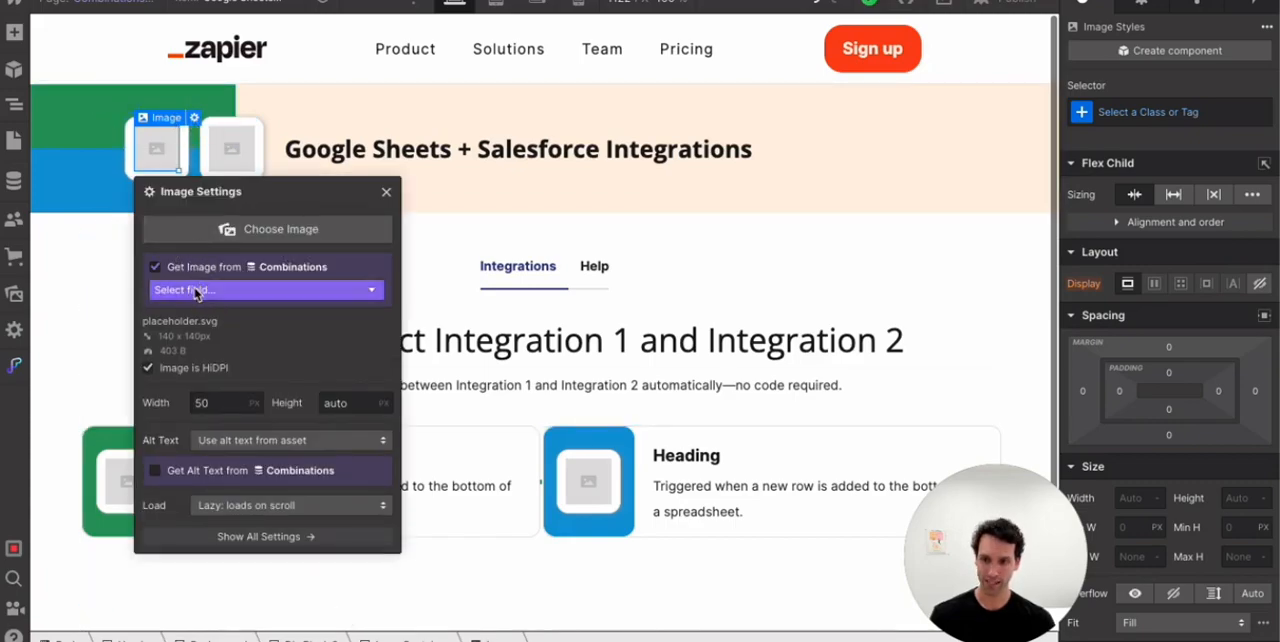
pyautogui.click(264, 290)
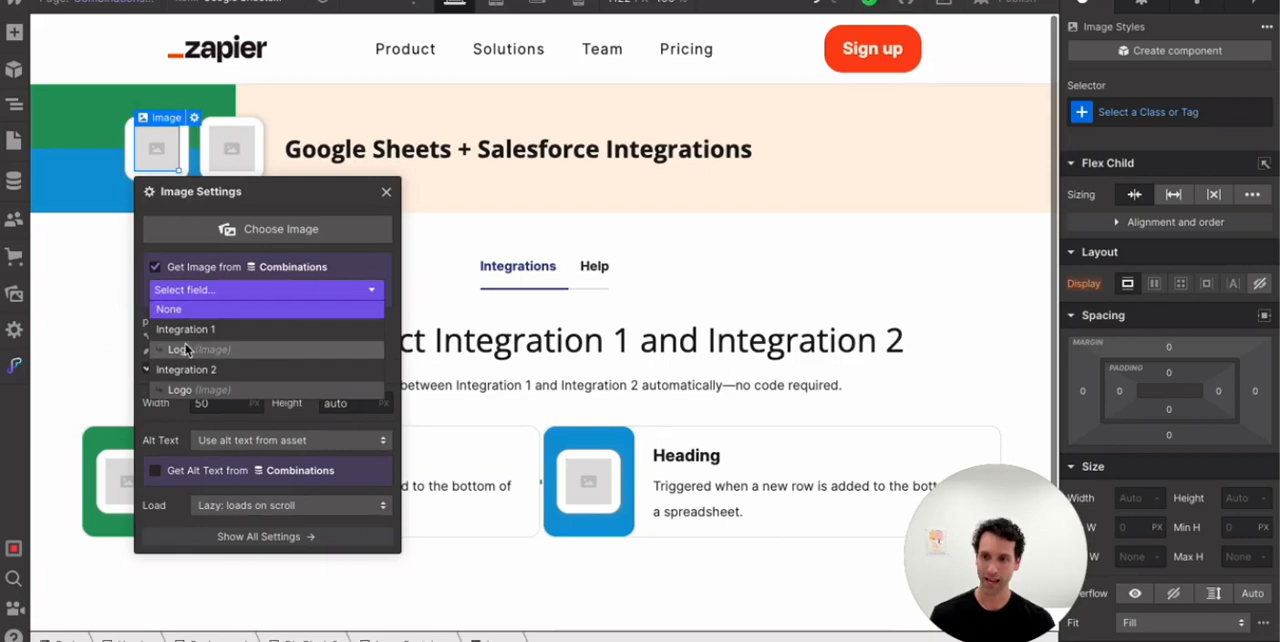
pyautogui.click(180, 350)
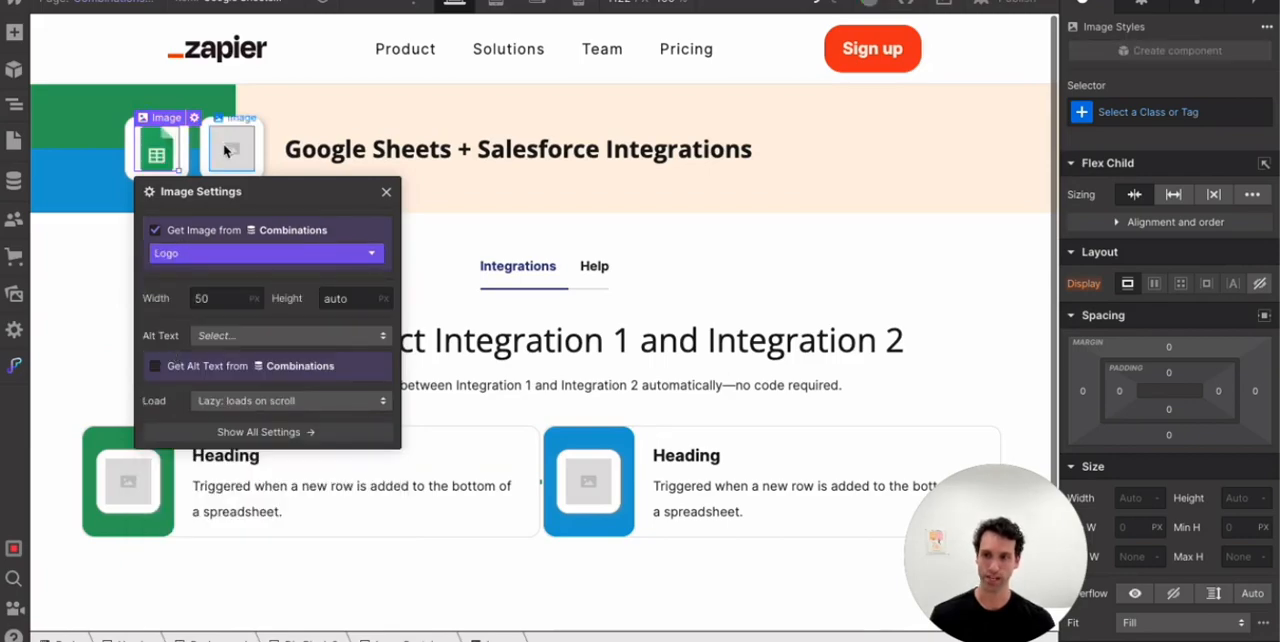
pyautogui.click(232, 148)
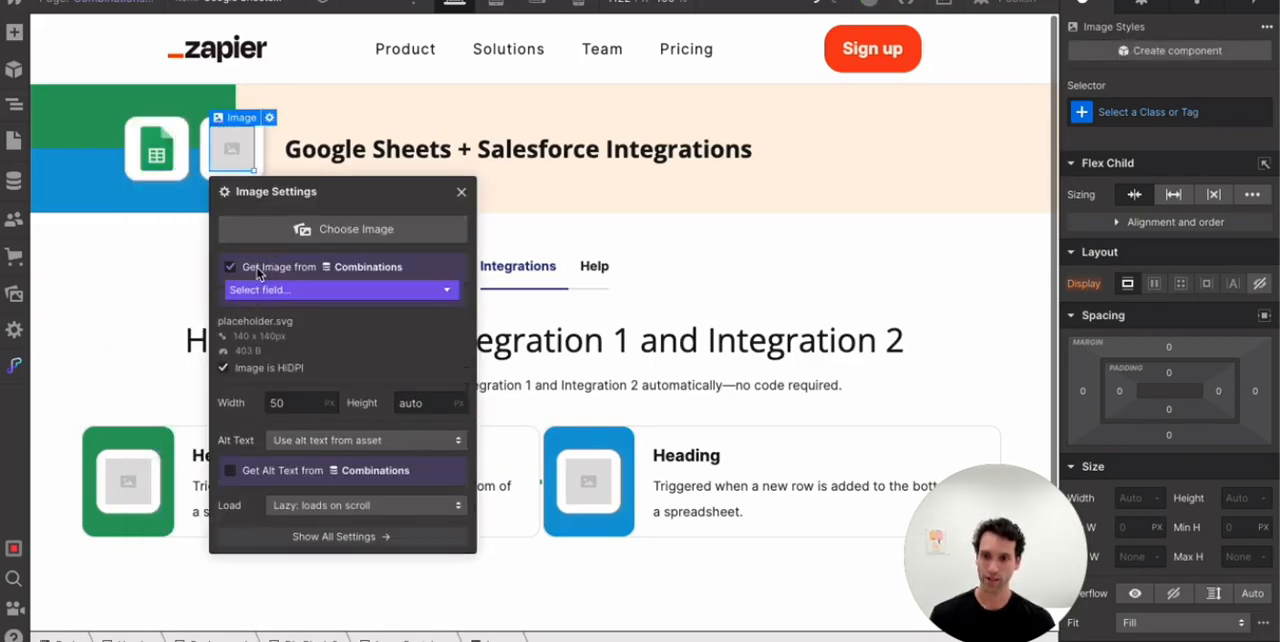
pyautogui.click(340, 290)
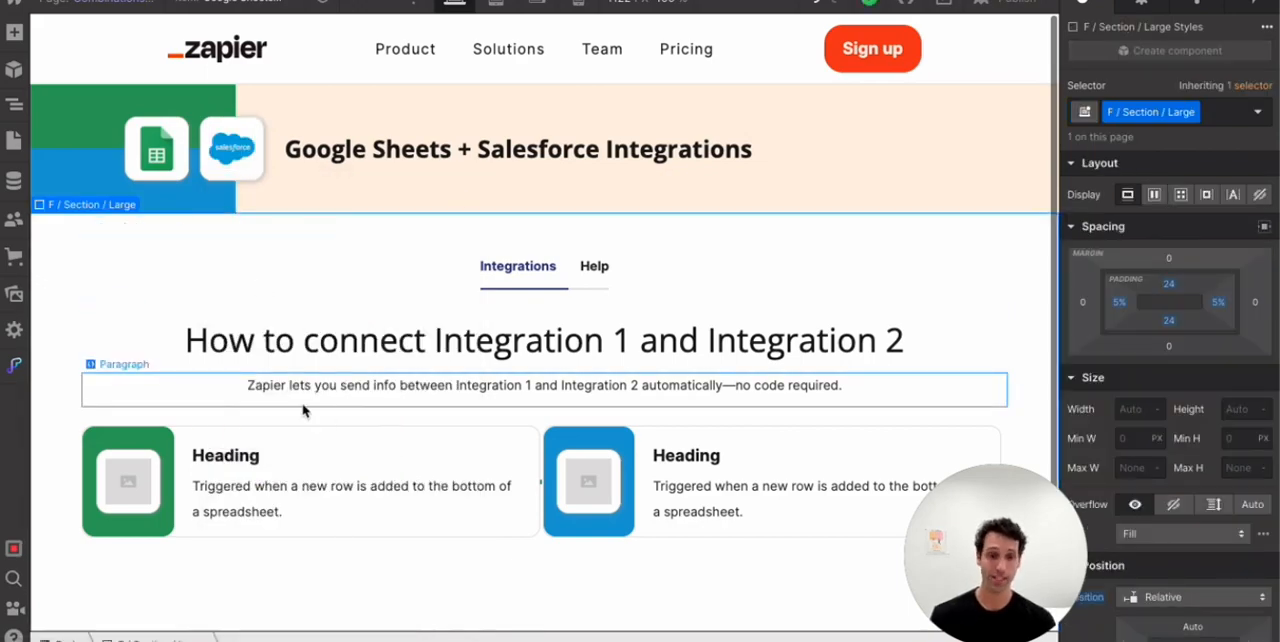
pyautogui.click(152, 300)
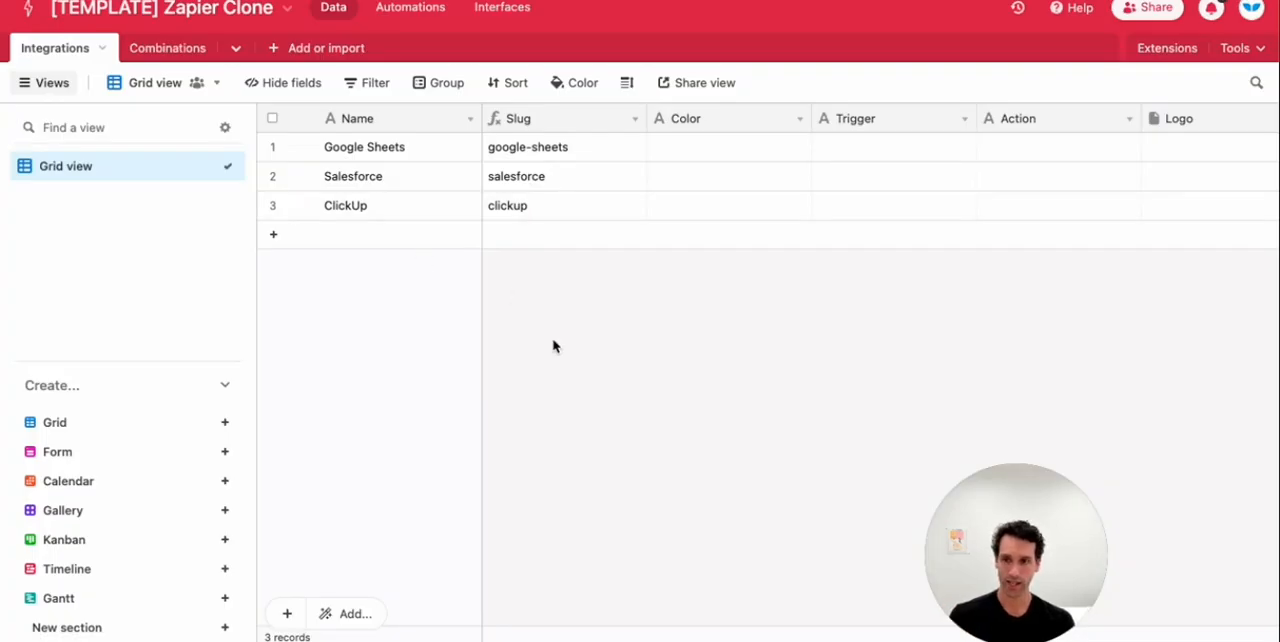
pyautogui.moveTo(352, 356)
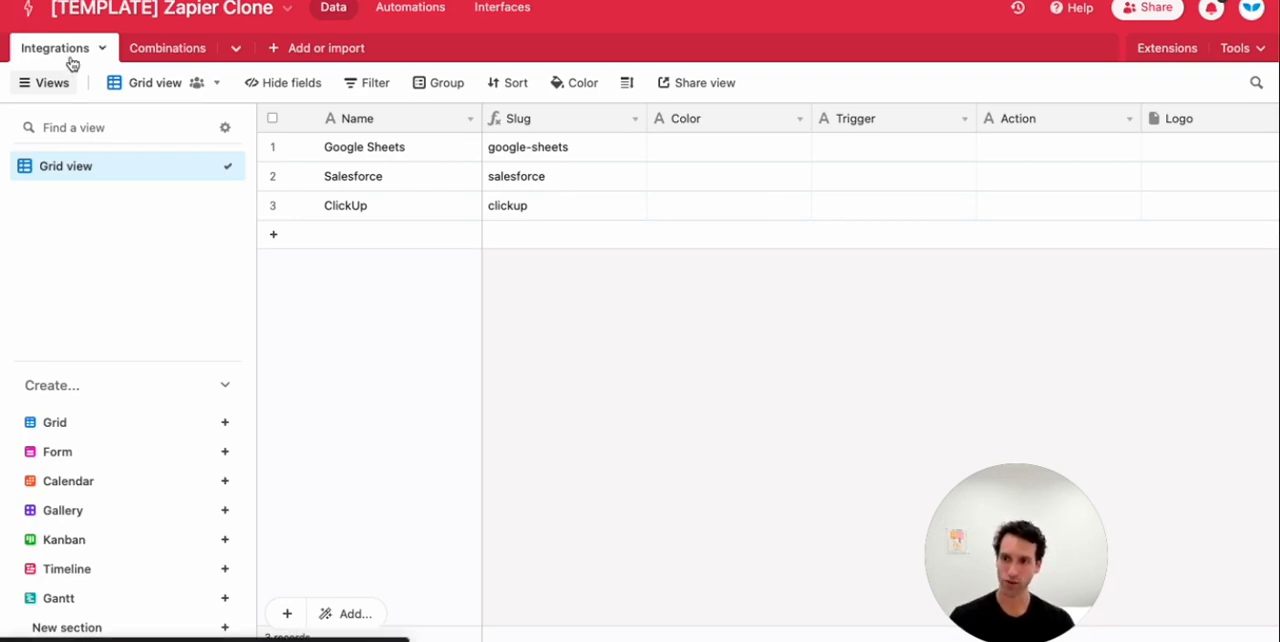
pyautogui.moveTo(150, 60)
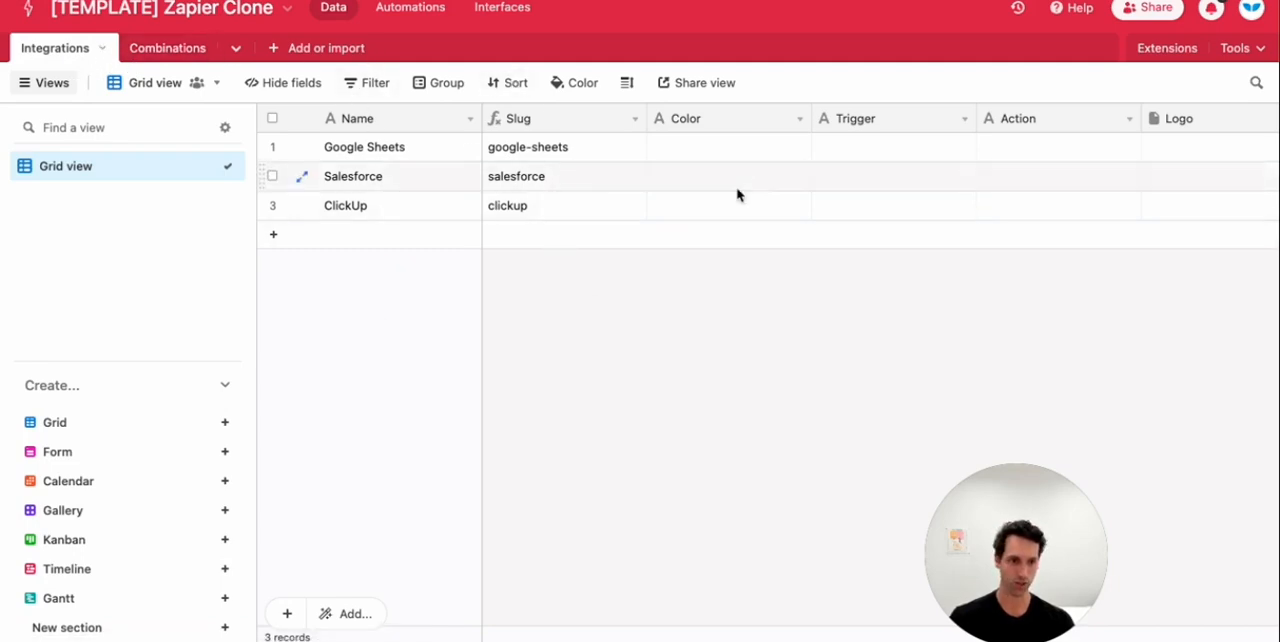
pyautogui.moveTo(364, 306)
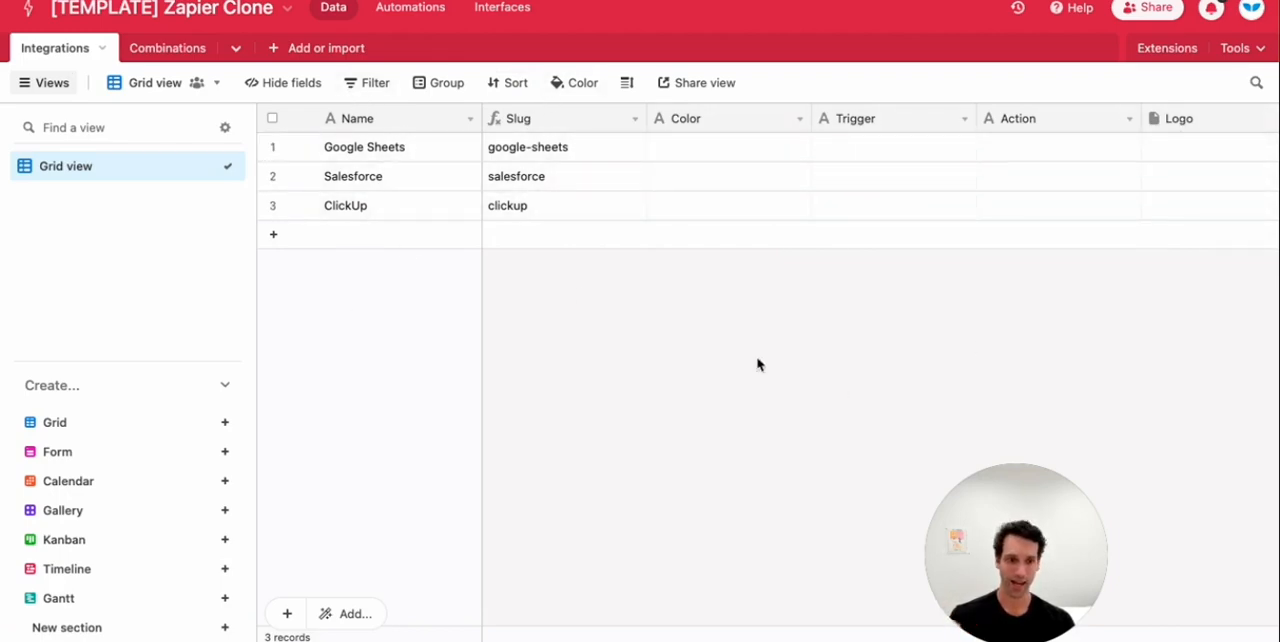
pyautogui.moveTo(536, 294)
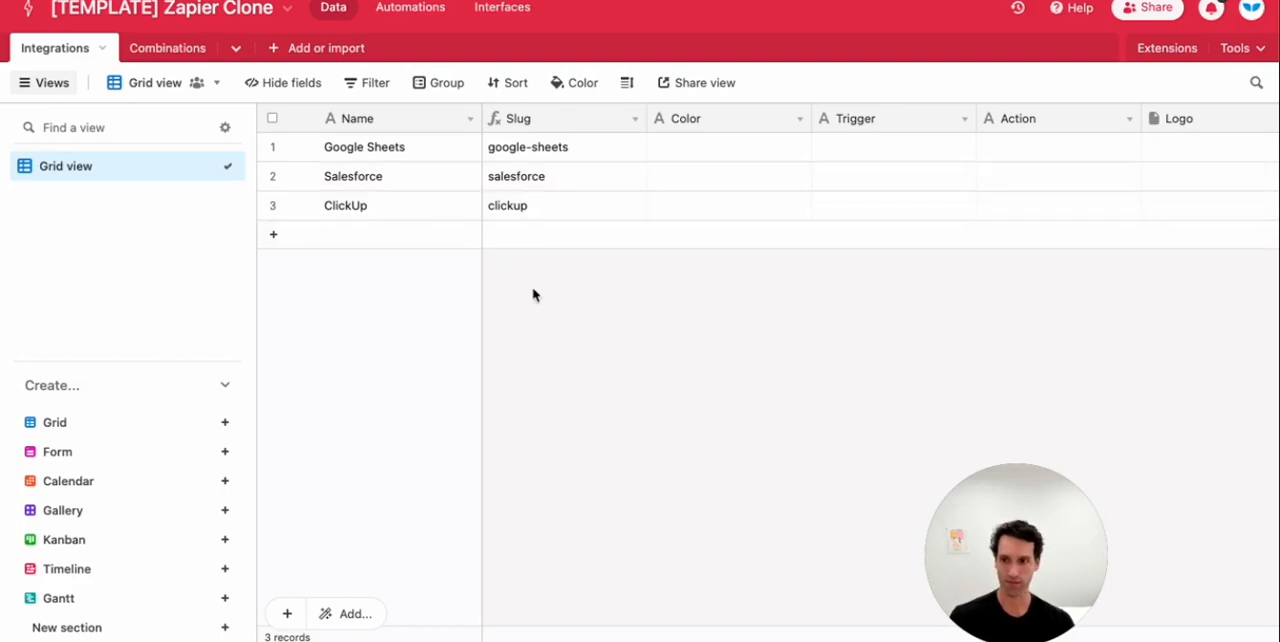
pyautogui.click(168, 46)
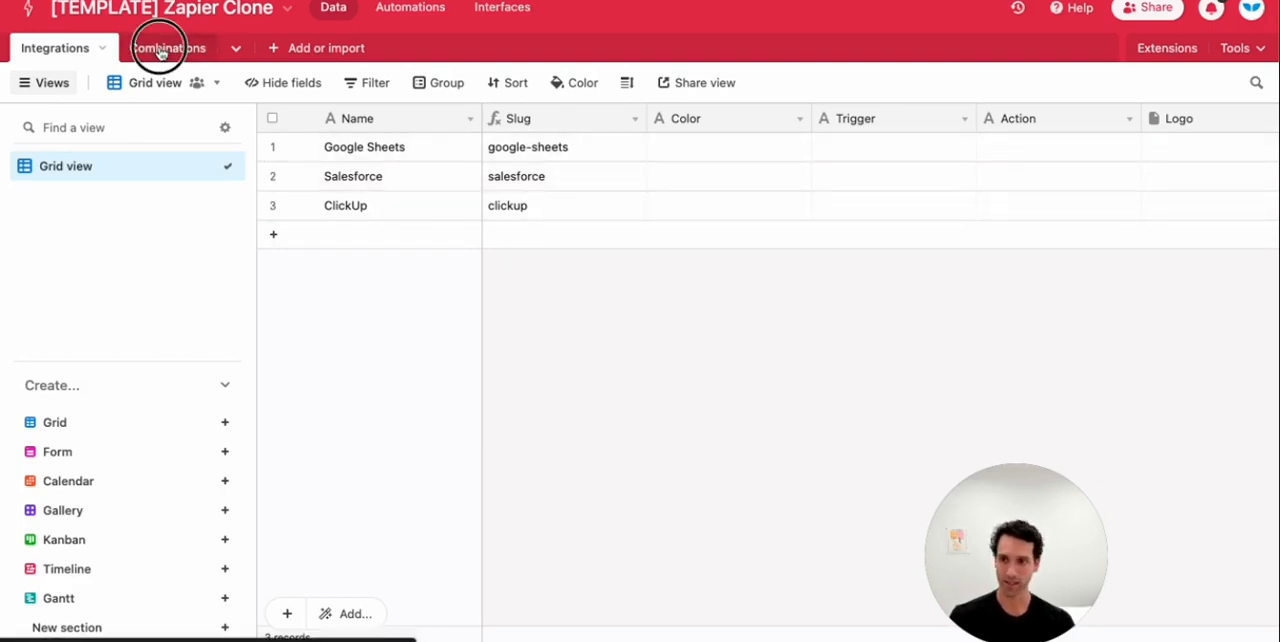
pyautogui.click(168, 46)
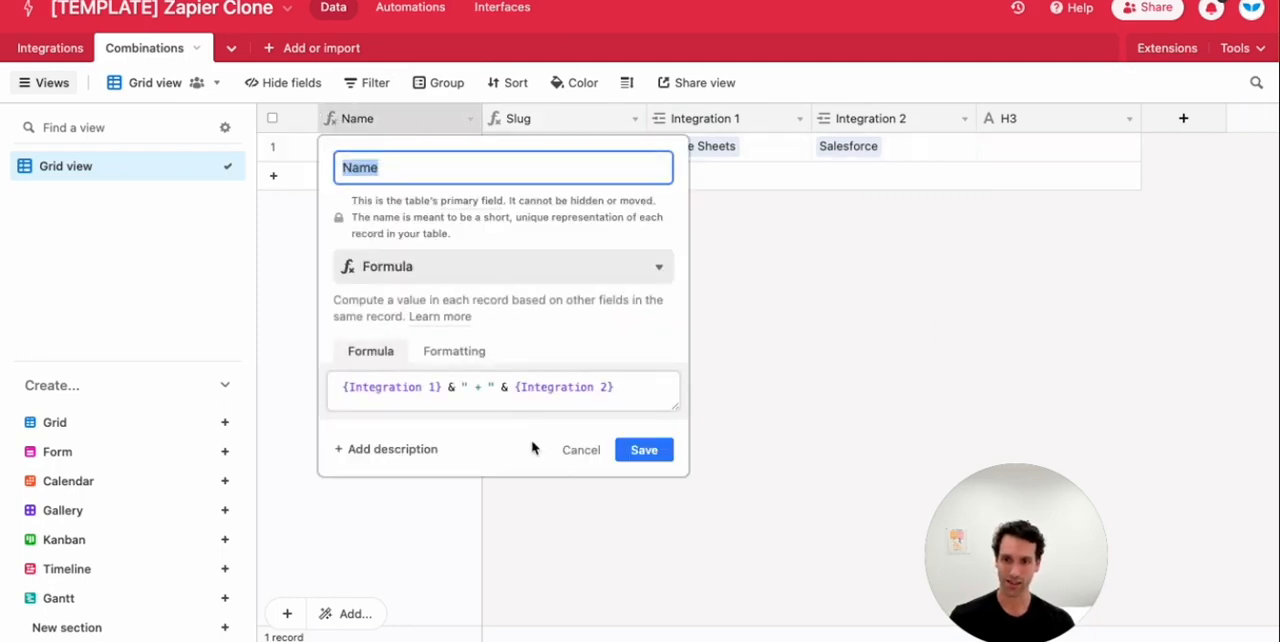
pyautogui.click(644, 448)
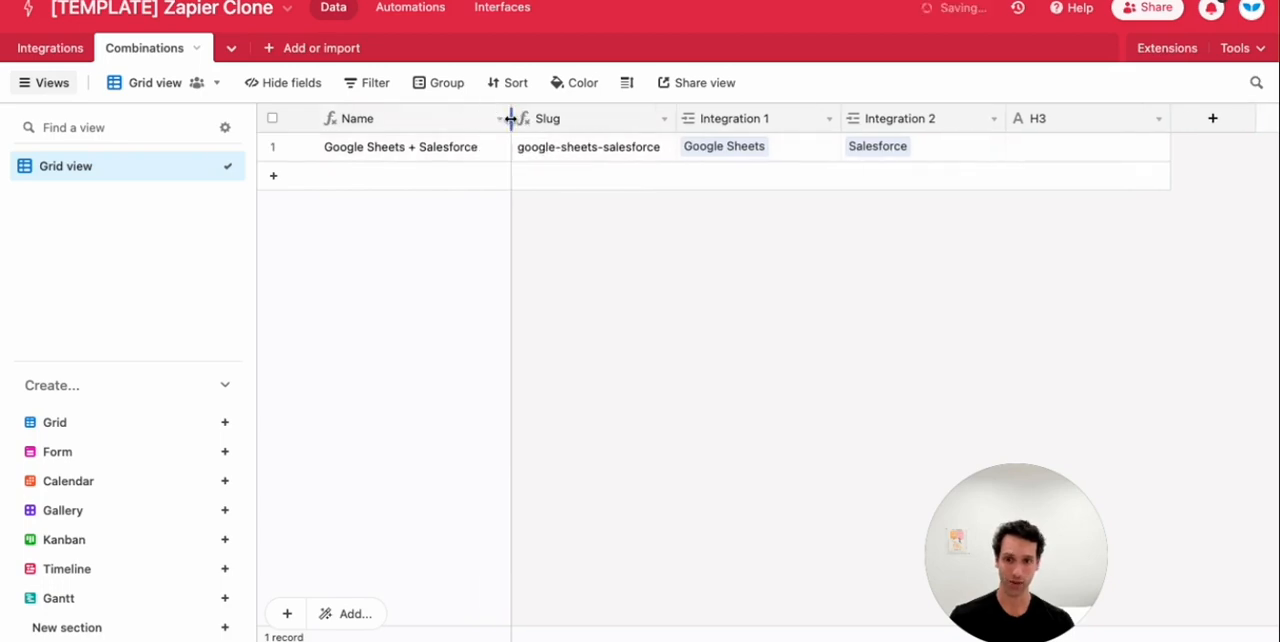
pyautogui.moveTo(460, 276)
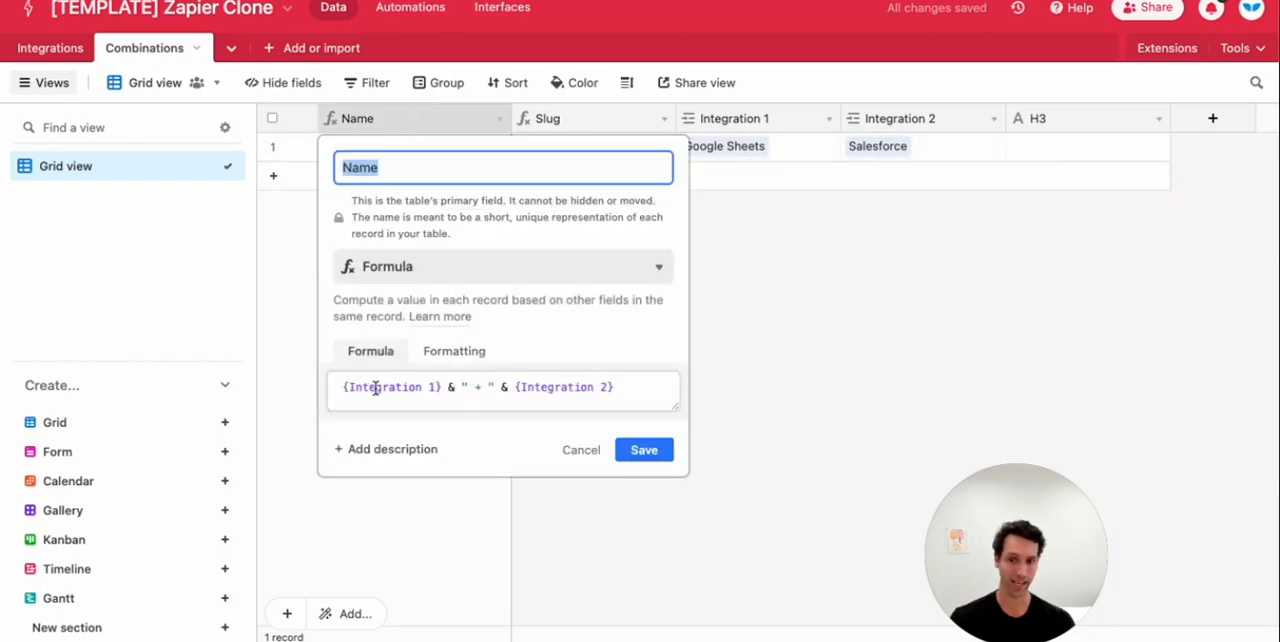
pyautogui.click(644, 448)
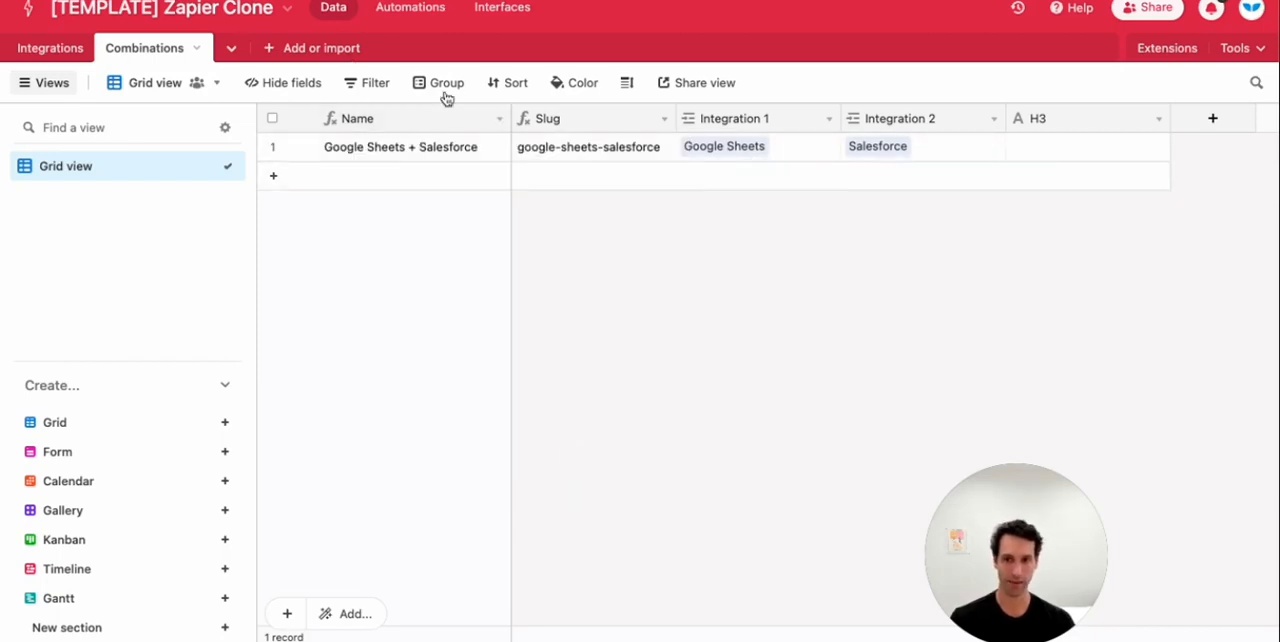
pyautogui.click(48, 46)
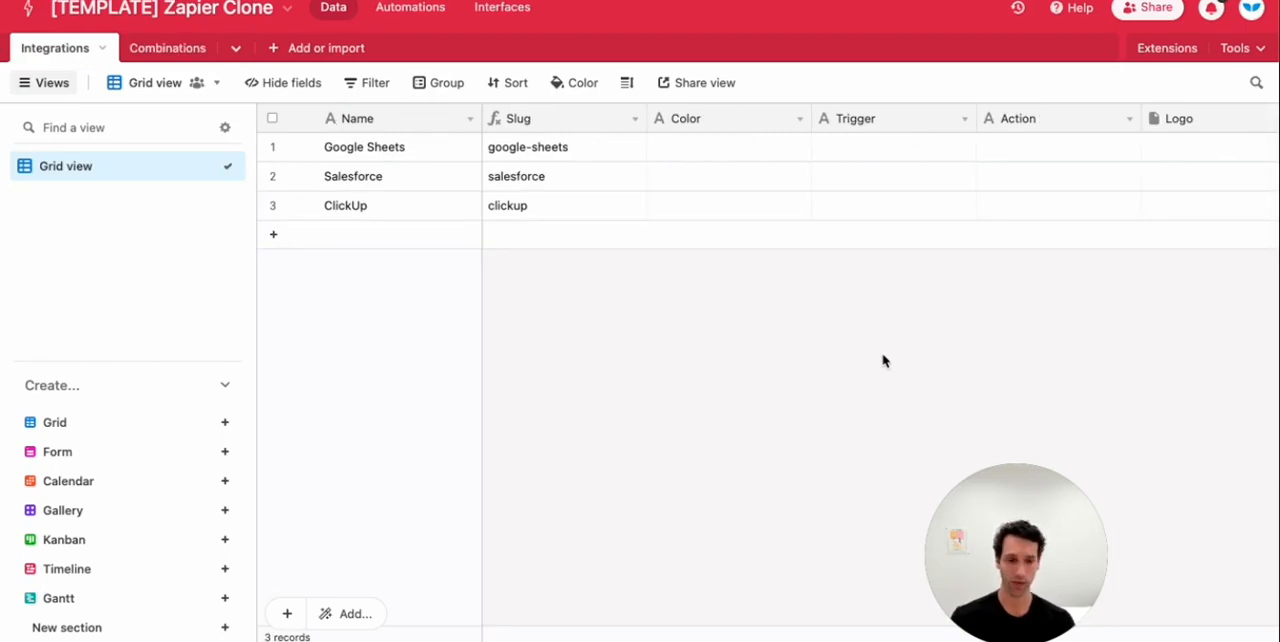
pyautogui.moveTo(382, 320)
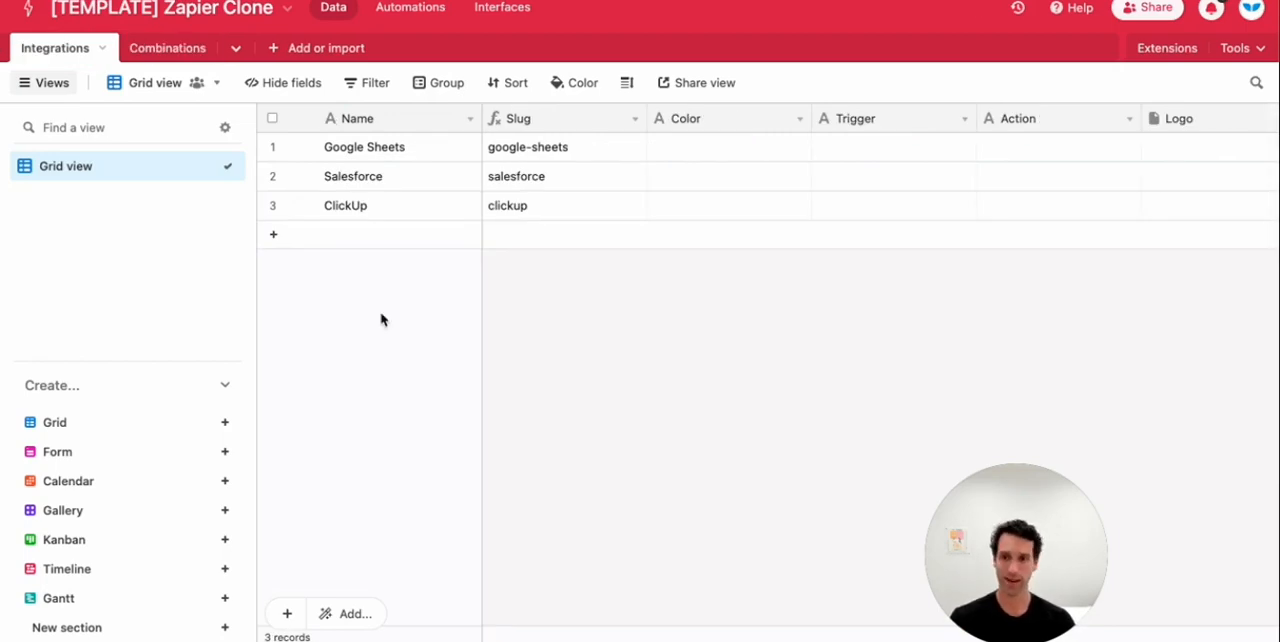
pyautogui.moveTo(186, 52)
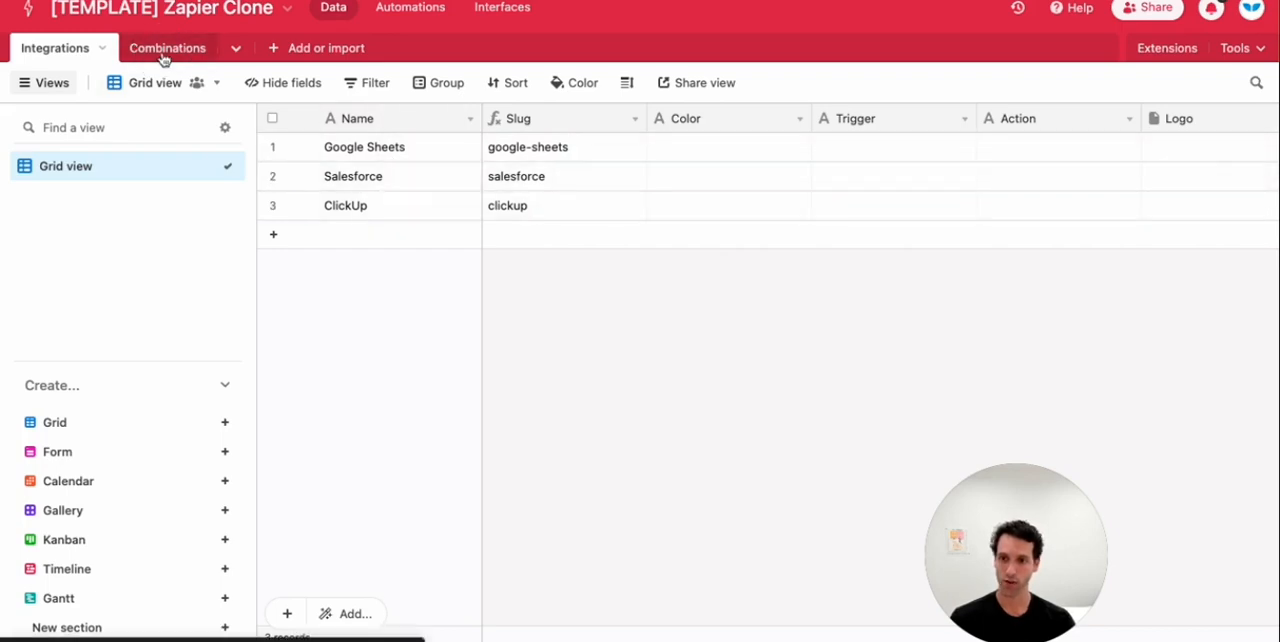
# Add new Combinations records linking ClickUp pairings so all six Google Sheets/Salesforce/ClickUp pairs exist
pyautogui.click(168, 46)
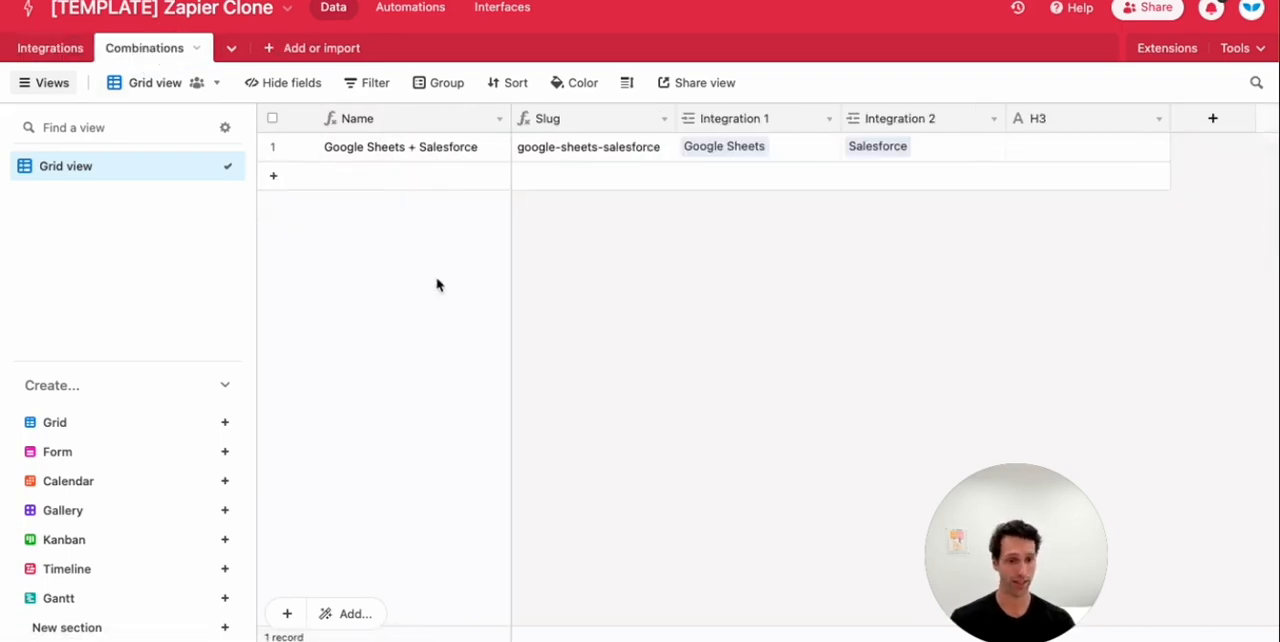
pyautogui.click(272, 176)
pyautogui.write('google')
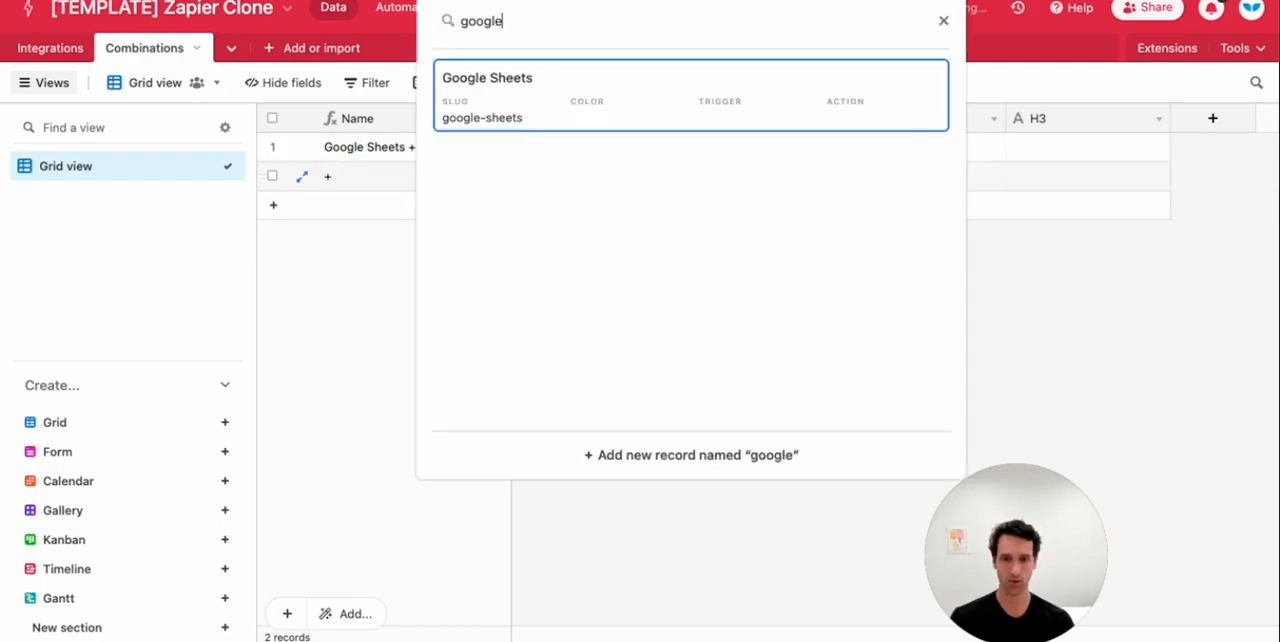
pyautogui.write('click')
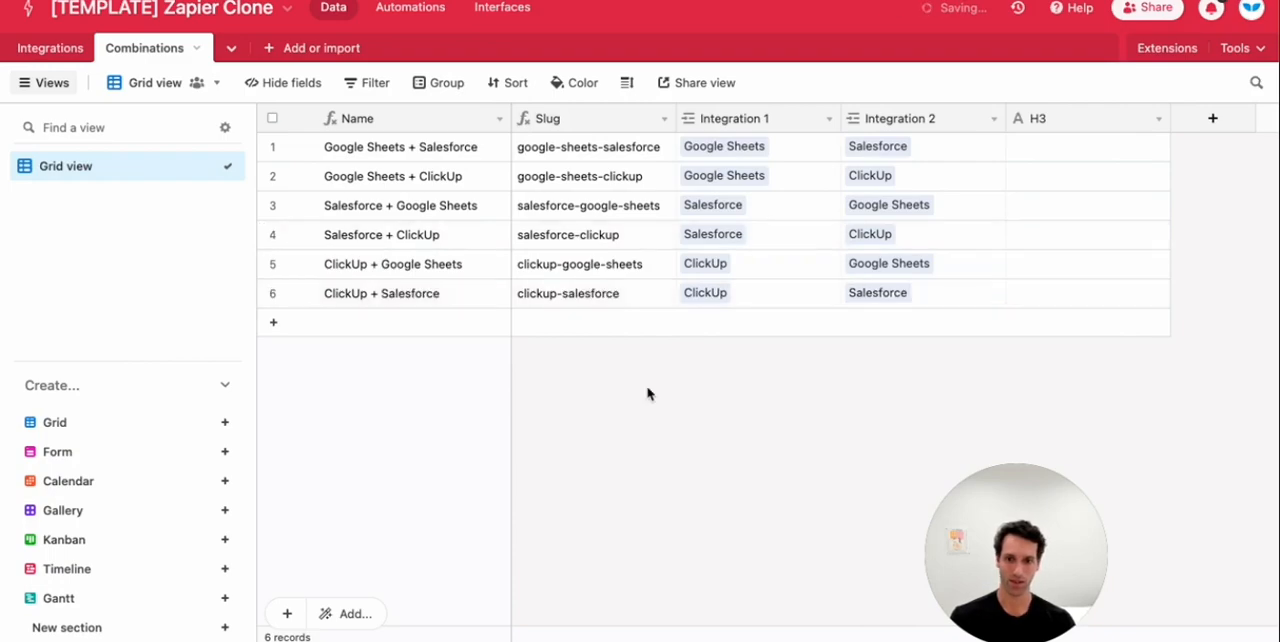
pyautogui.click(48, 48)
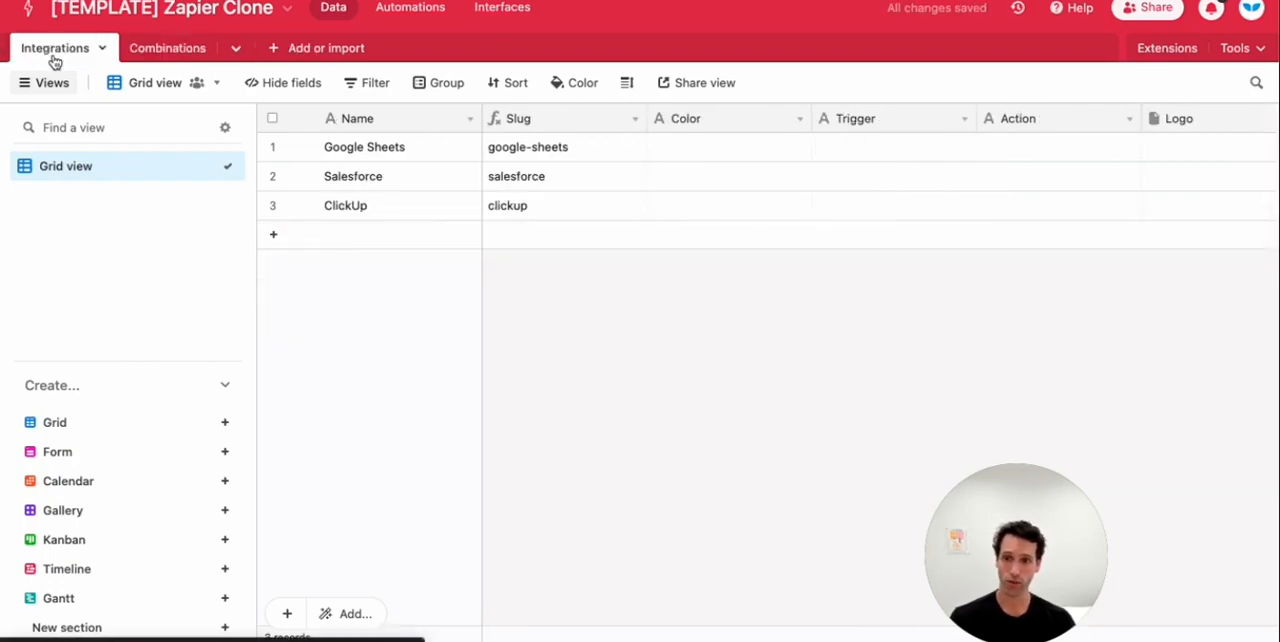
pyautogui.click(168, 48)
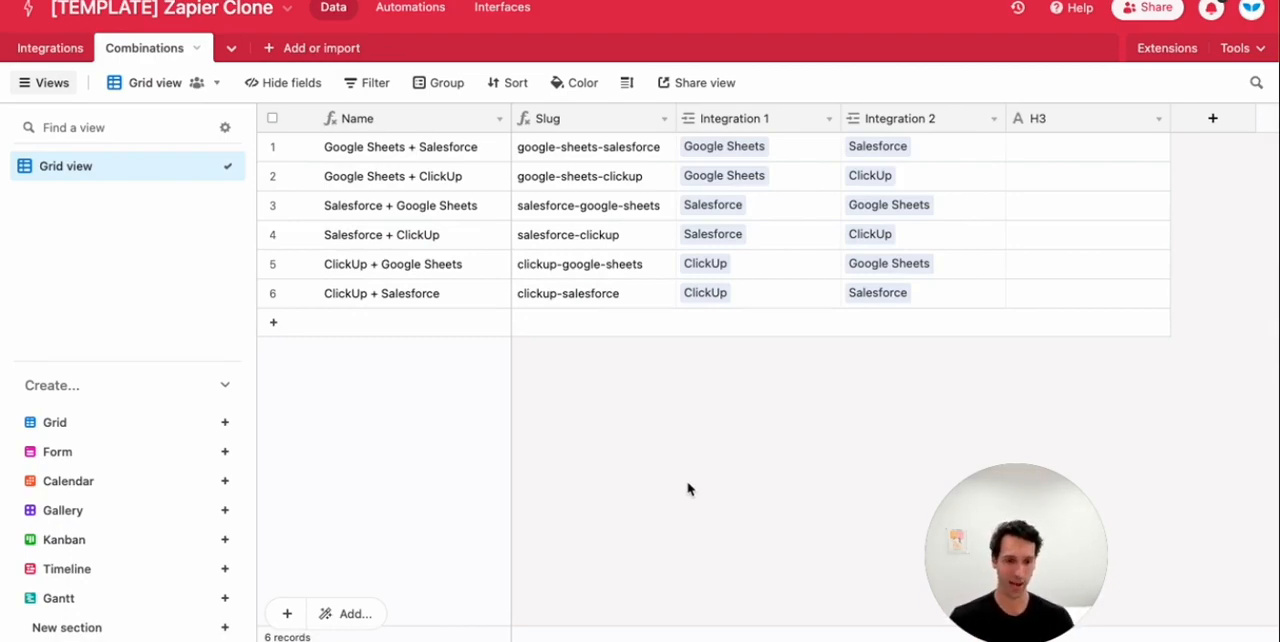
pyautogui.moveTo(56, 60)
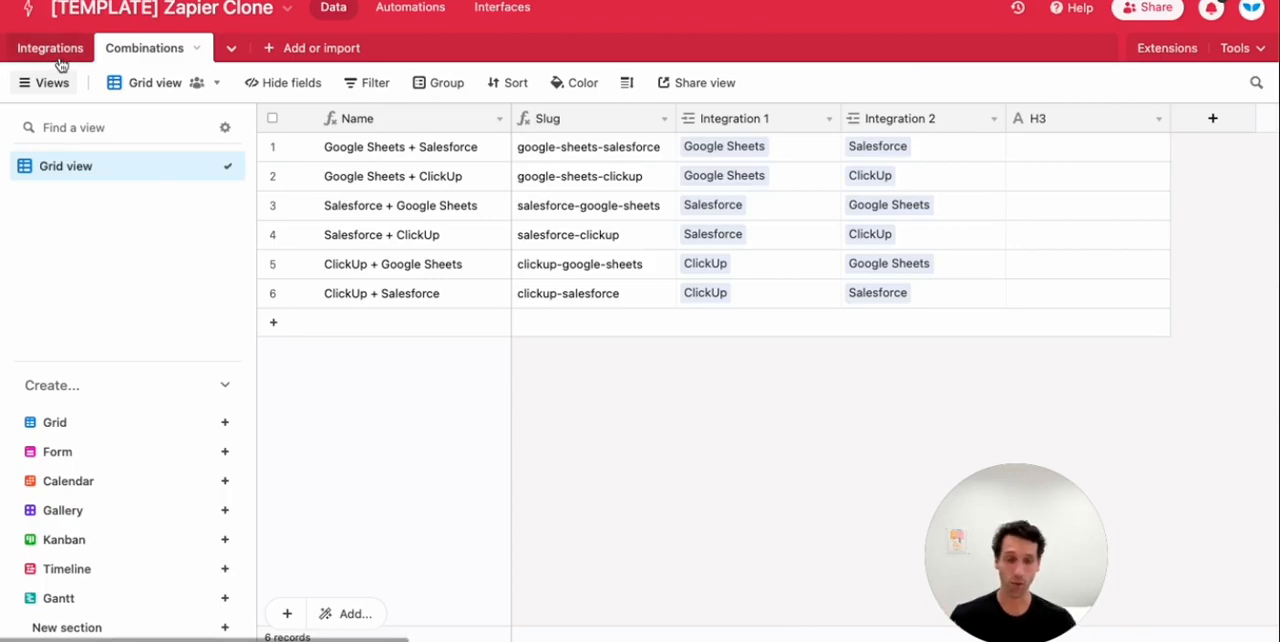
pyautogui.click(50, 46)
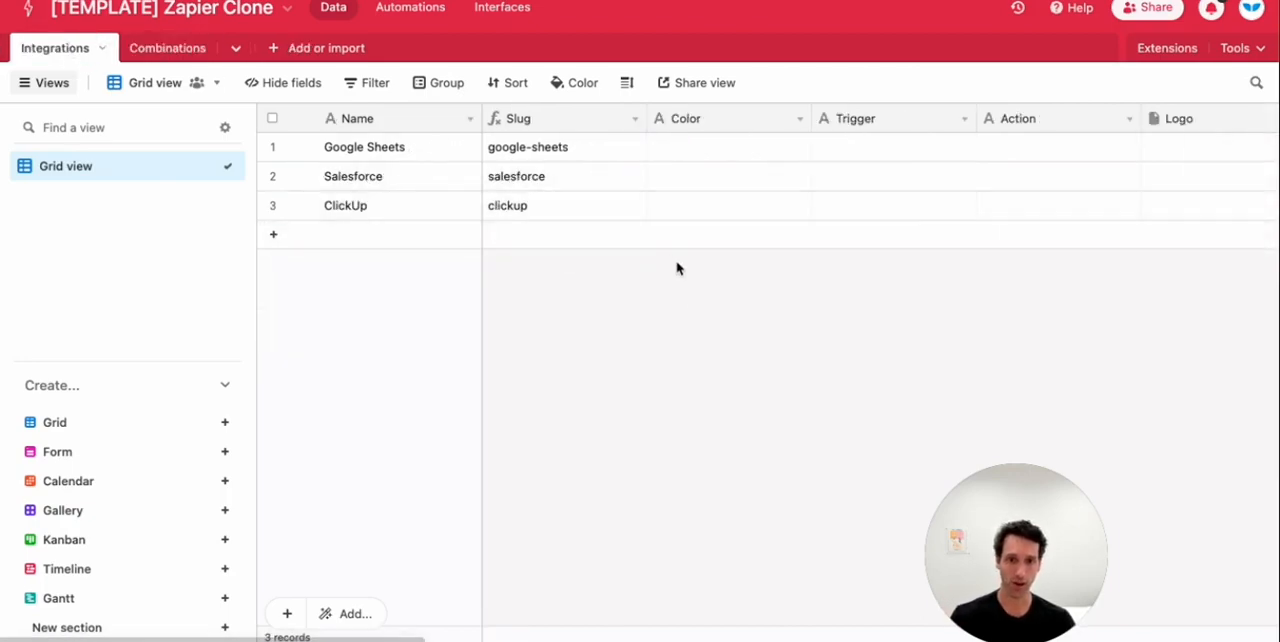
pyautogui.moveTo(684, 296)
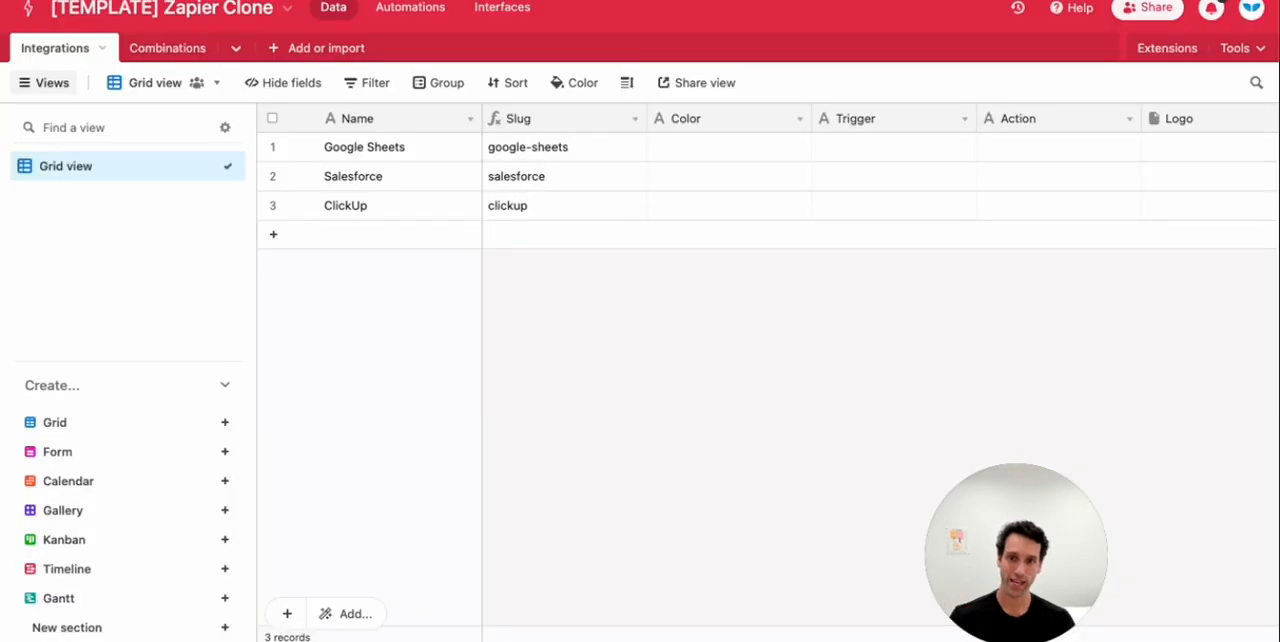
pyautogui.moveTo(308, 46)
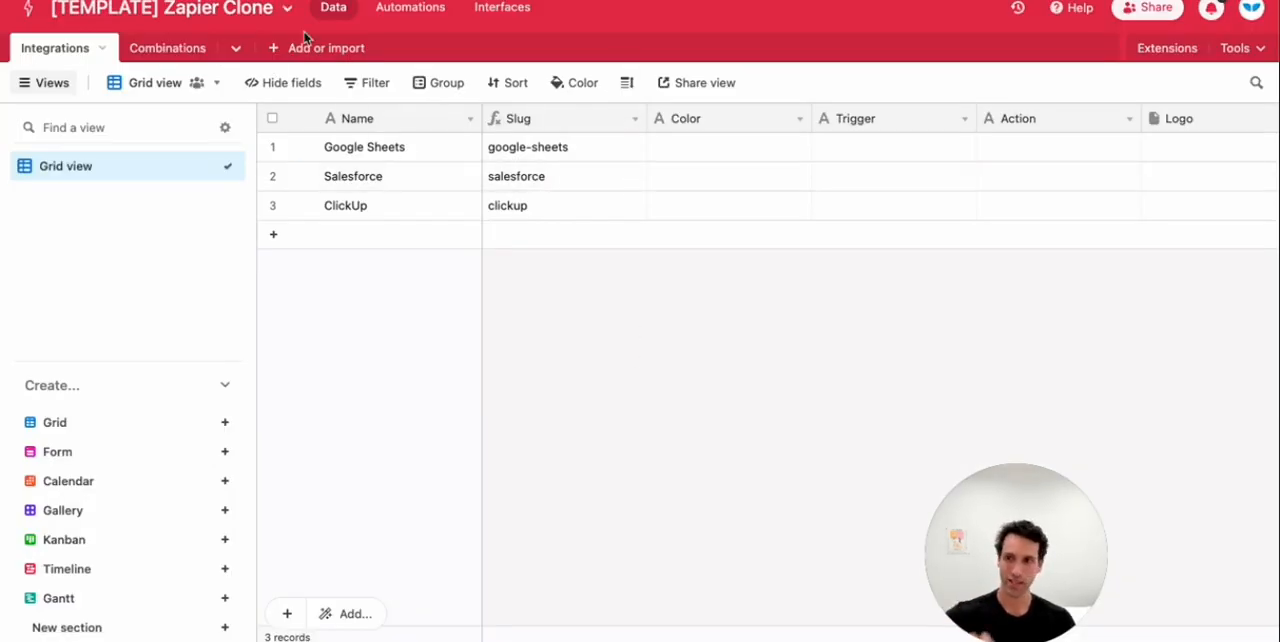
pyautogui.moveTo(676, 456)
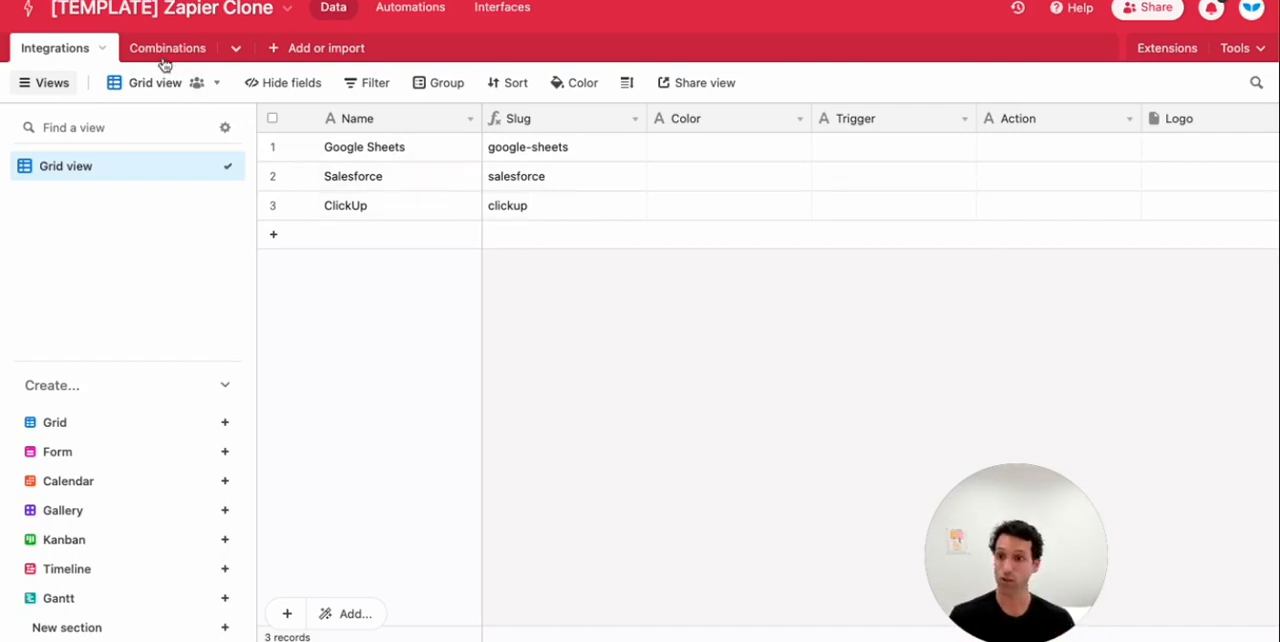
pyautogui.click(168, 46)
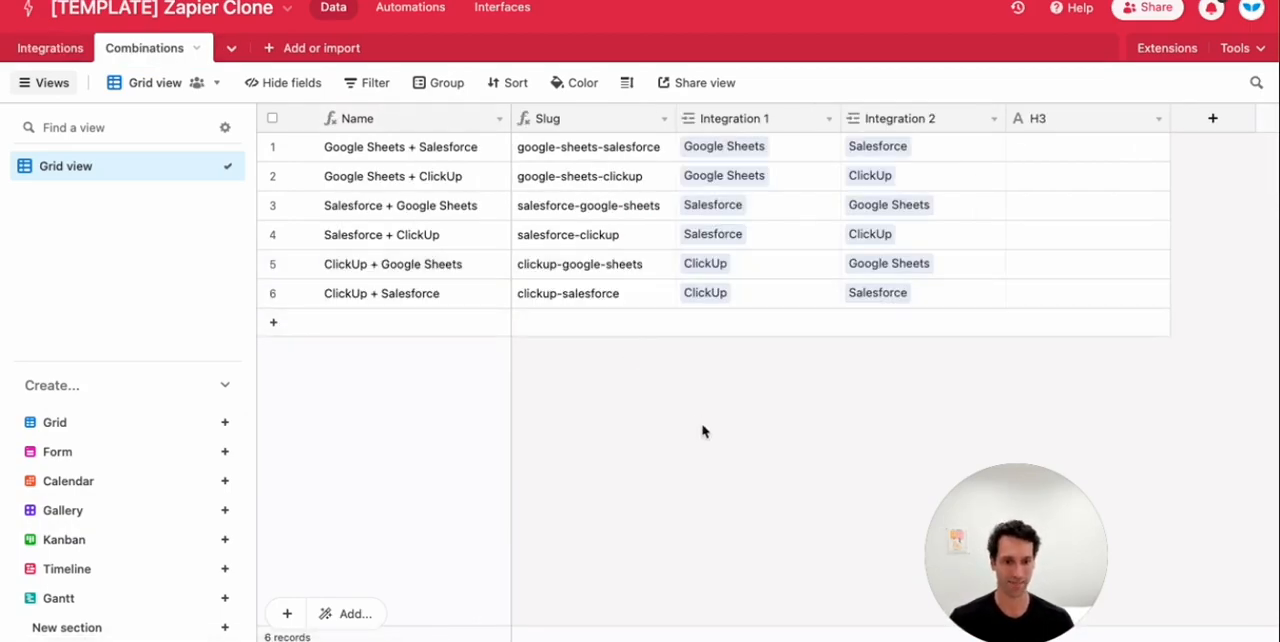
pyautogui.click(48, 48)
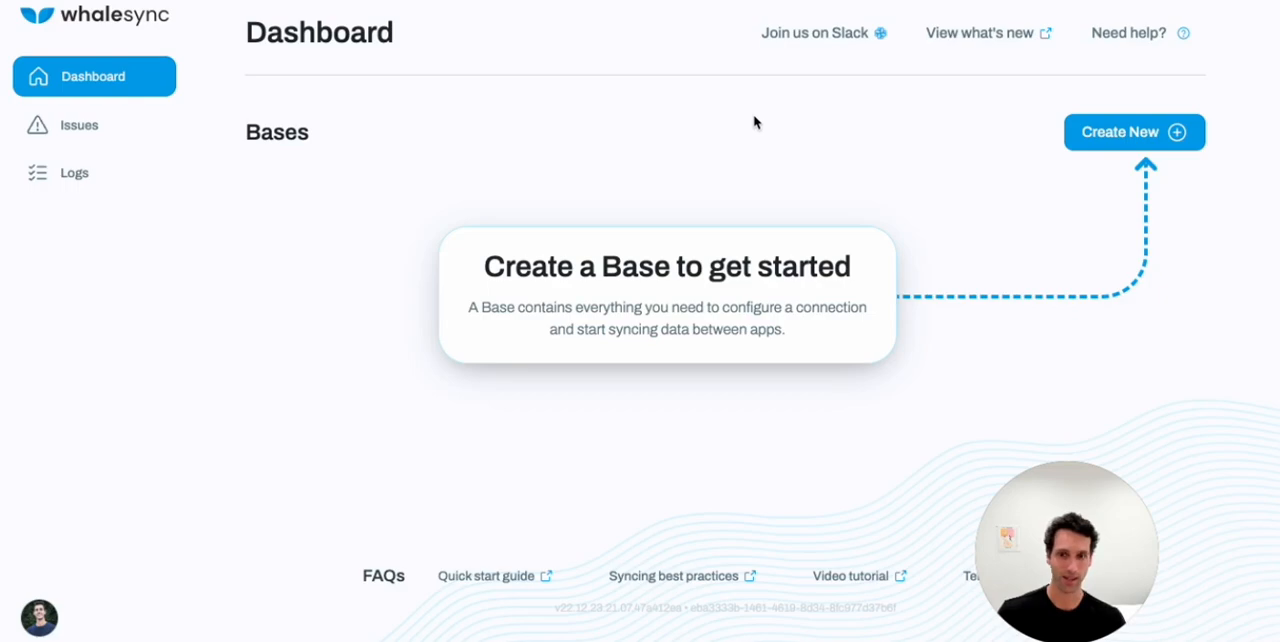
pyautogui.moveTo(1136, 136)
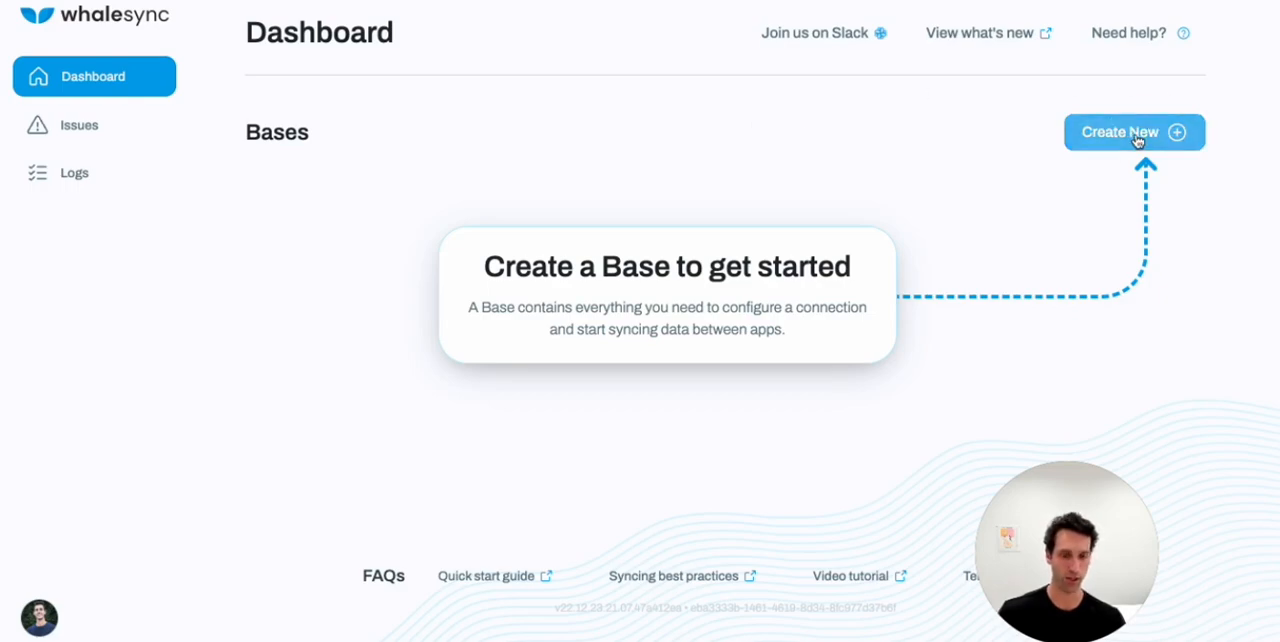
# Create a new sync base with Airtable, entering the API key and saving the [TEMPLATE] Zapier Clone base connection
pyautogui.click(1134, 132)
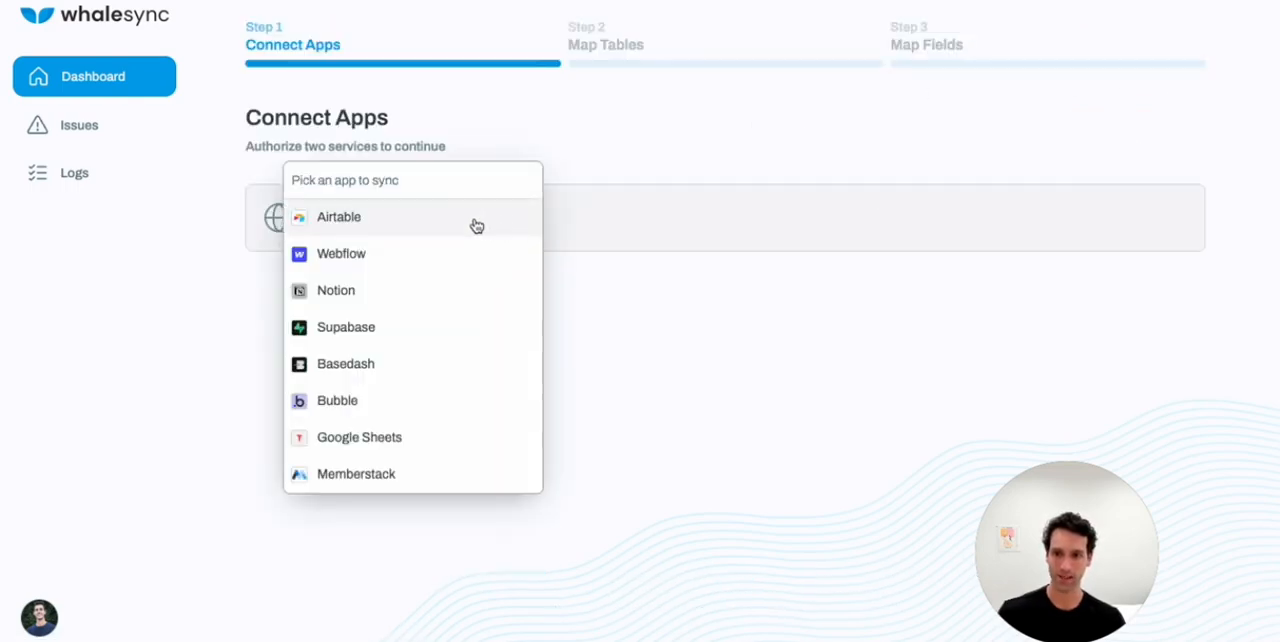
pyautogui.click(338, 216)
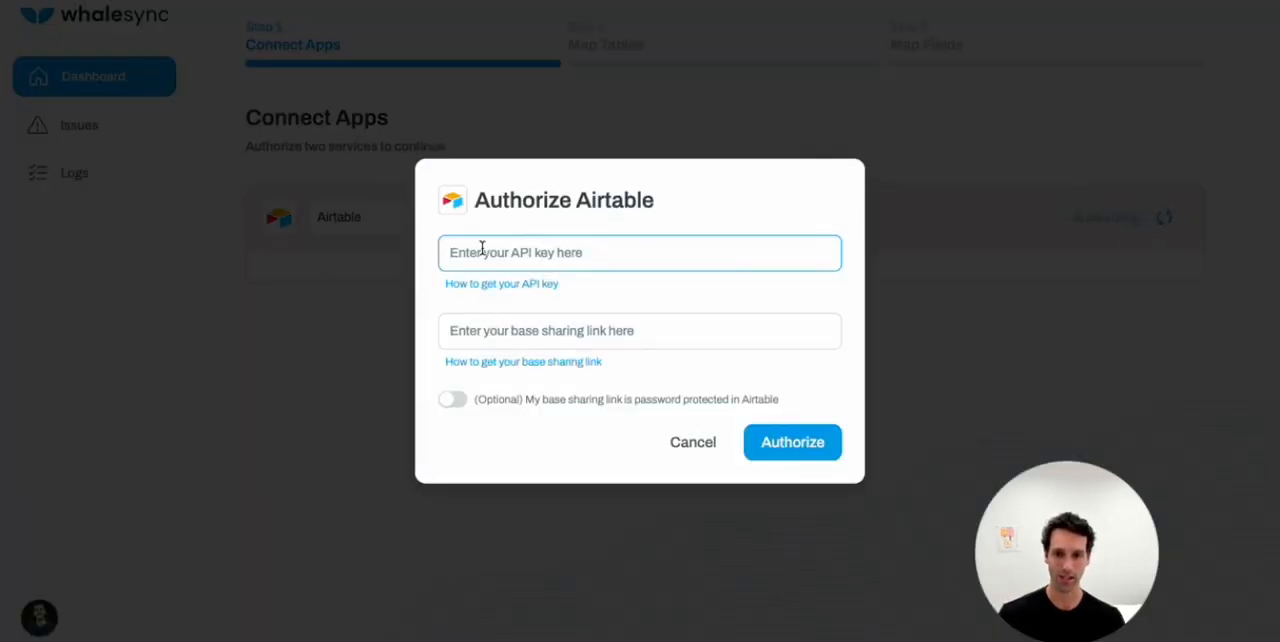
pyautogui.click(792, 442)
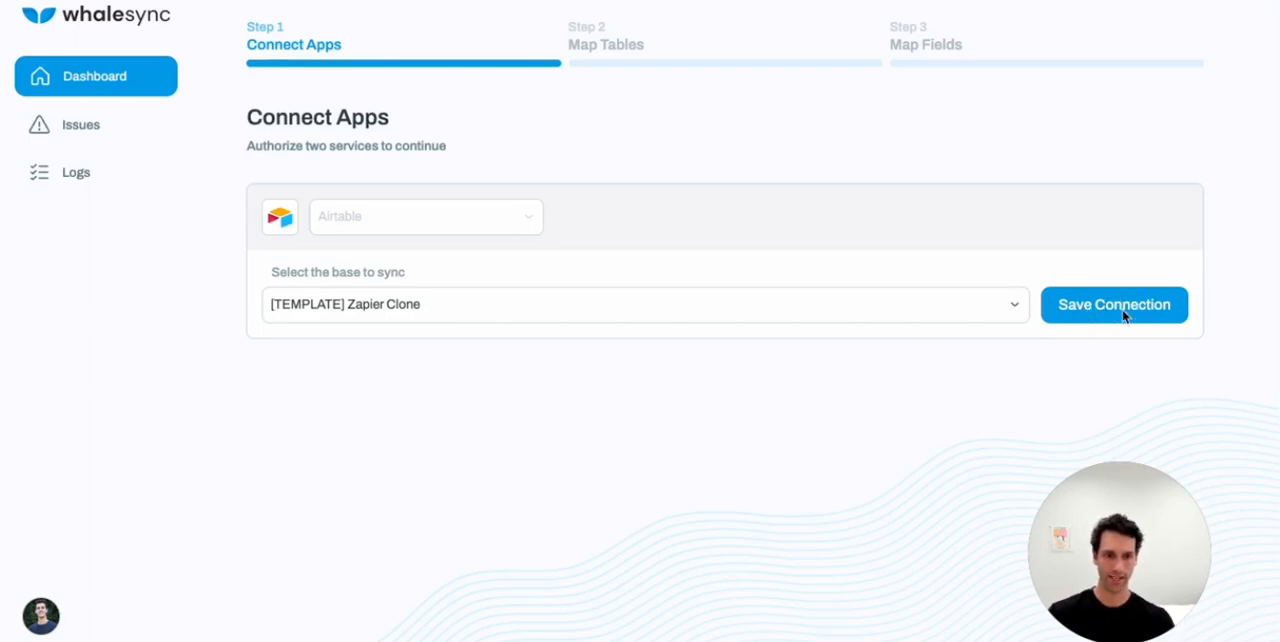
pyautogui.click(1114, 304)
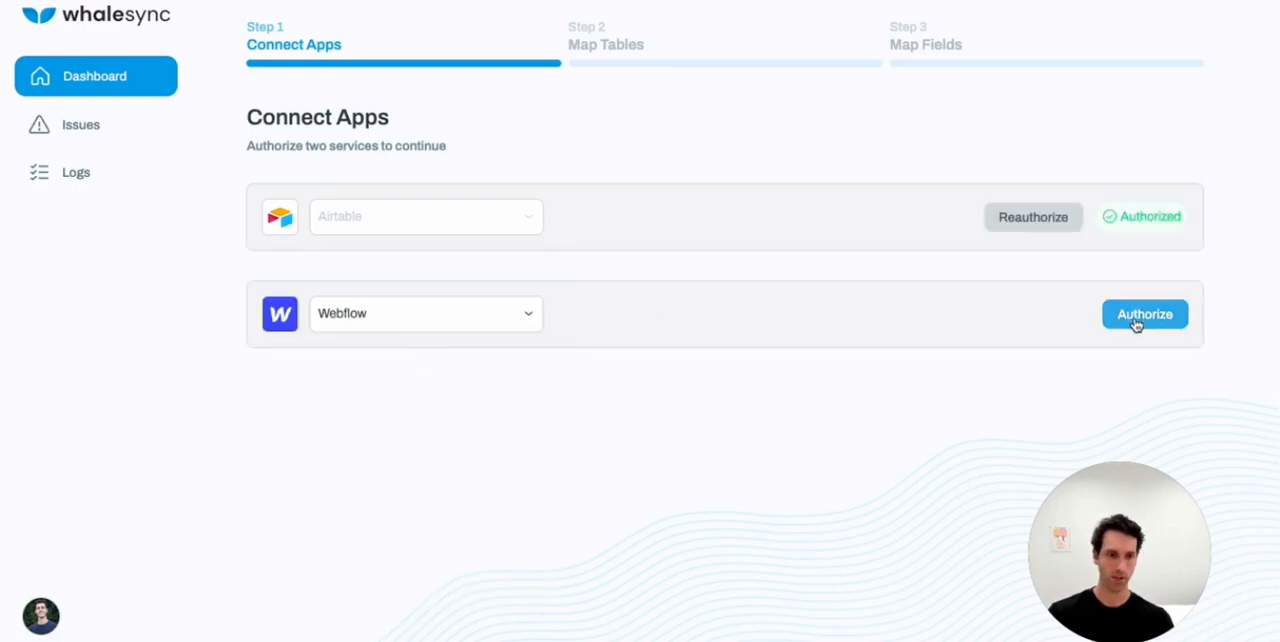
# Authorize Webflow and save the Zapier Clone site connection
pyautogui.click(1144, 314)
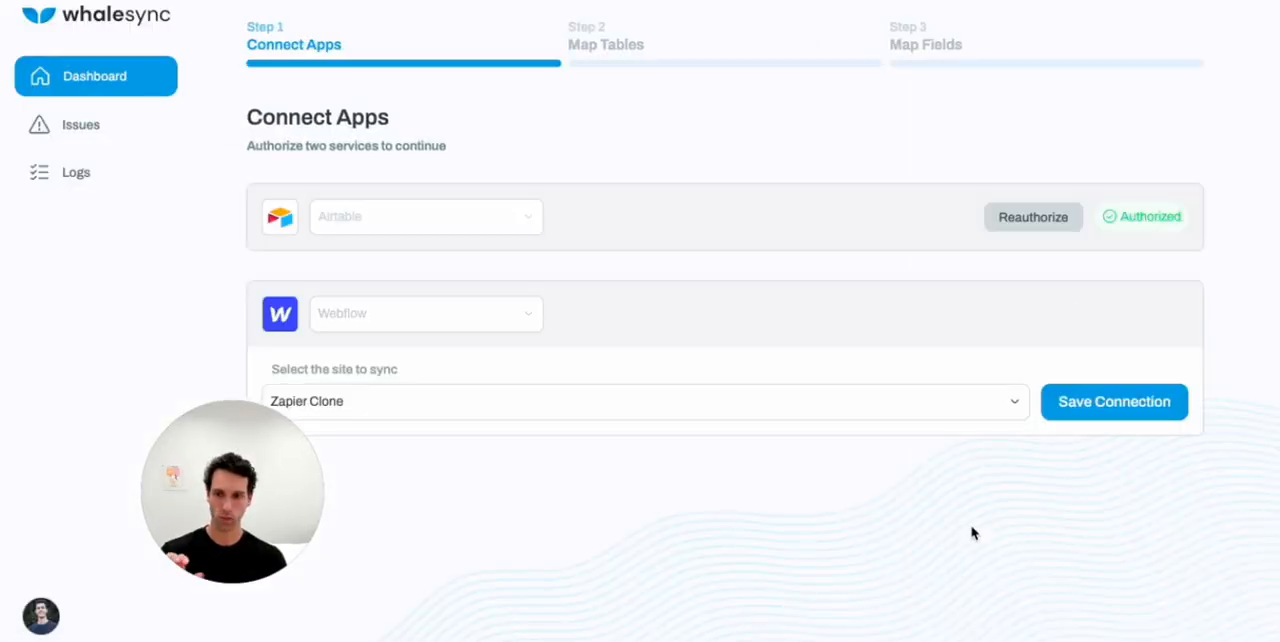
pyautogui.click(1114, 402)
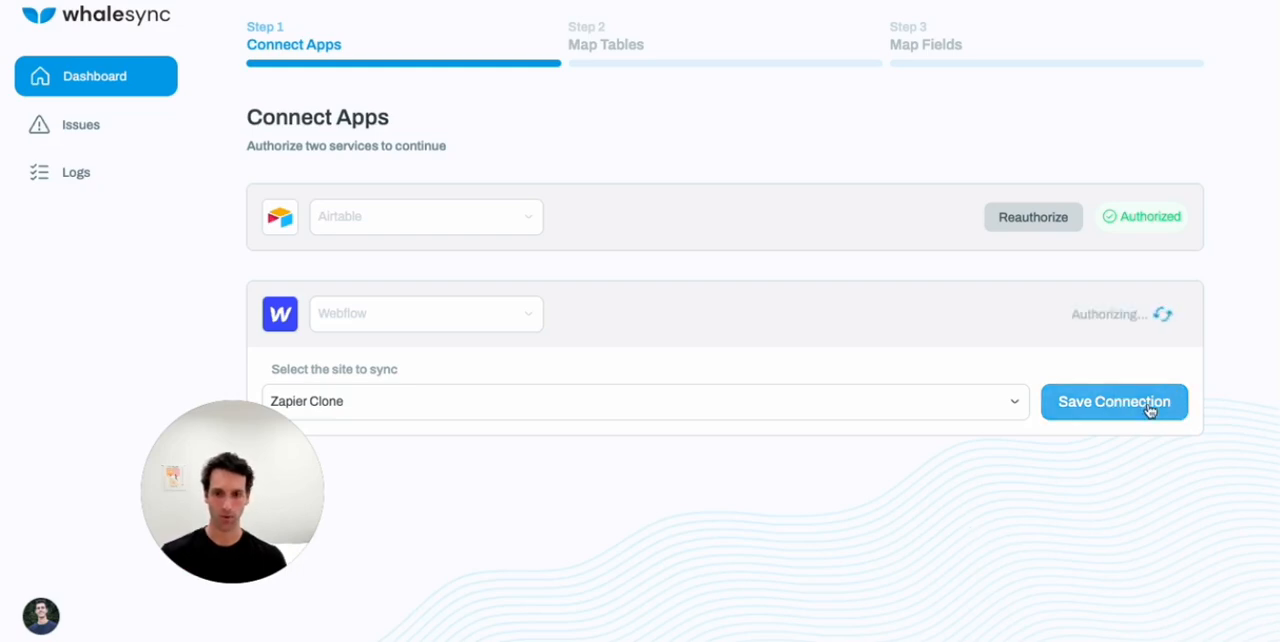
pyautogui.click(1116, 402)
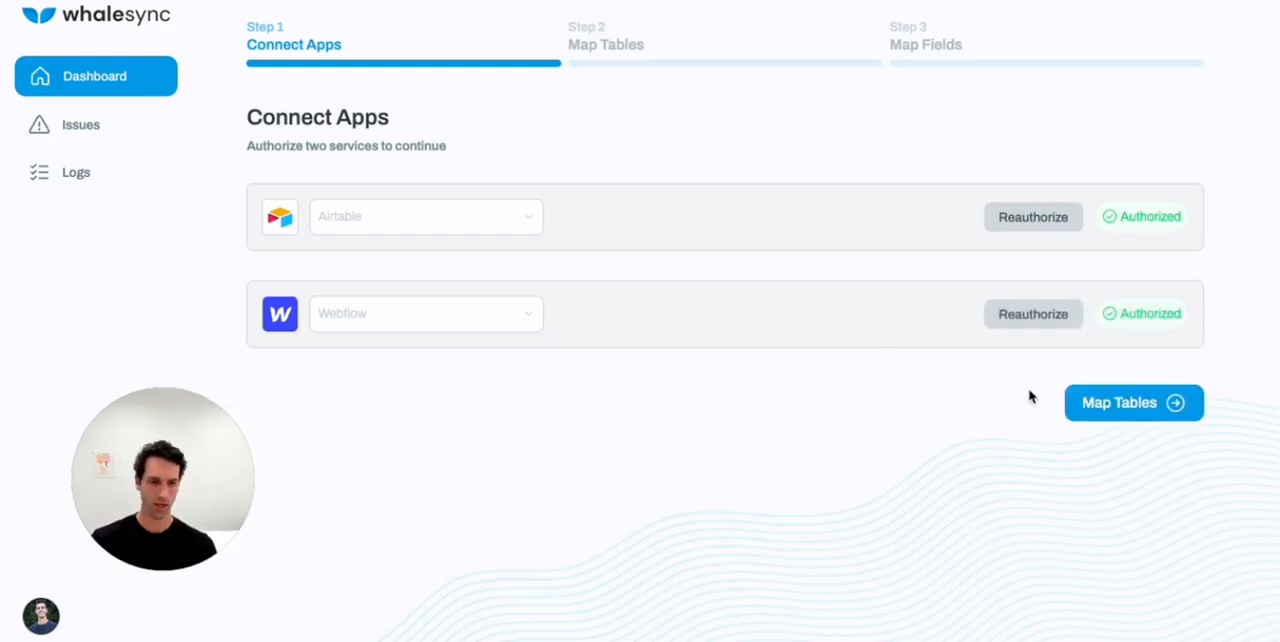
# Map Combinations and Integrations tables two-way to their Webflow collections and proceed to field mapping
pyautogui.click(1132, 402)
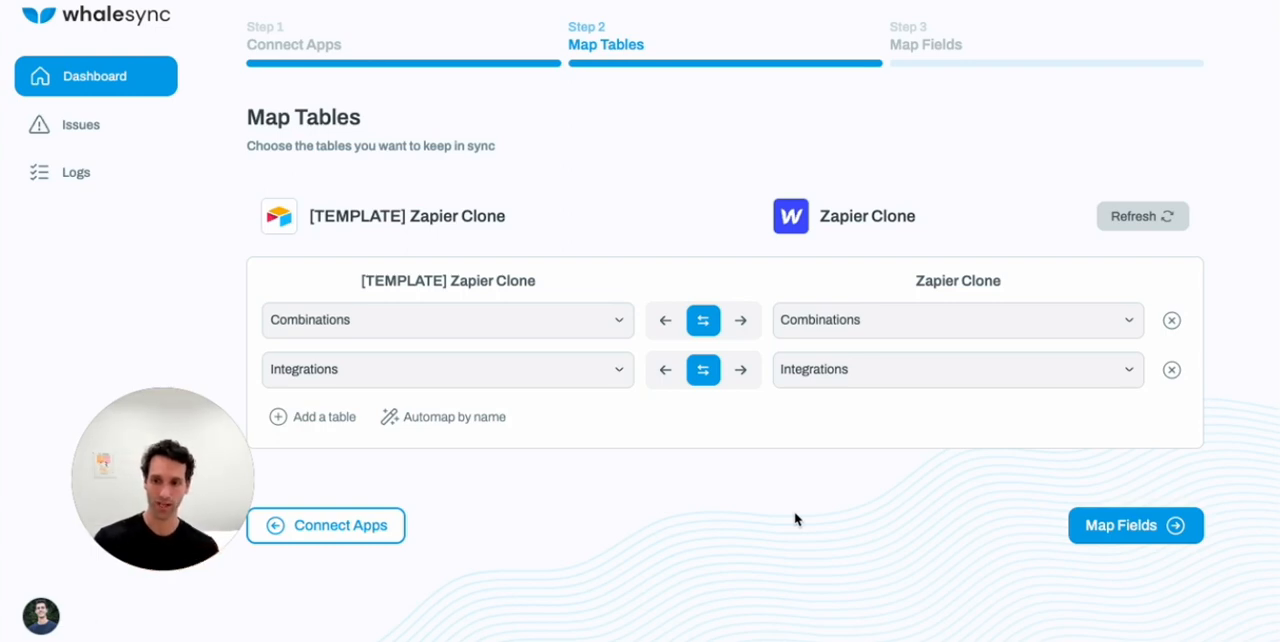
pyautogui.moveTo(368, 312)
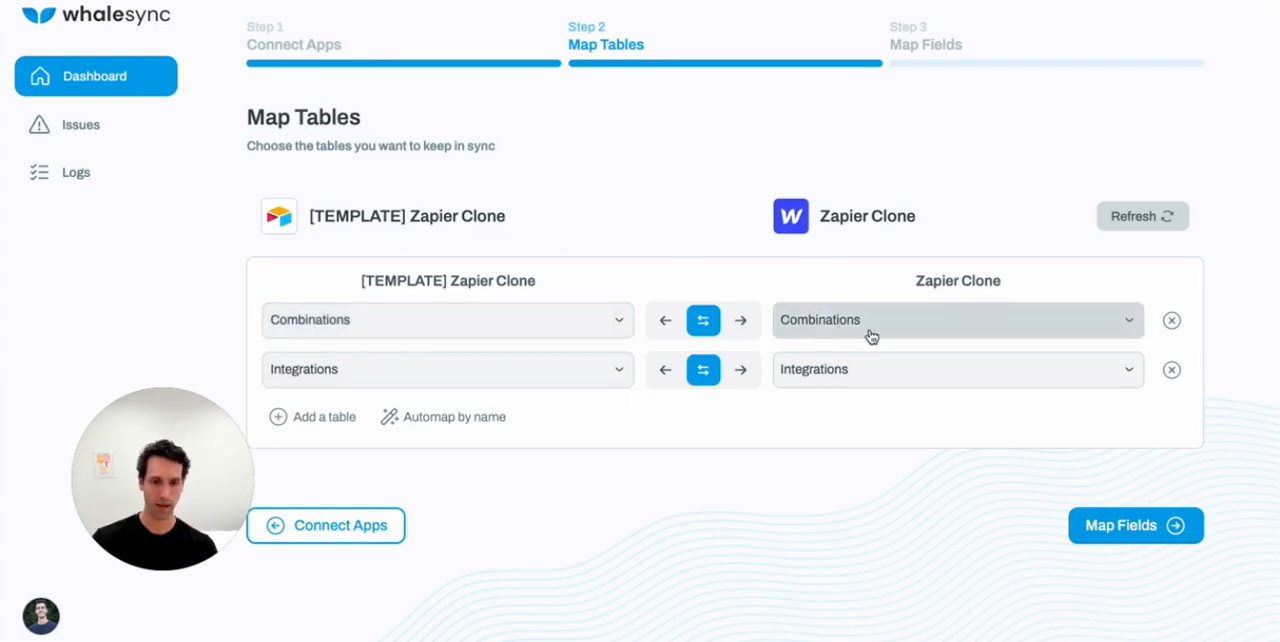
pyautogui.moveTo(754, 344)
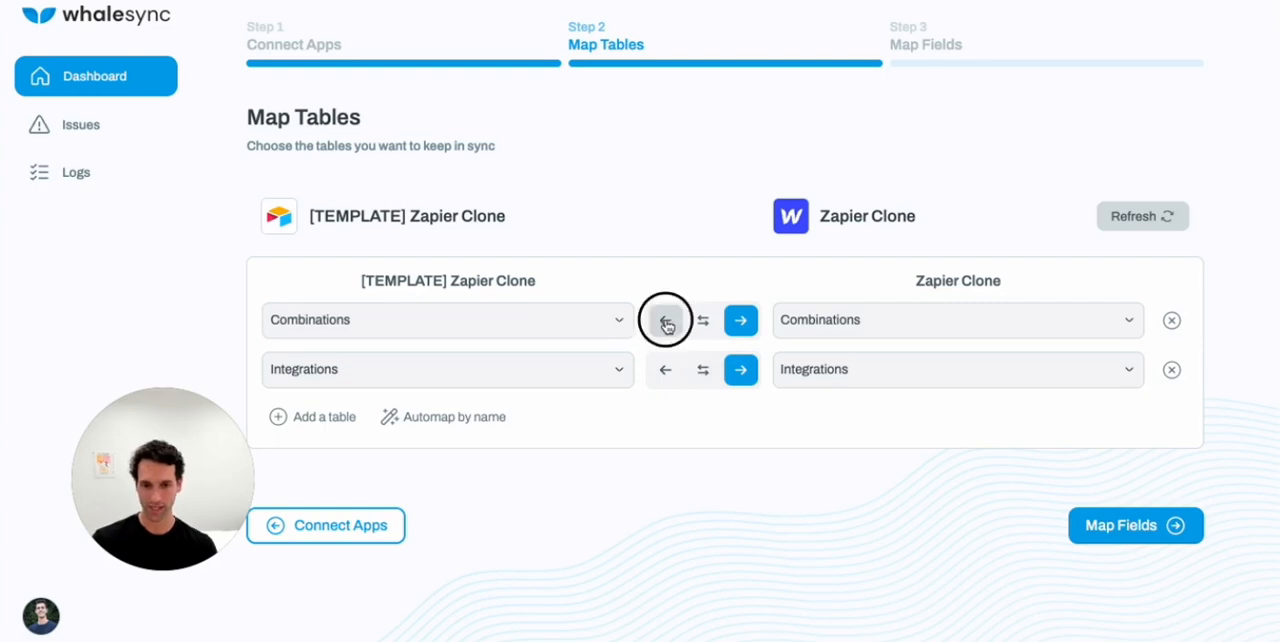
pyautogui.click(664, 320)
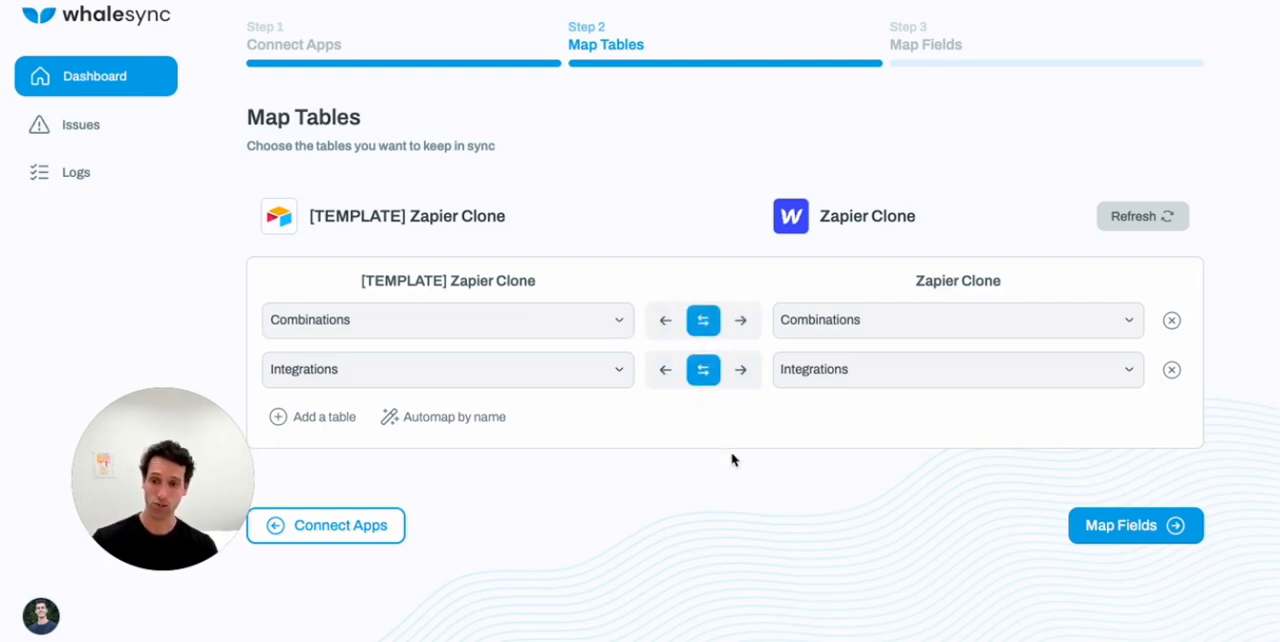
pyautogui.click(1136, 524)
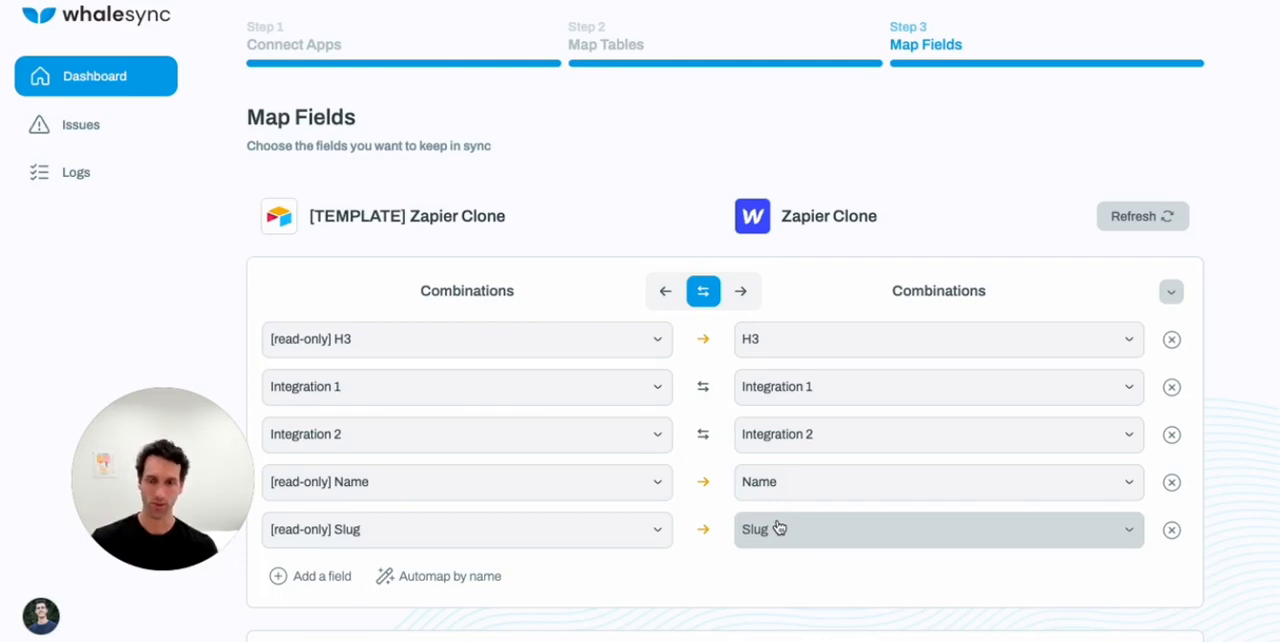
# Review the Combinations and Integrations field mappings and save the base with 2 tables and 11 fields
pyautogui.scroll(-3)
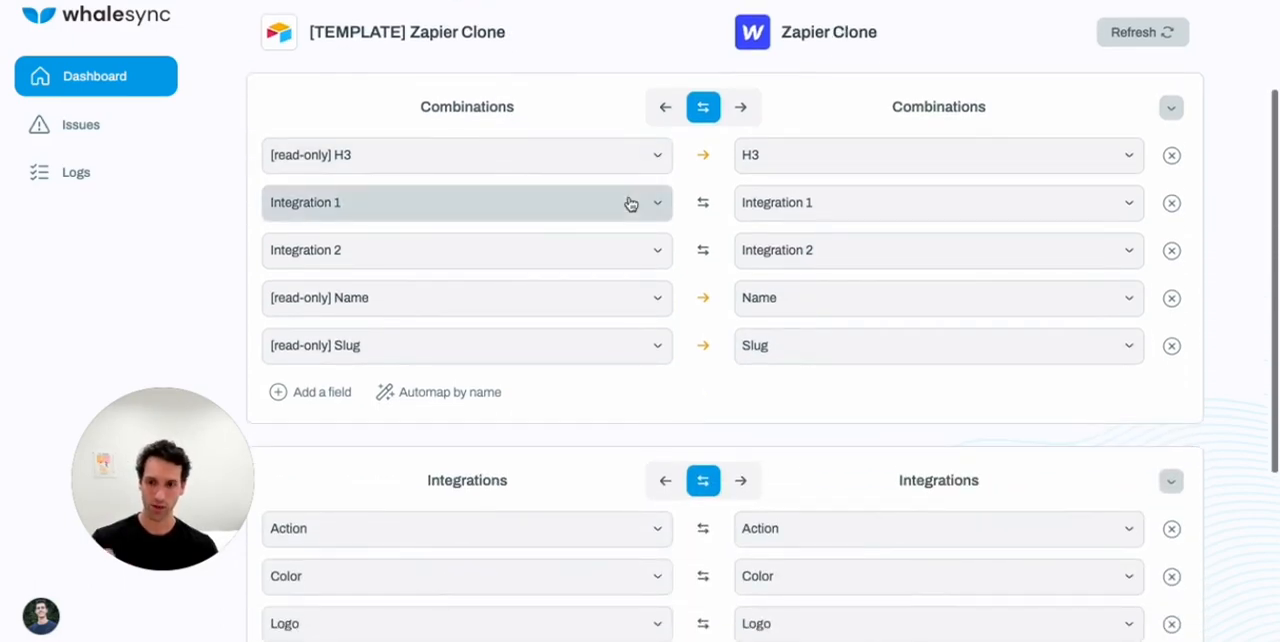
pyautogui.click(466, 202)
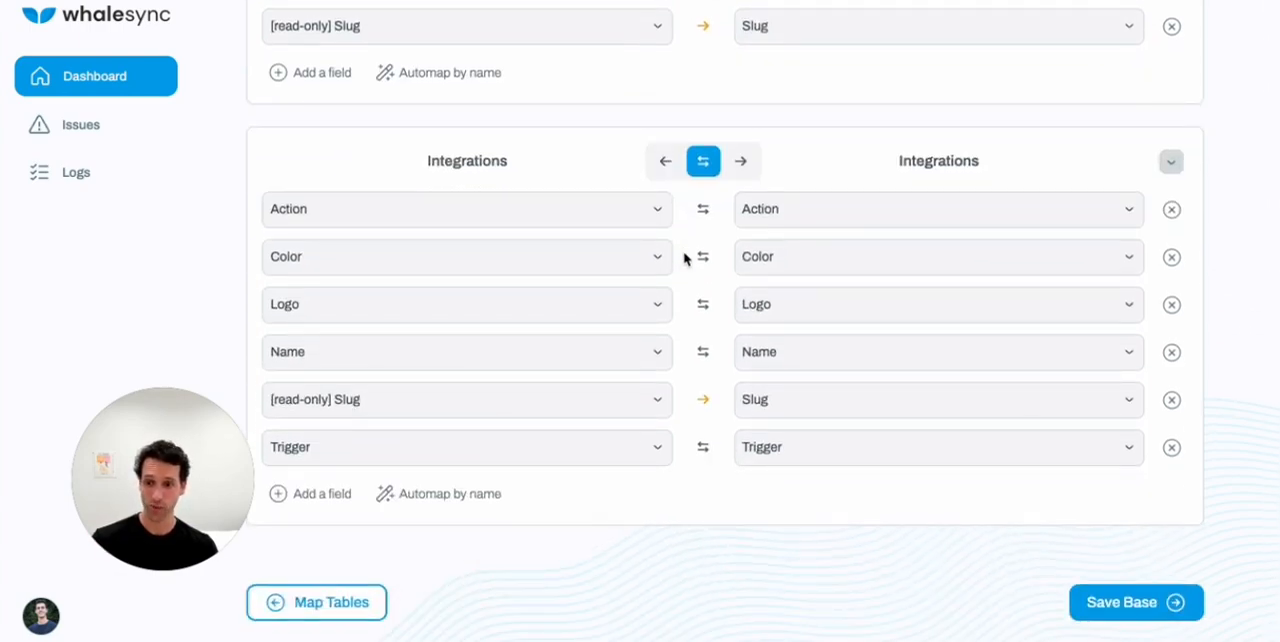
pyautogui.moveTo(202, 210)
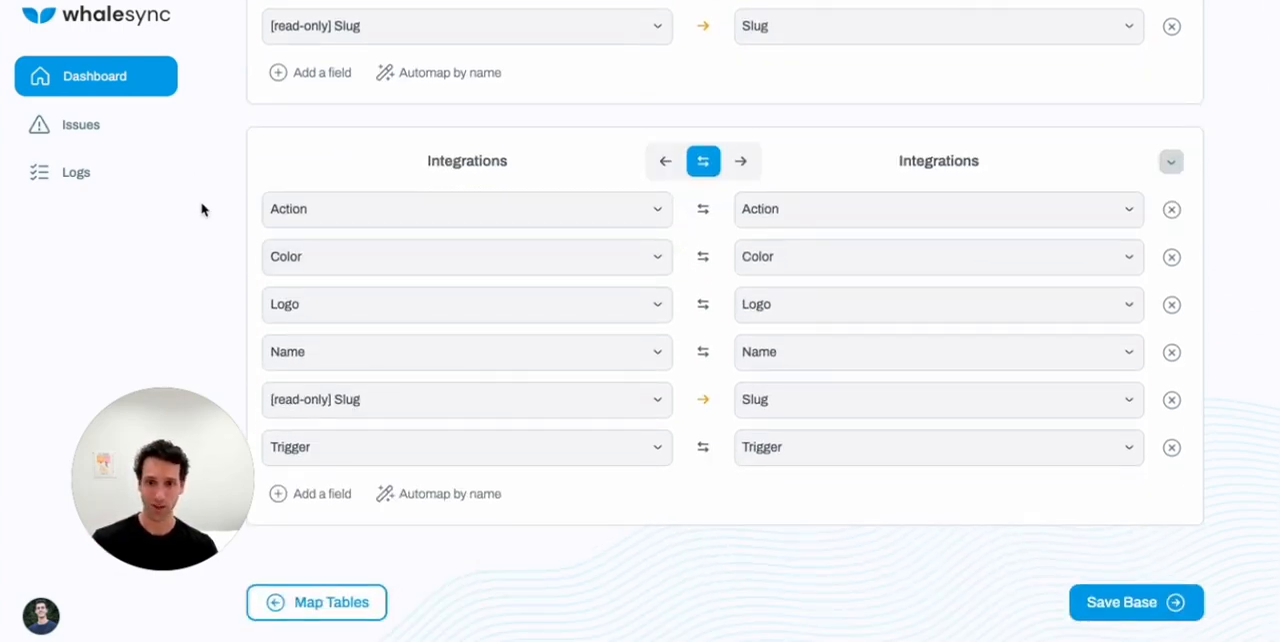
pyautogui.moveTo(540, 388)
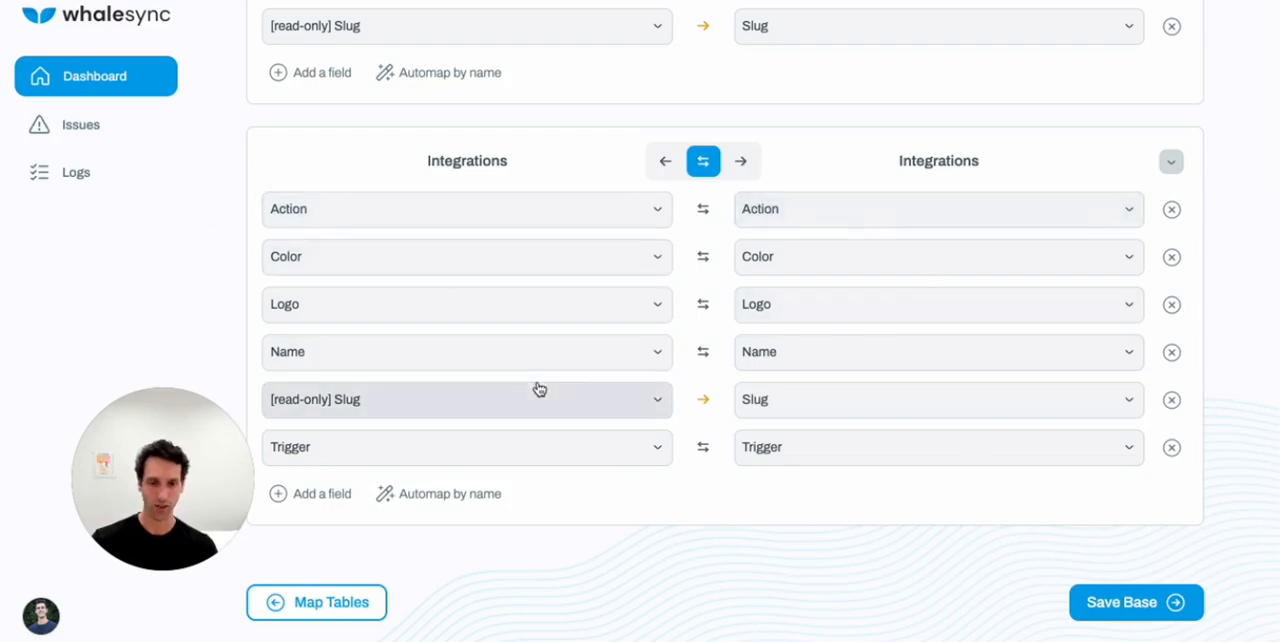
pyautogui.moveTo(268, 504)
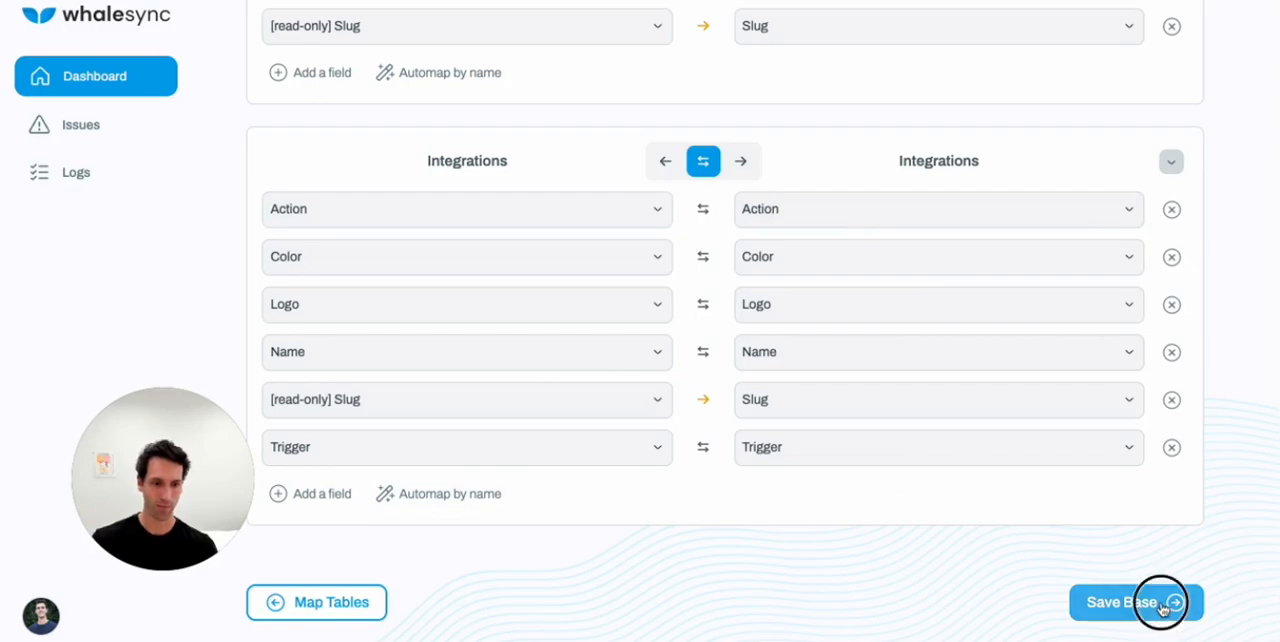
pyautogui.click(1136, 602)
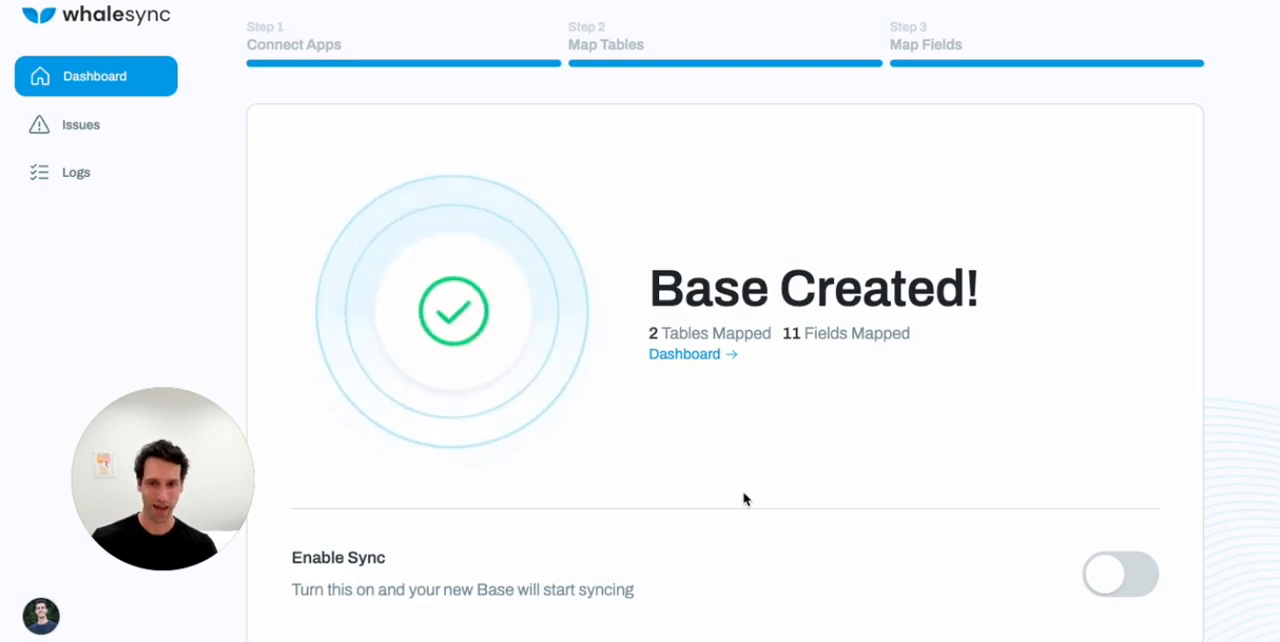
# Enable sync for the [TEMPLATE] Zapier Clone base, acknowledging the backup warning
pyautogui.click(1120, 574)
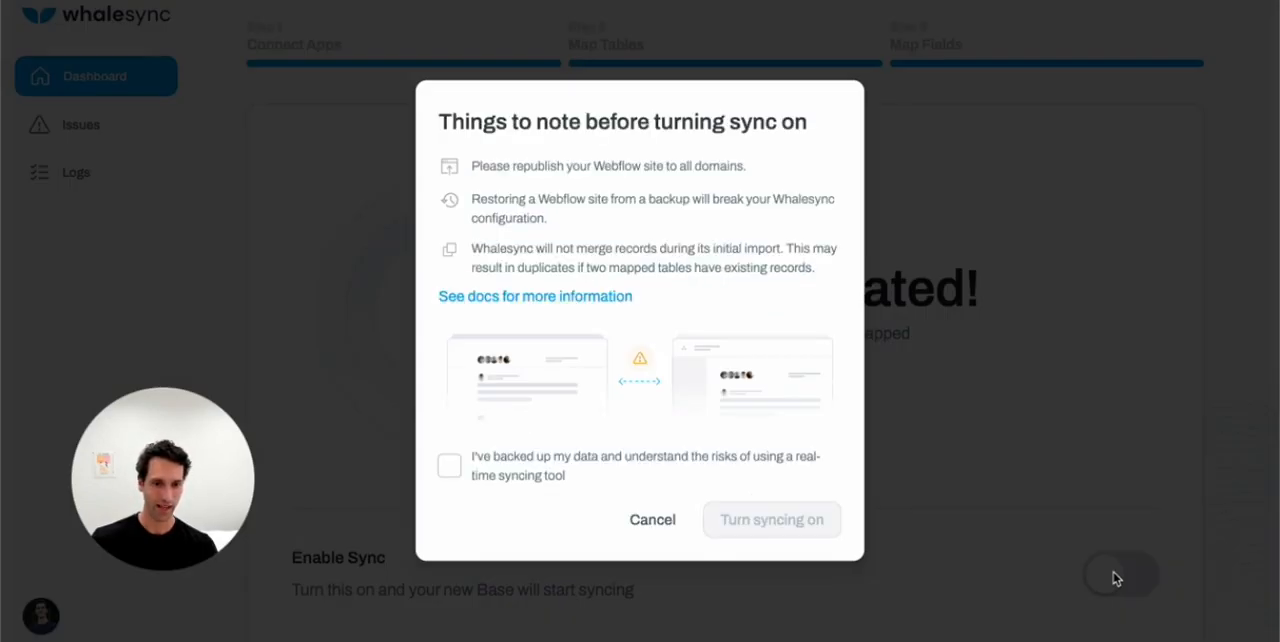
pyautogui.click(448, 464)
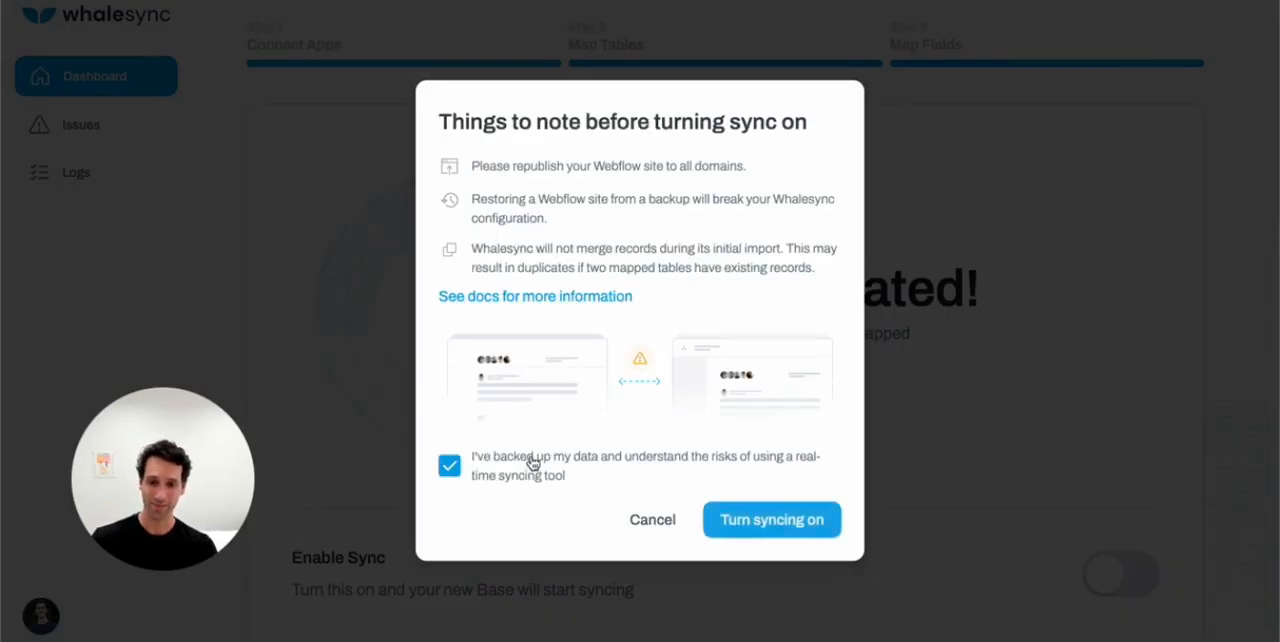
pyautogui.click(772, 520)
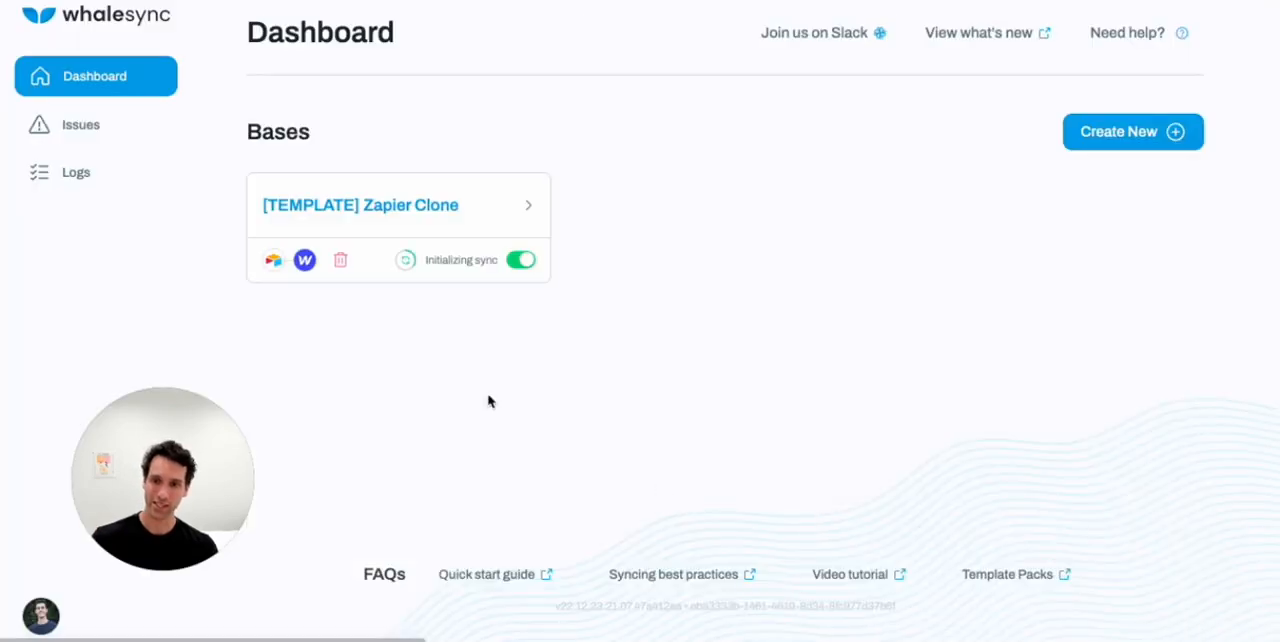
pyautogui.moveTo(572, 362)
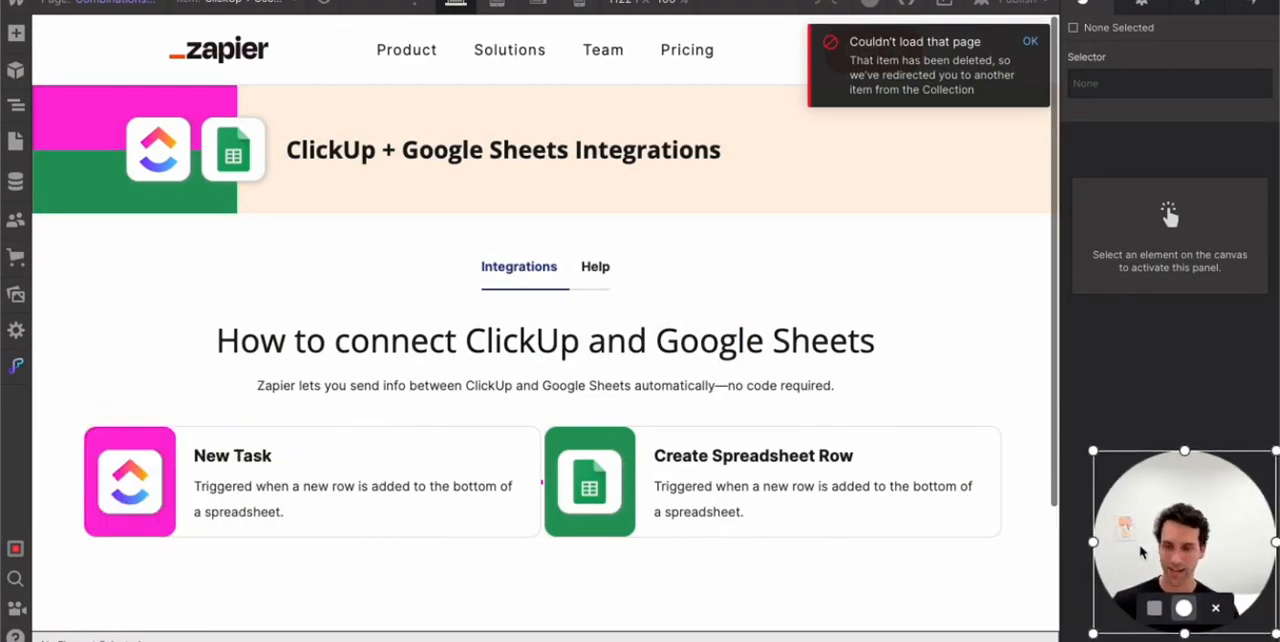
# Switch the template's previewed collection item to Salesforce + Google Sheets
pyautogui.click(236, 2)
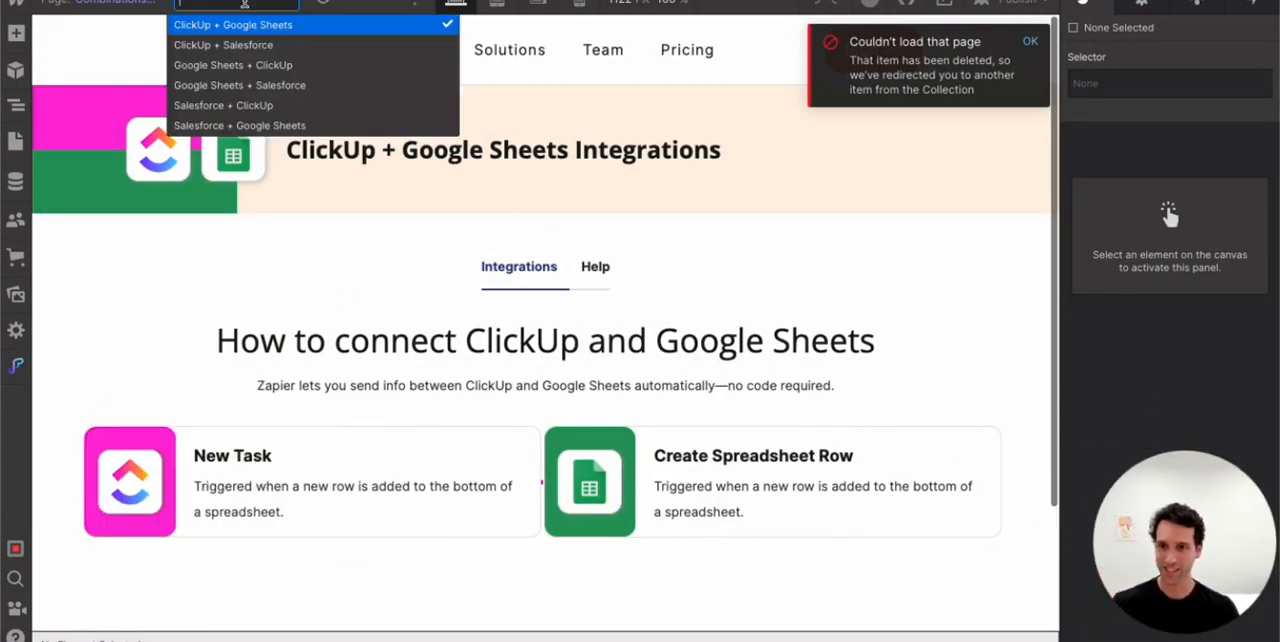
pyautogui.click(224, 104)
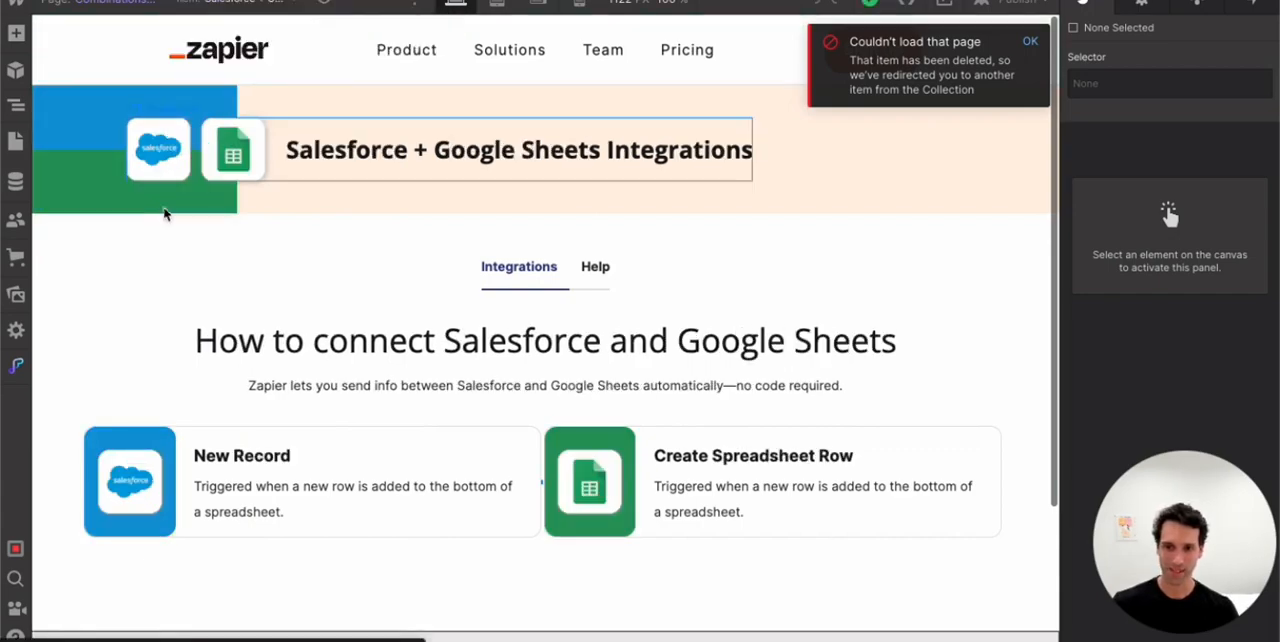
pyautogui.moveTo(260, 180)
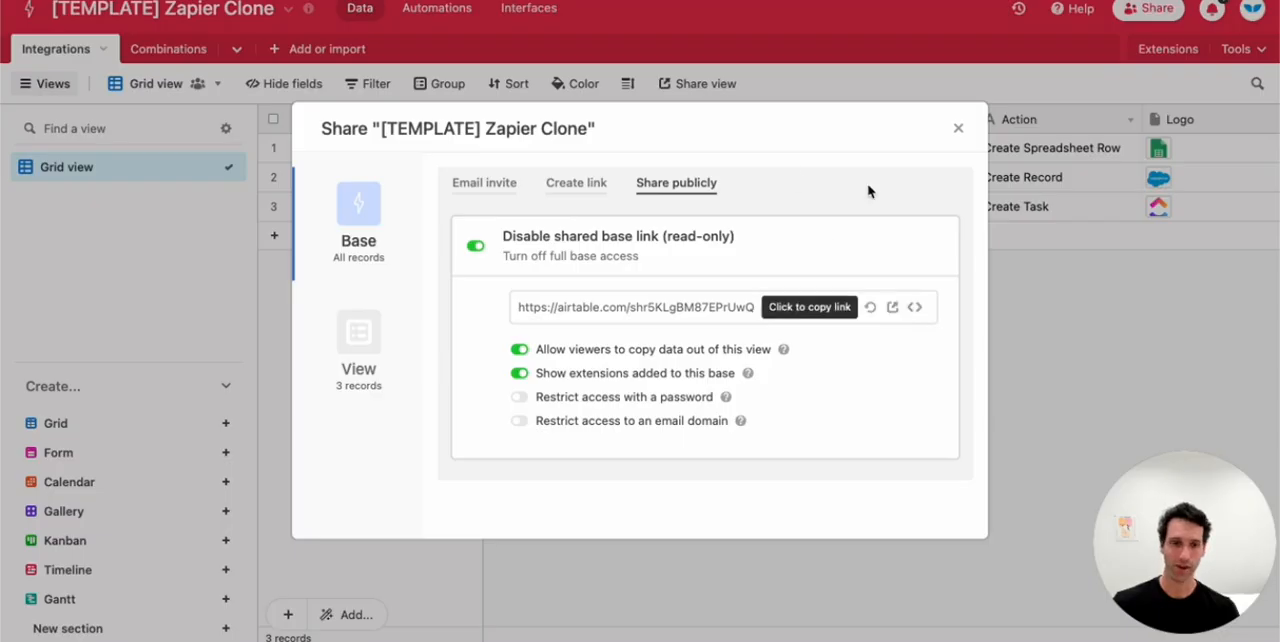
# Create Jira + ClickUp and Jira + Salesforce rows in the Combinations table, grouped by Integration 1
pyautogui.click(958, 128)
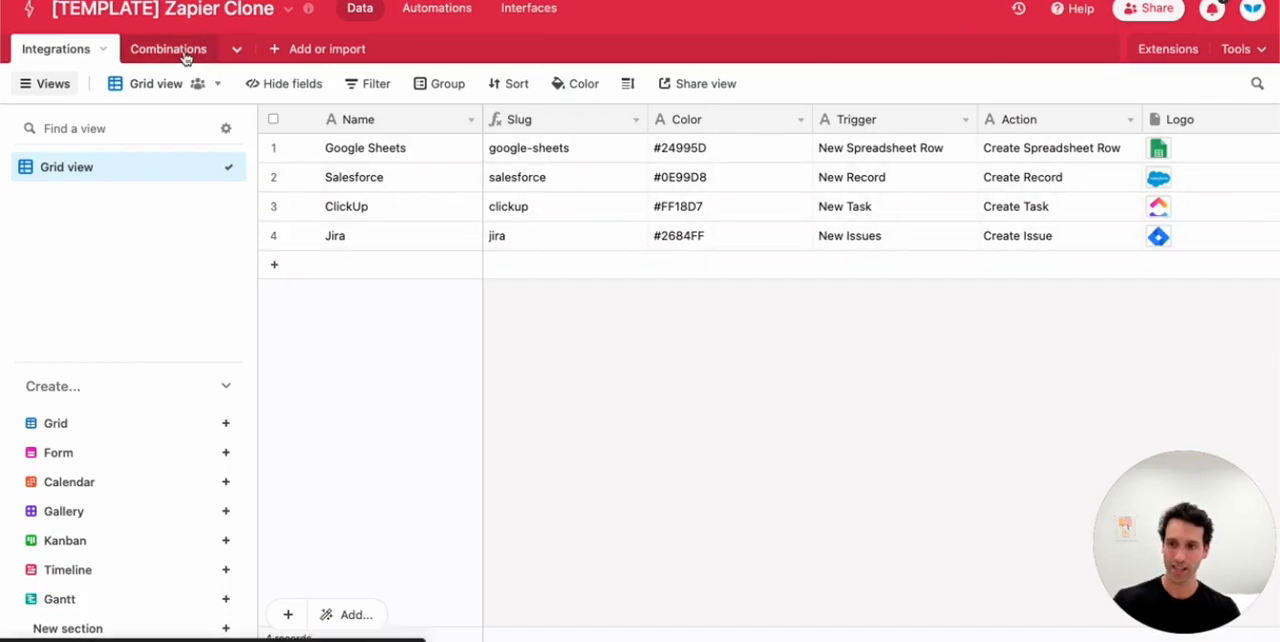
pyautogui.click(168, 48)
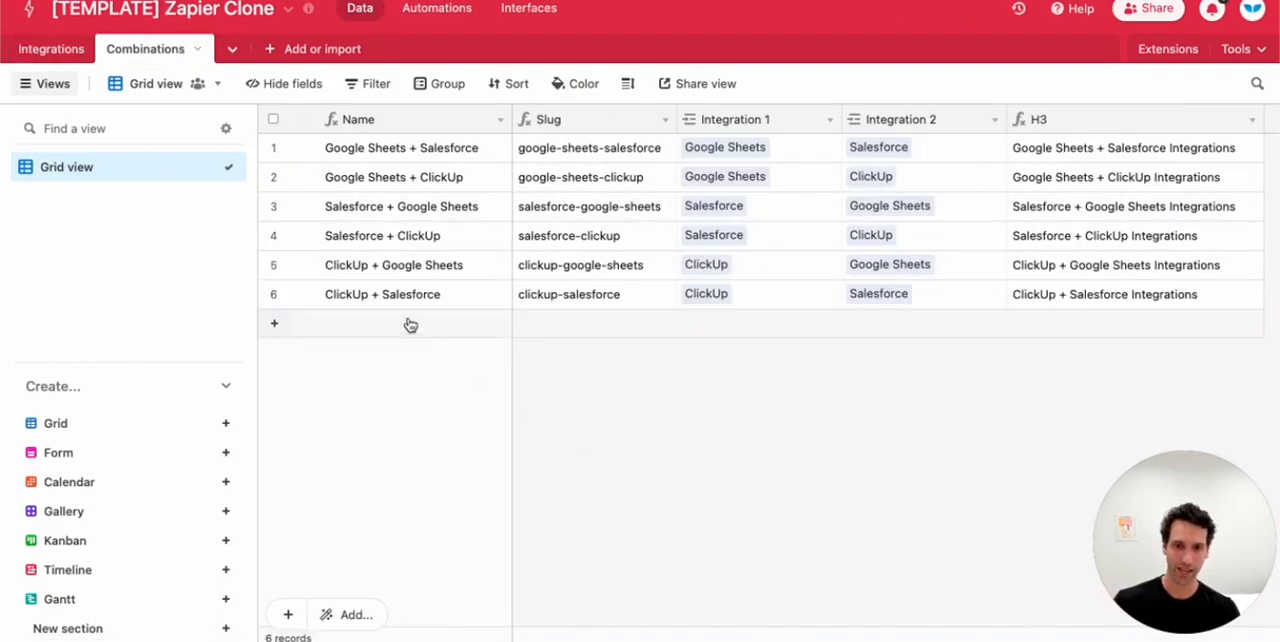
pyautogui.click(274, 324)
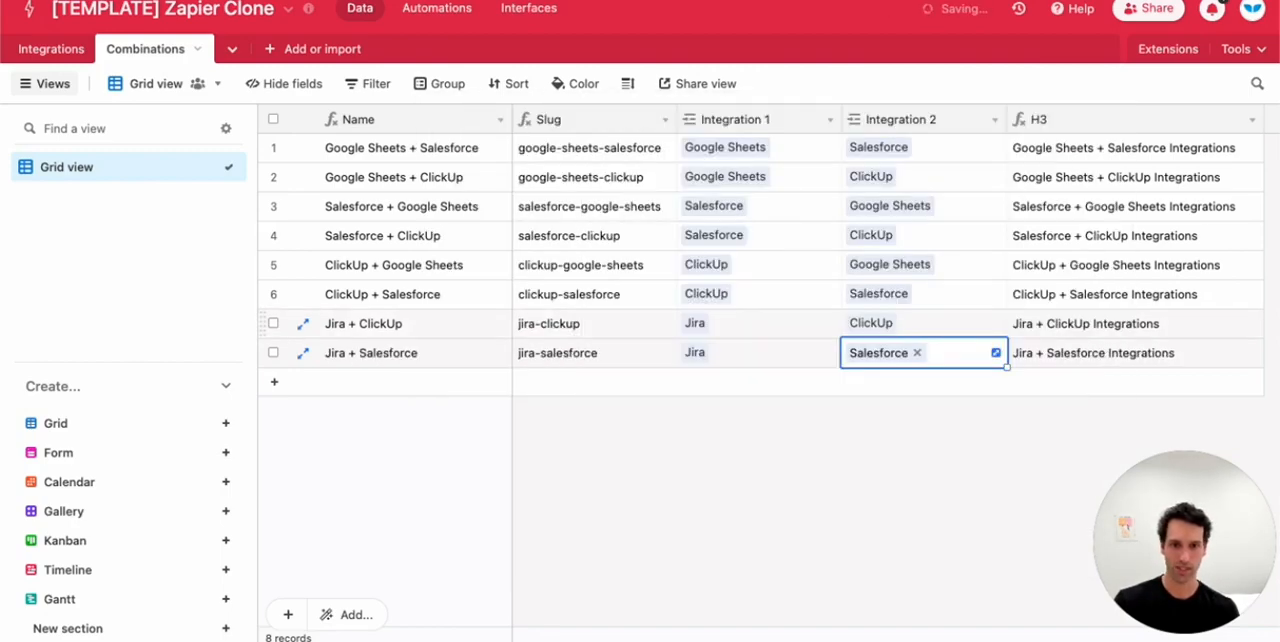
pyautogui.click(446, 82)
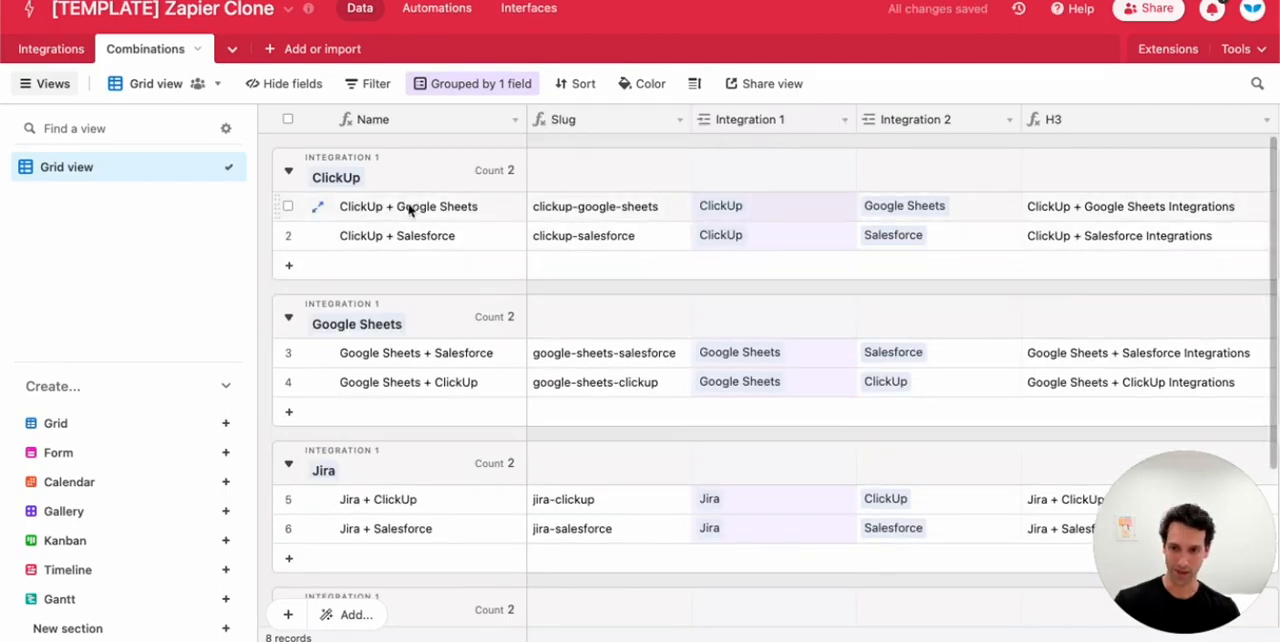
pyautogui.scroll(-3)
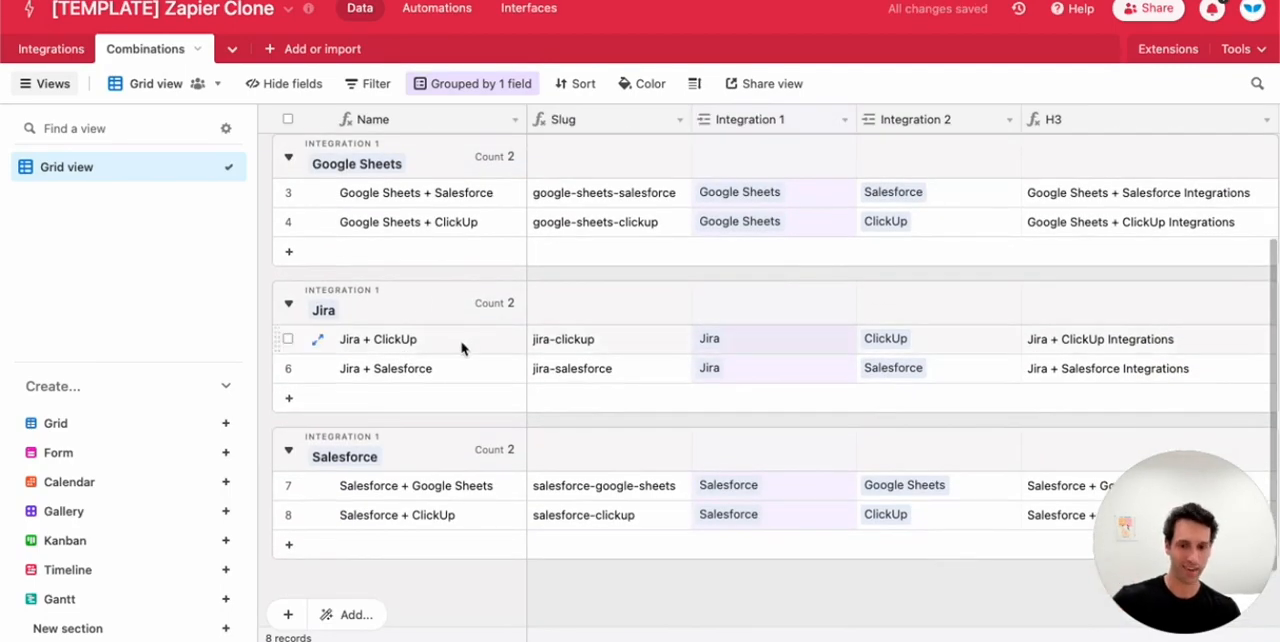
pyautogui.scroll(-3)
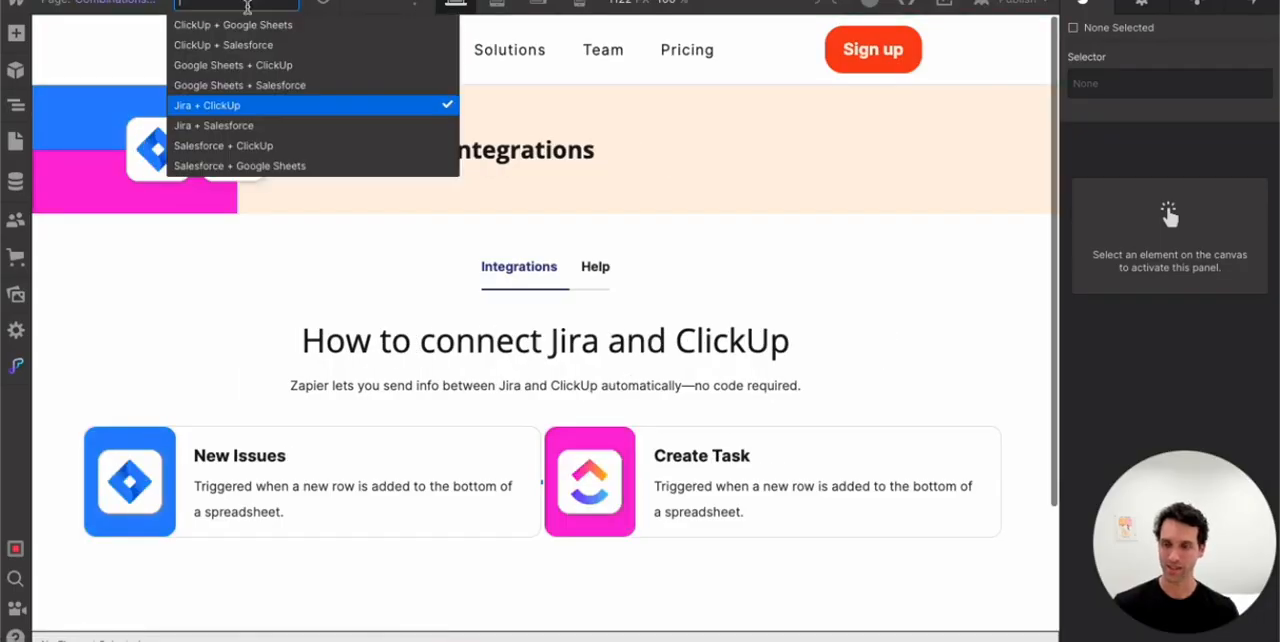
# Show the Jira + Salesforce collection item in the combination template
pyautogui.click(212, 124)
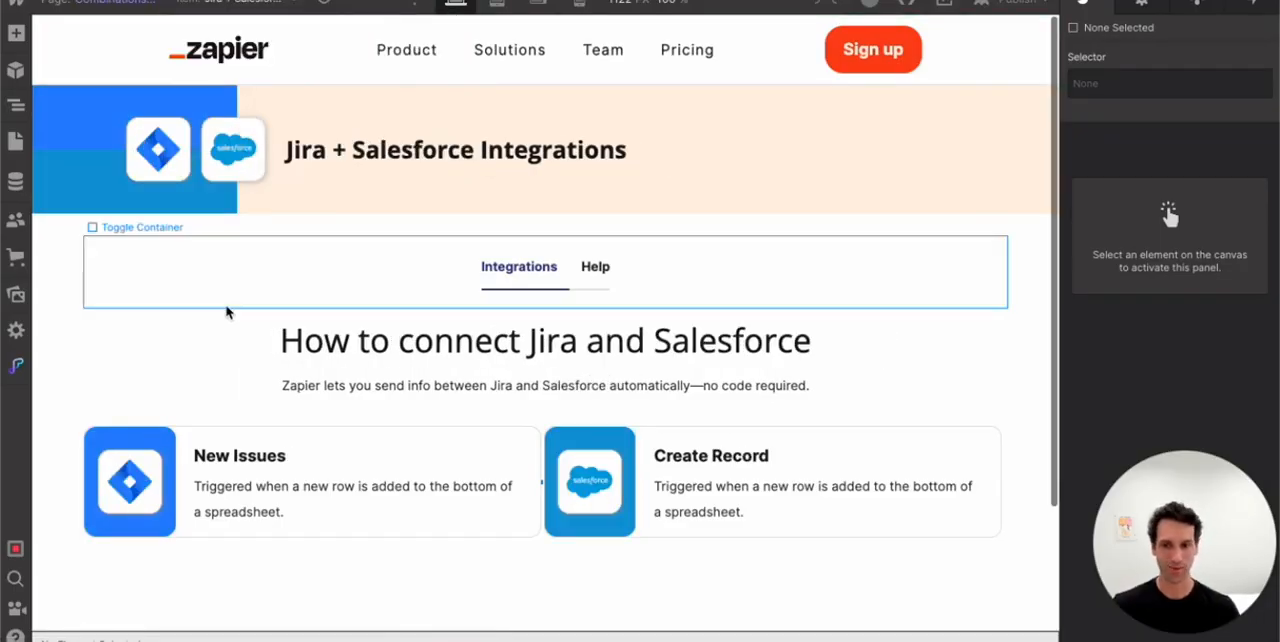